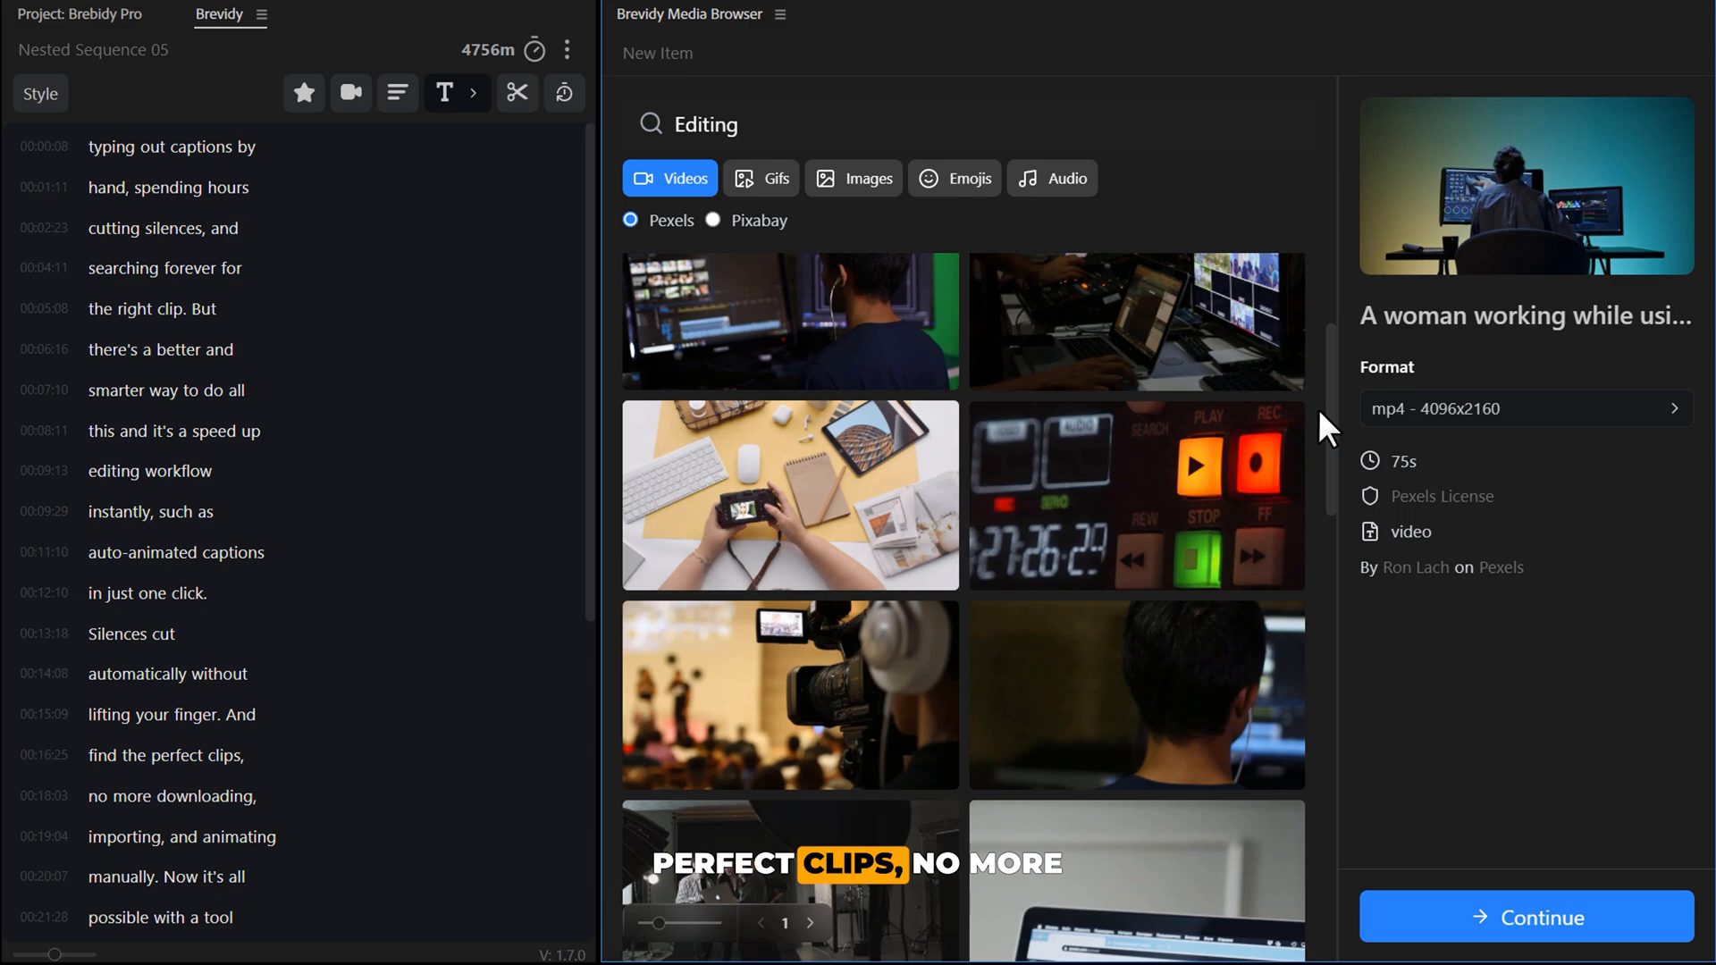
Reach the Brevidy account dashboard and download the 1.7.0 extension installer.
{"action": "scroll", "scroll_direction": "down", "scroll_amount": 3}
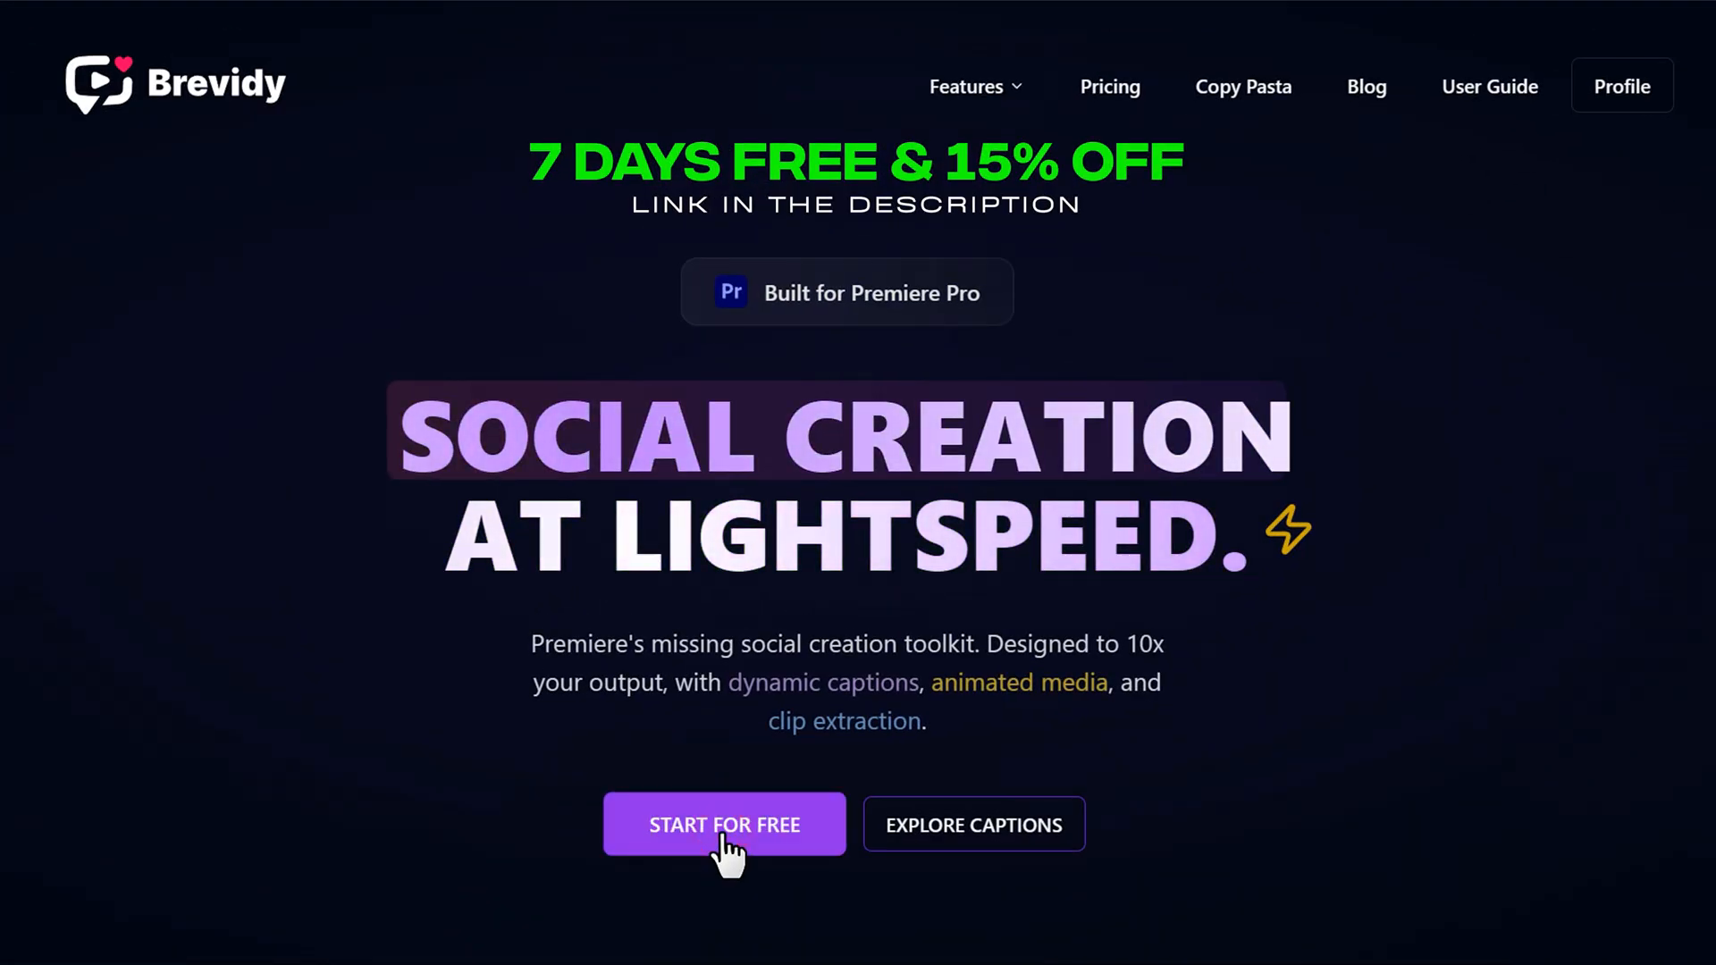
{"action": "left_click", "coordinate": [723, 824]}
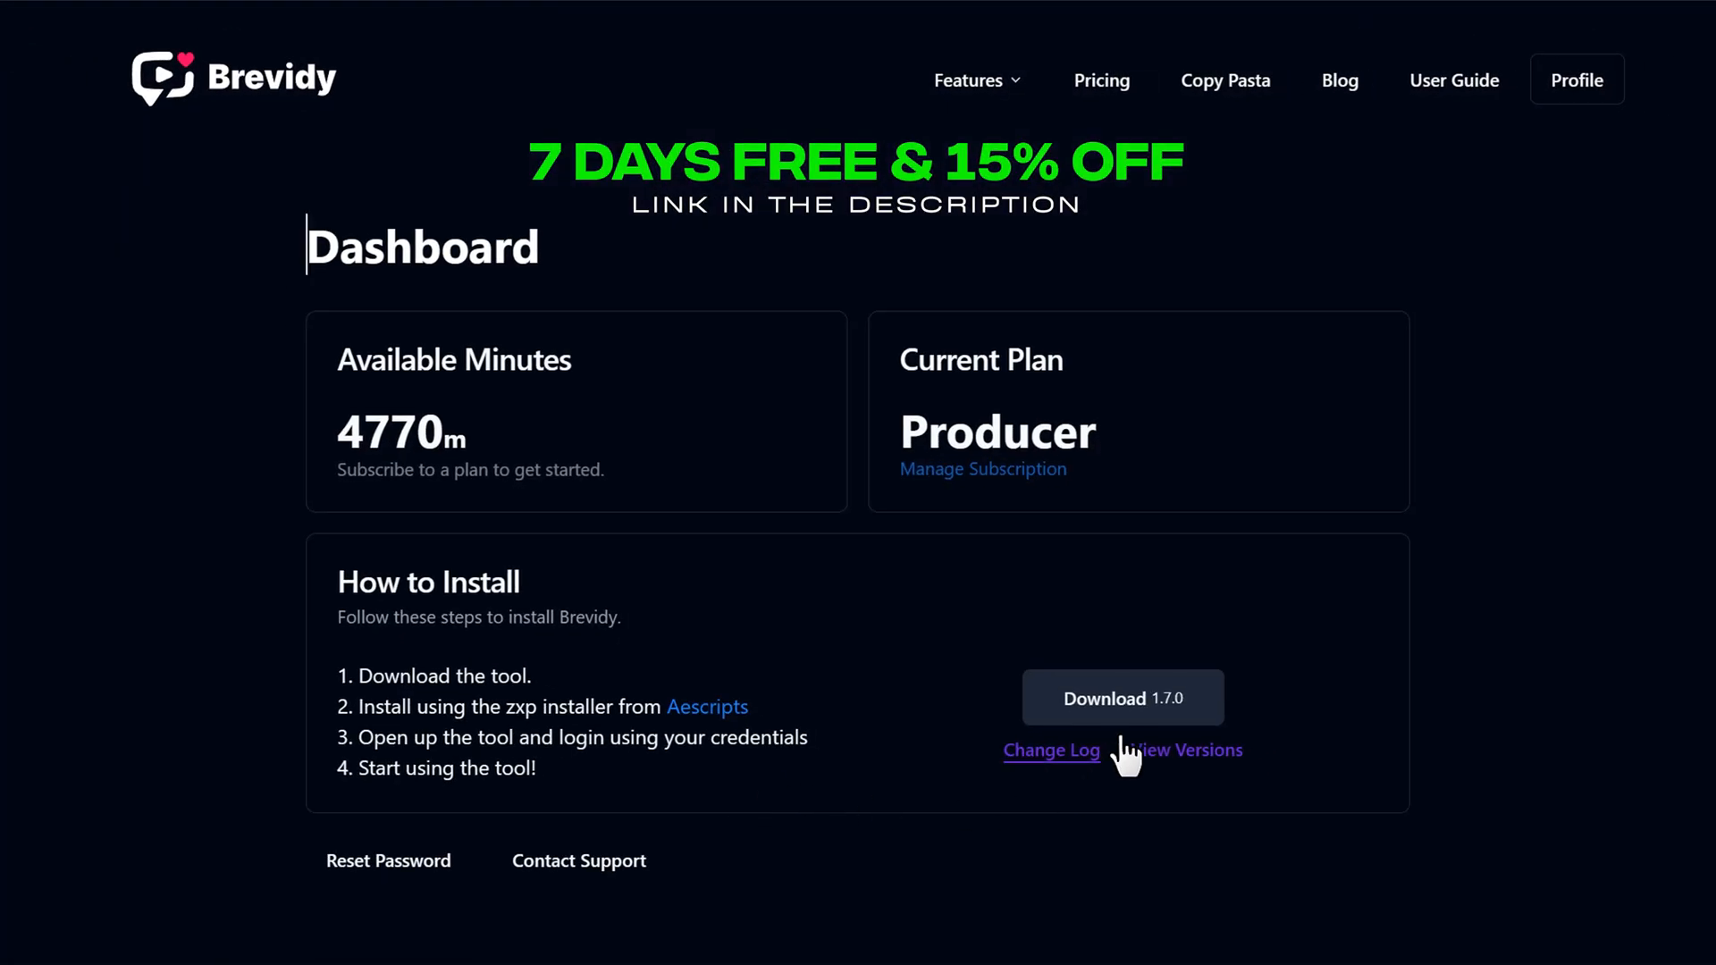
{"action": "left_click", "coordinate": [1122, 698]}
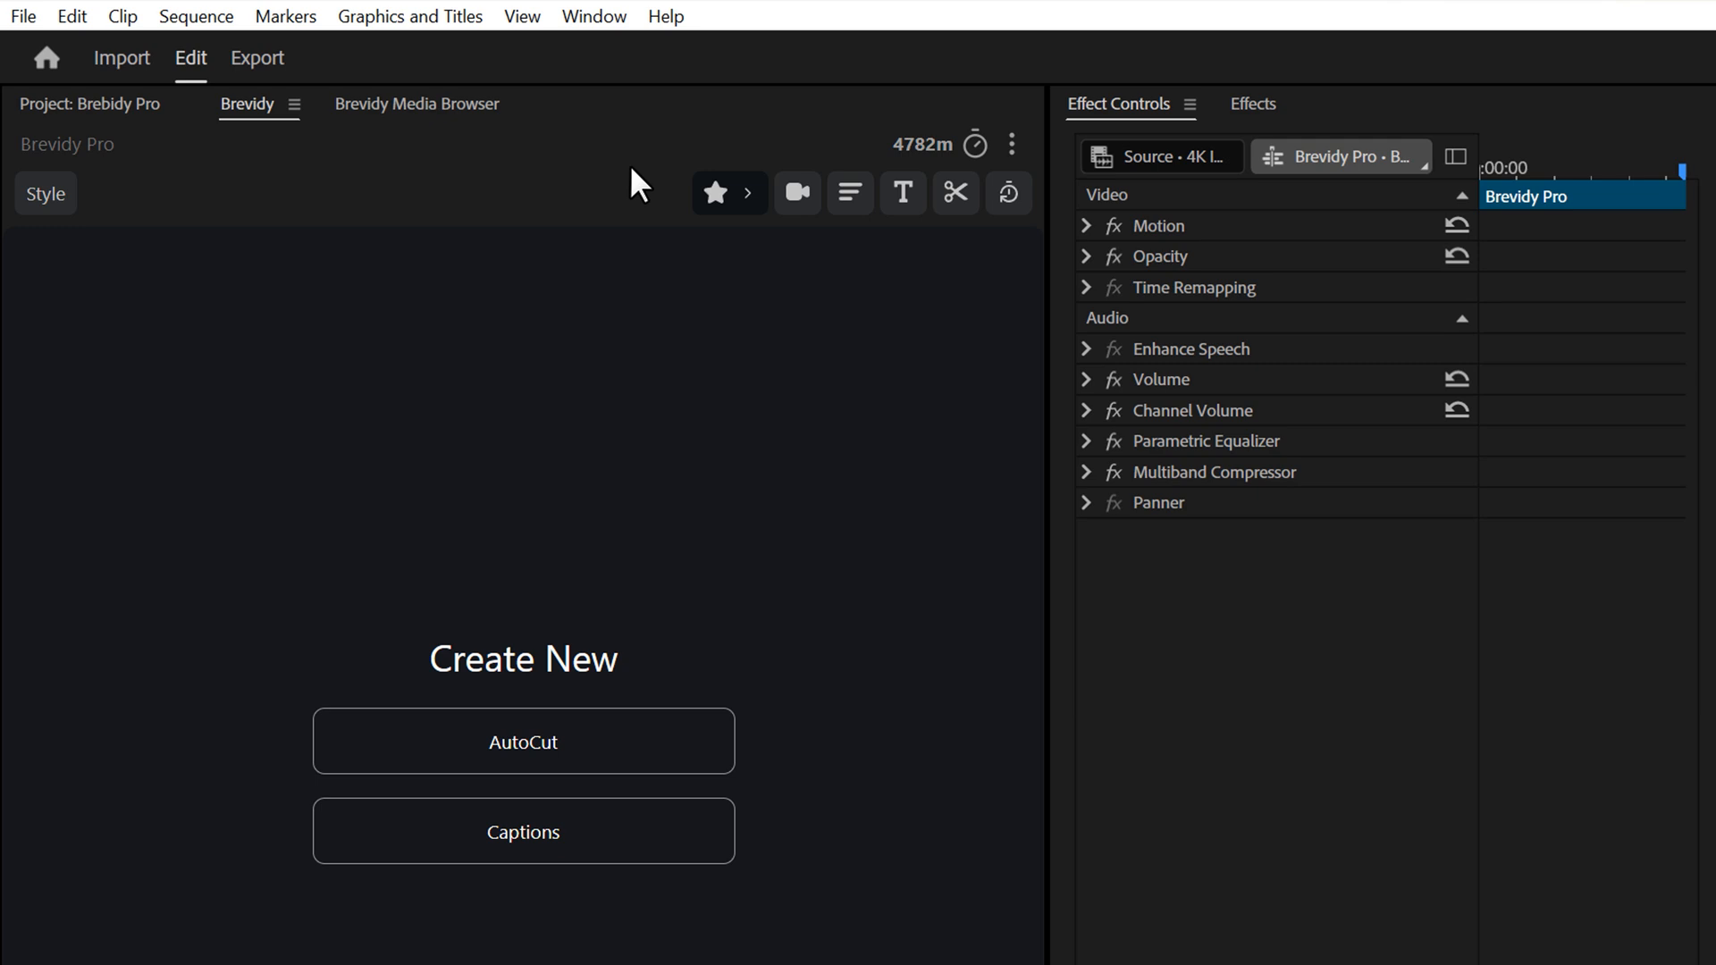
Open Brevidy Media Browser from Window > Extensions in Premiere Pro.
{"action": "left_click", "coordinate": [594, 15]}
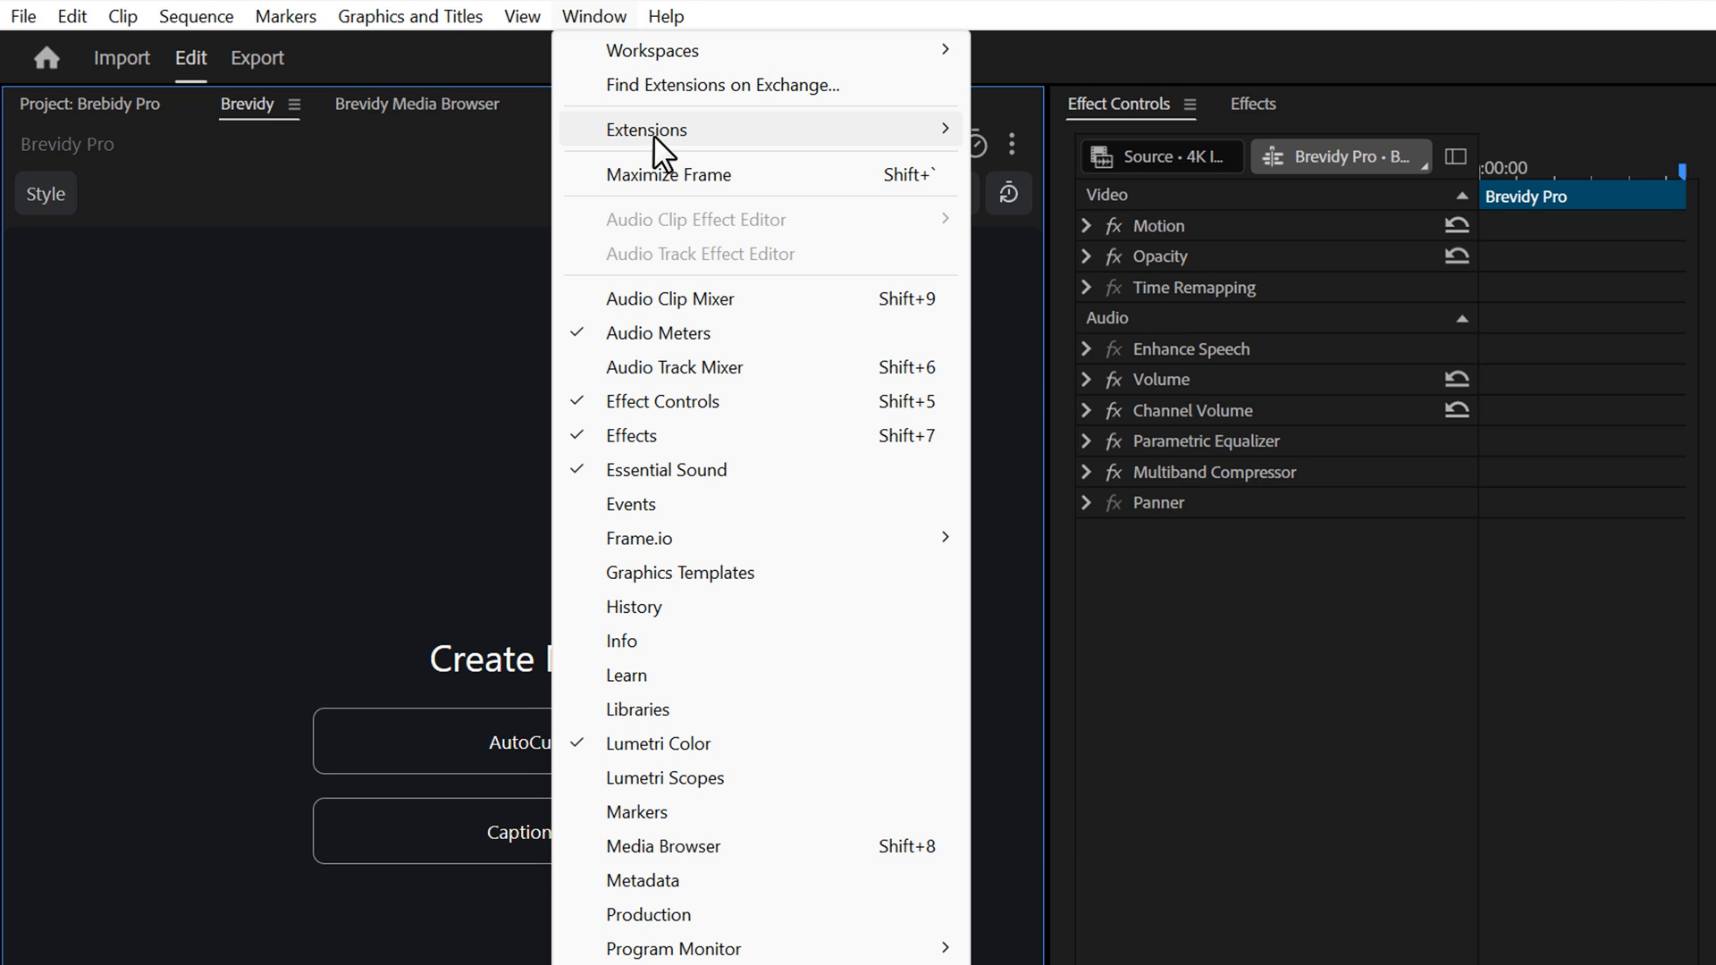
{"action": "left_click", "coordinate": [648, 129]}
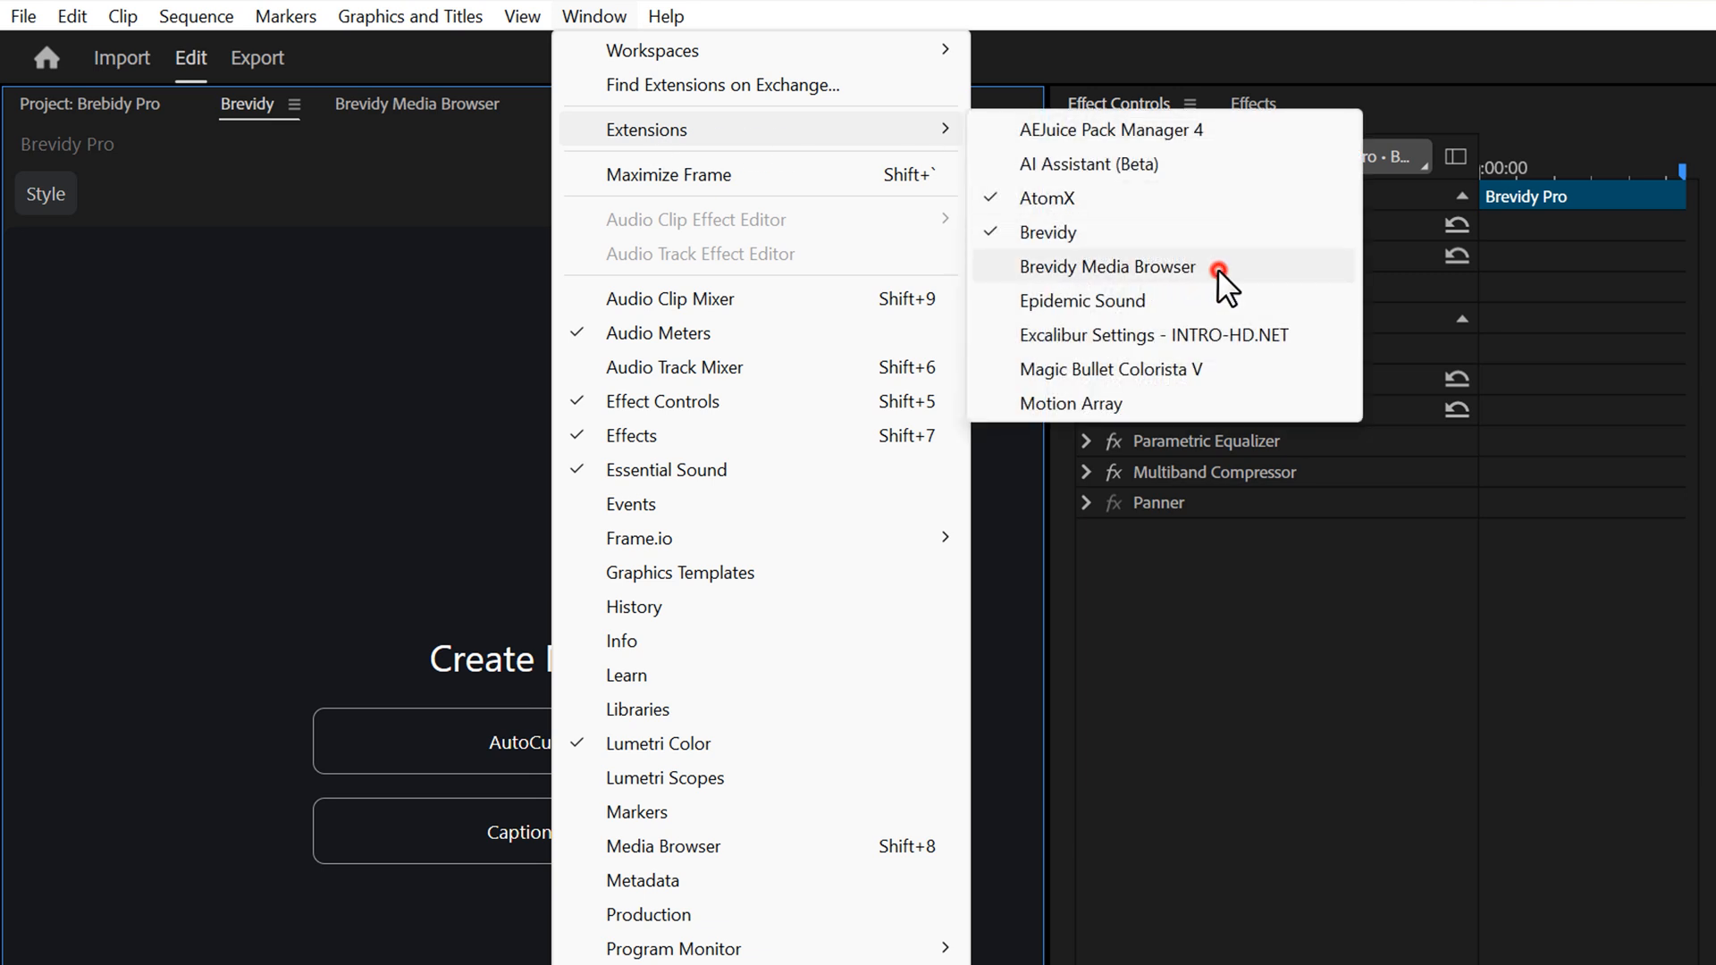
{"action": "left_click", "coordinate": [1107, 266]}
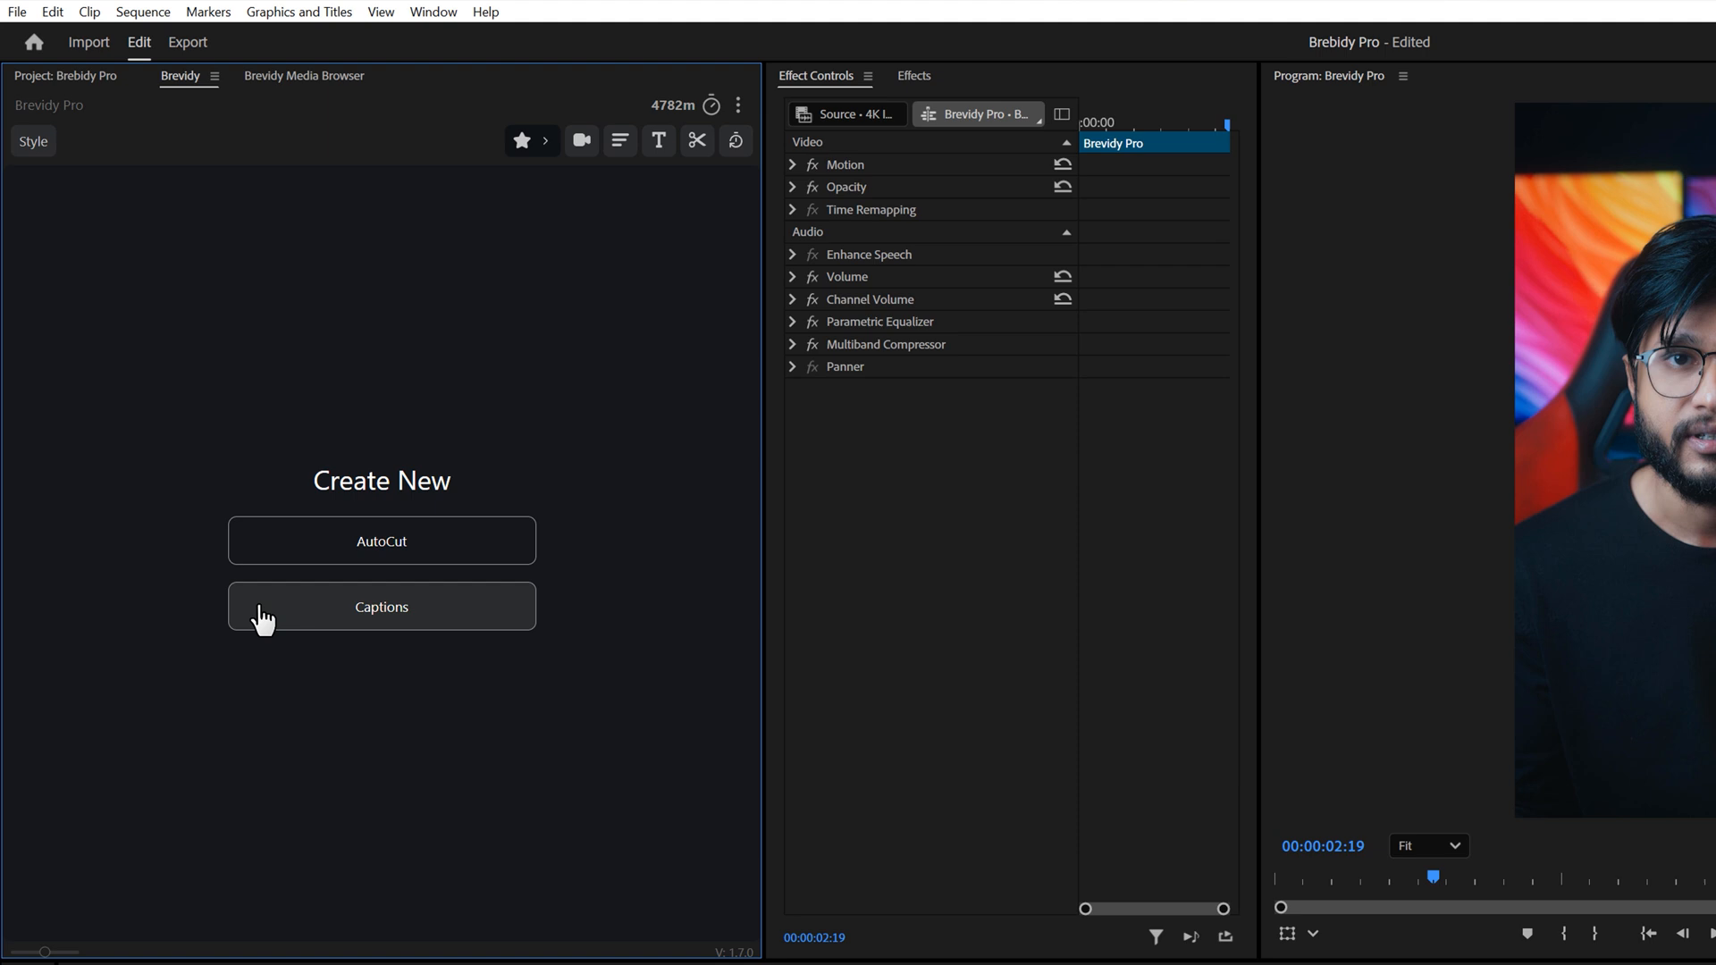
Create Brevidy captions using the Enam V1 style and Accurate transcription.
{"action": "left_click", "coordinate": [381, 605]}
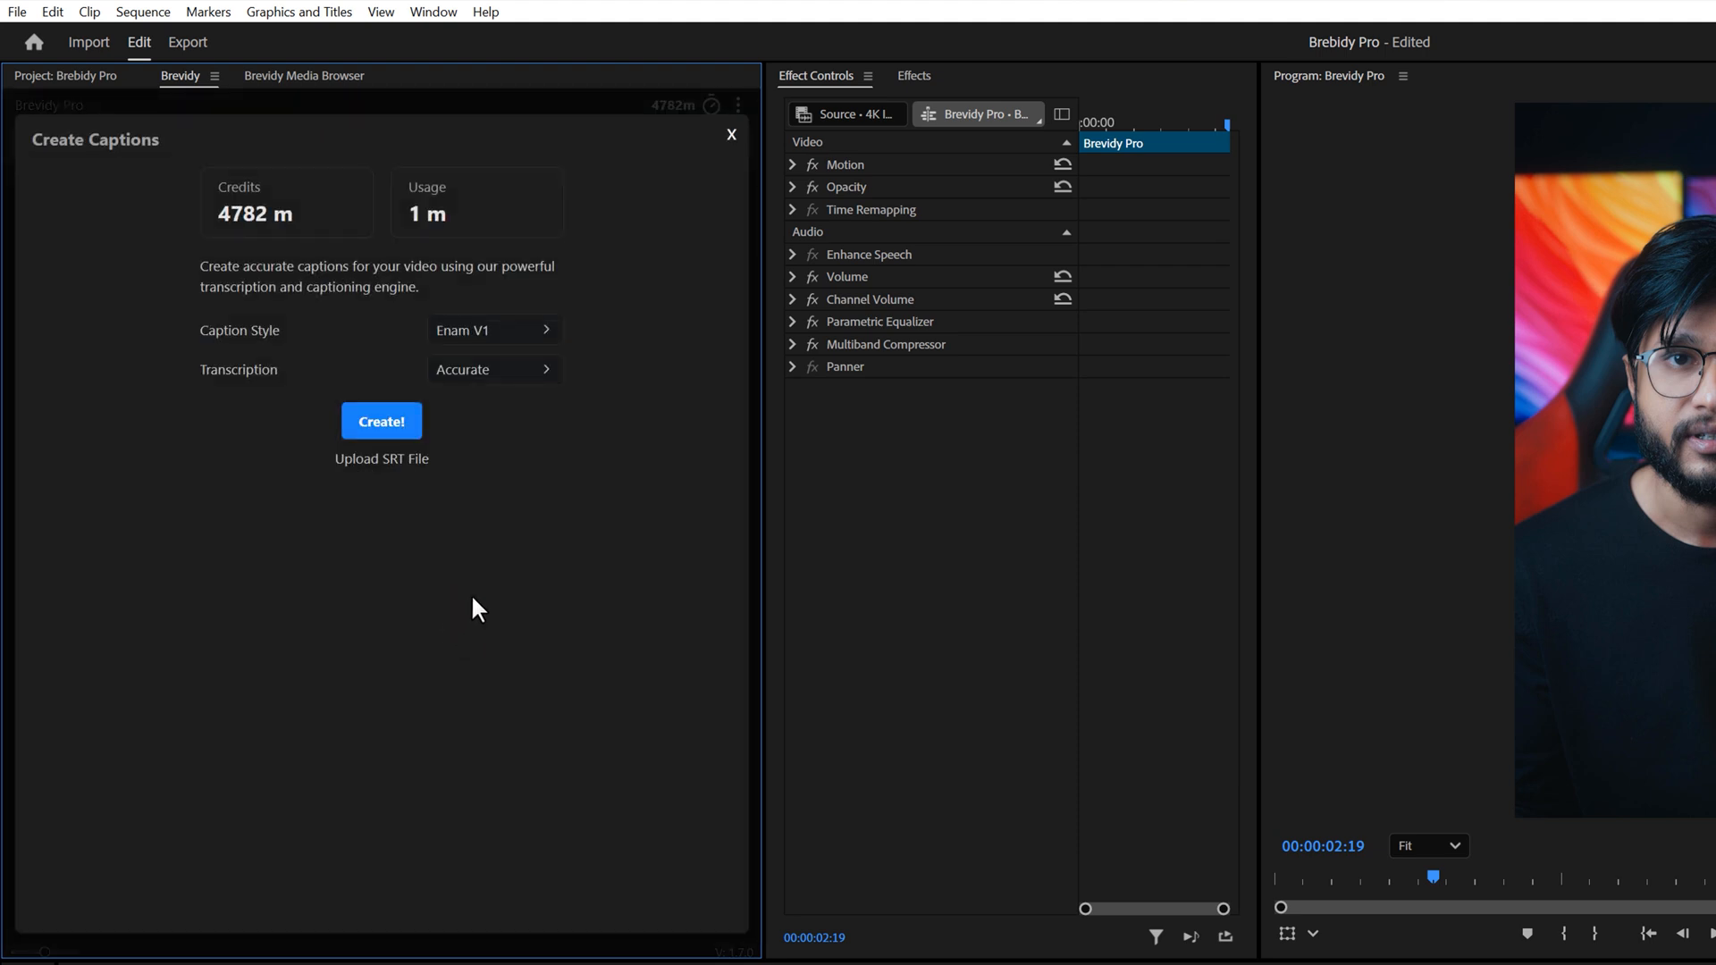
{"action": "left_click", "coordinate": [493, 330]}
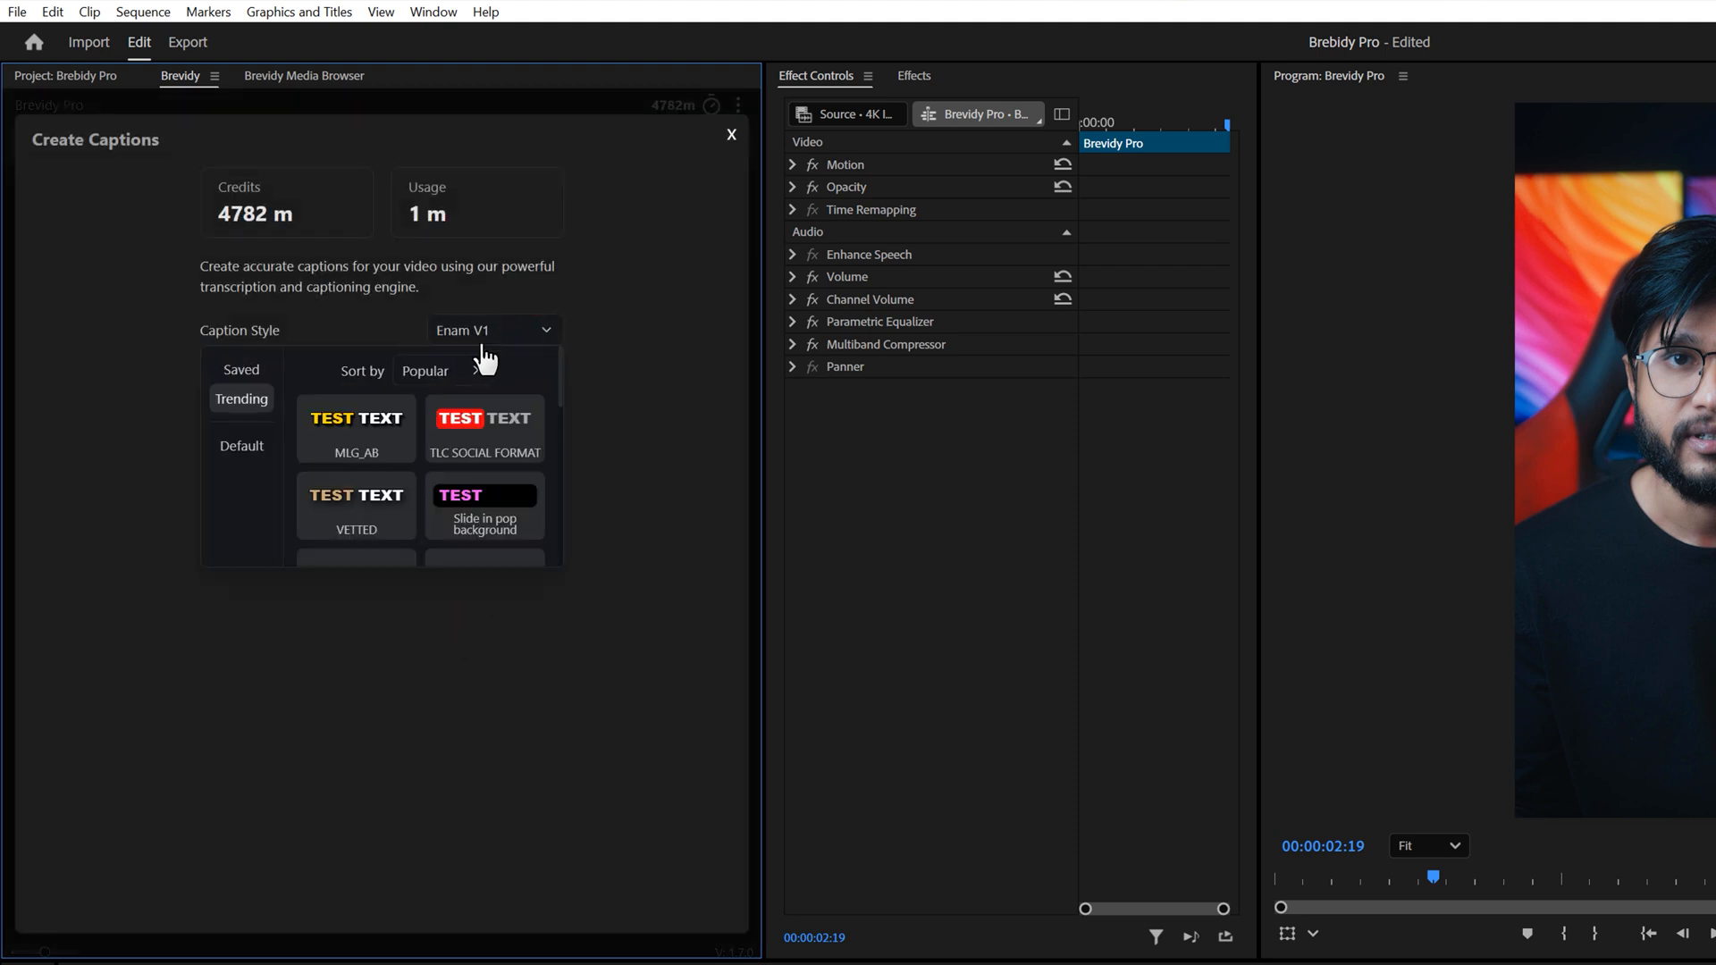
{"action": "left_click", "coordinate": [240, 370]}
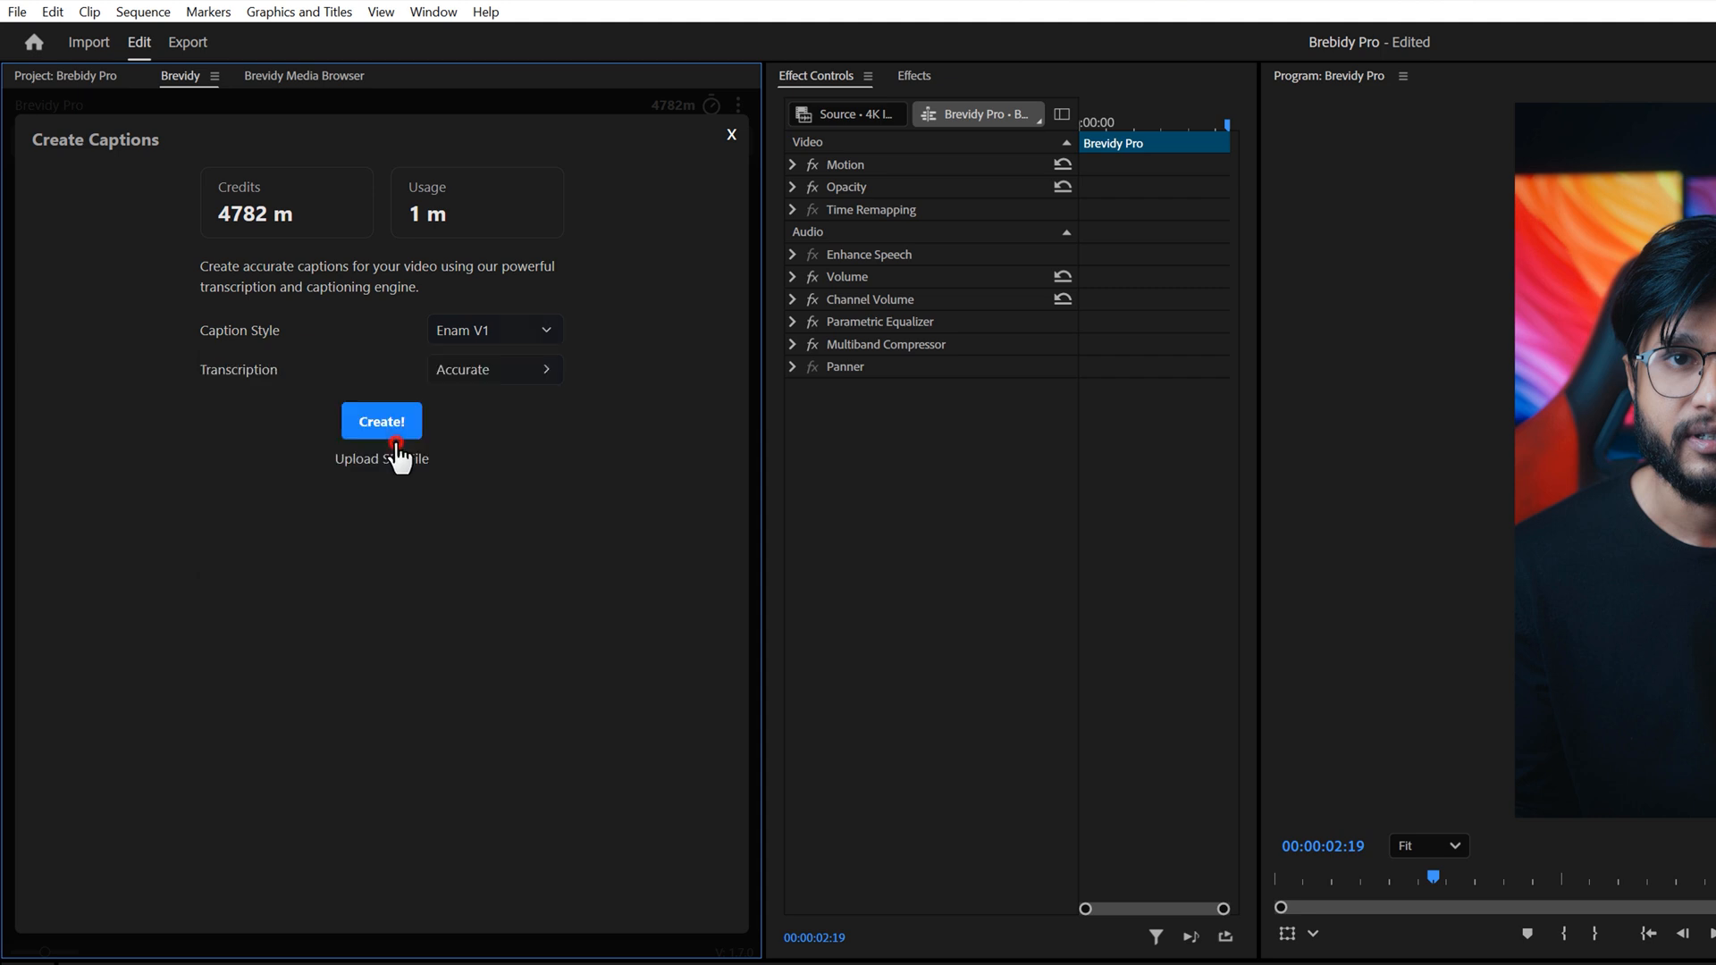
{"action": "left_click", "coordinate": [545, 369]}
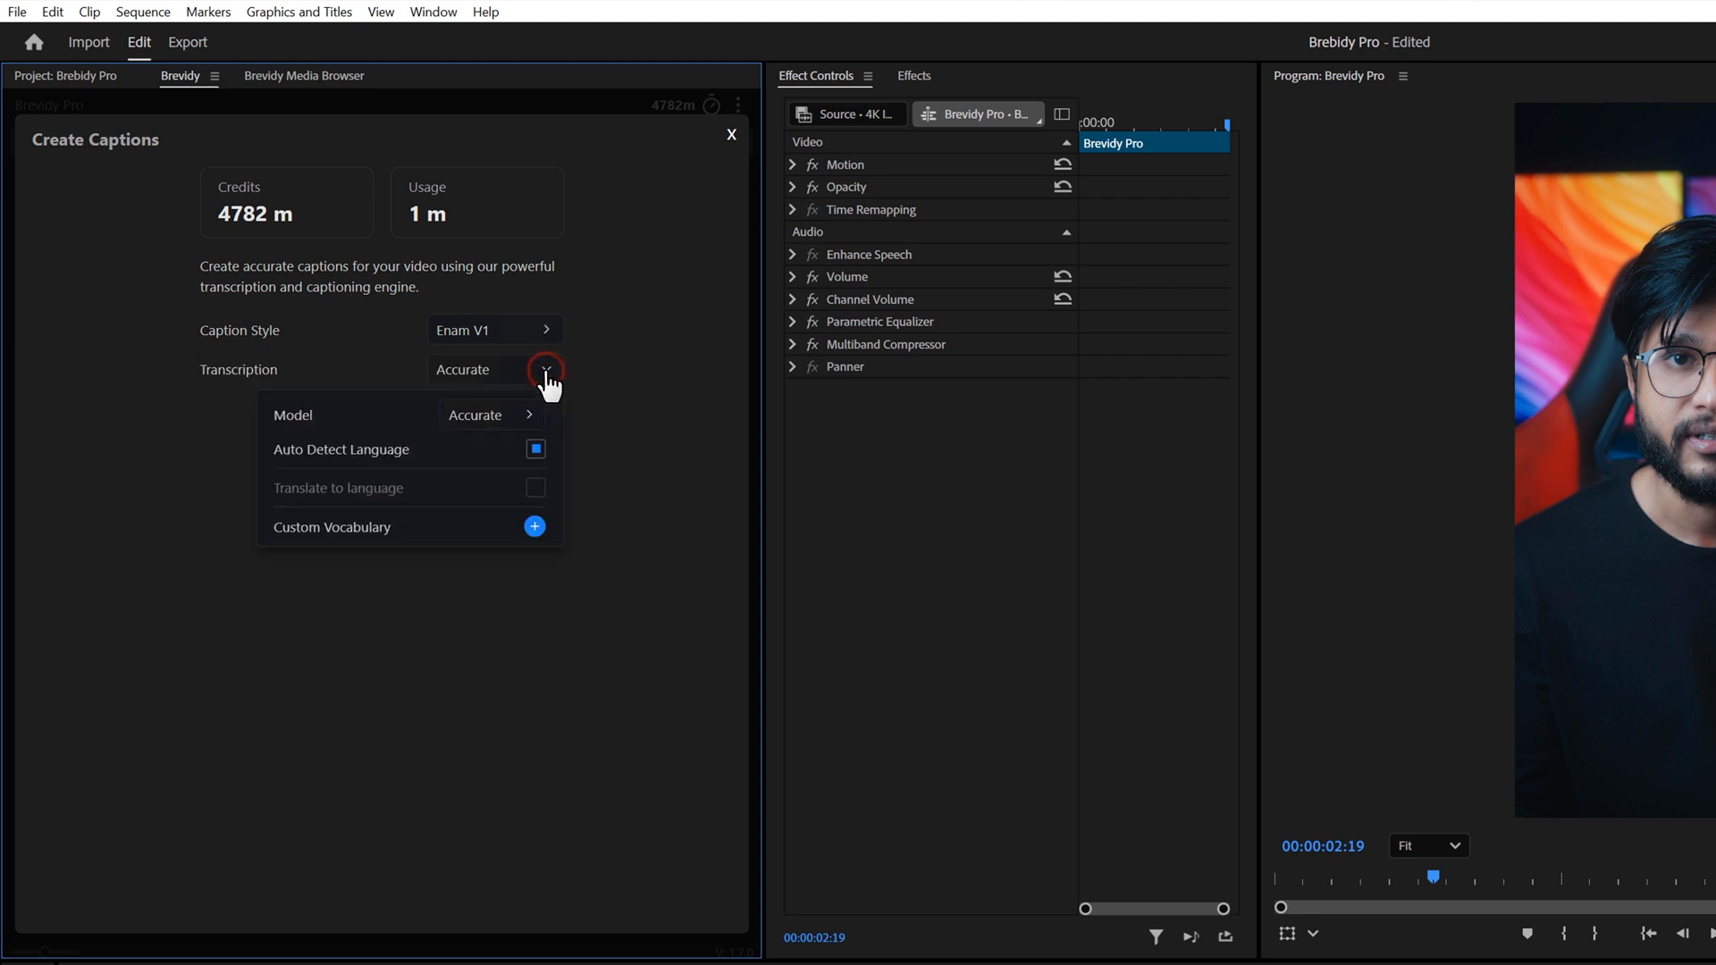
{"action": "left_click", "coordinate": [546, 369]}
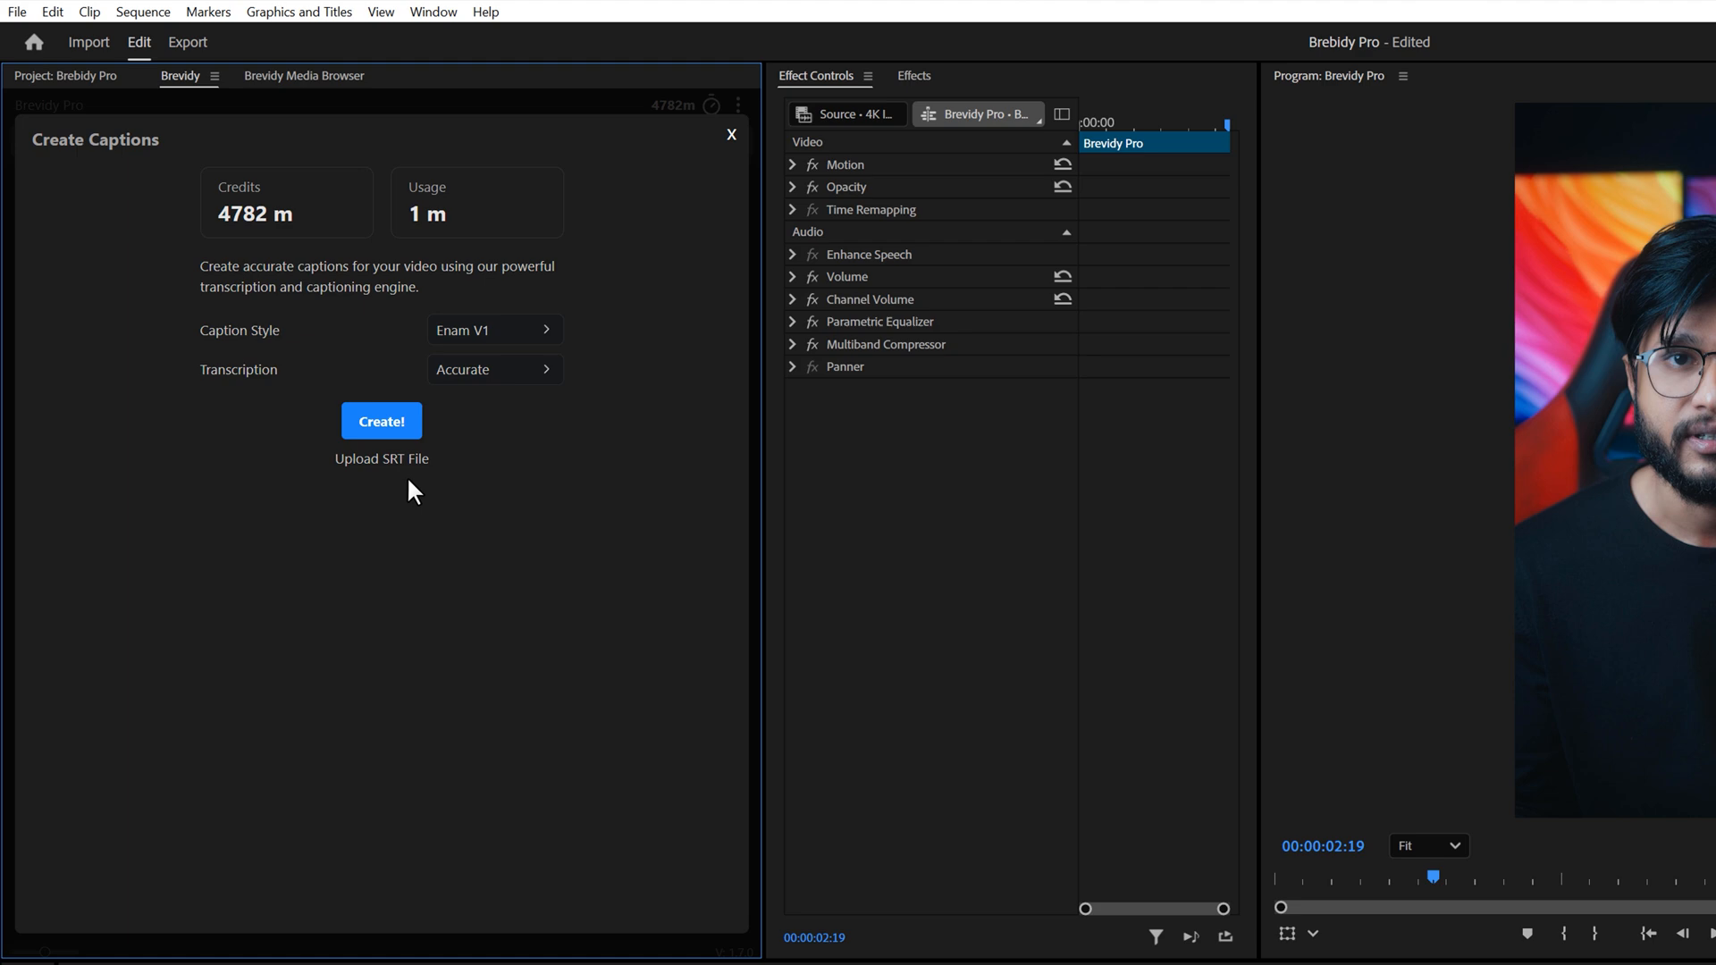
{"action": "left_click", "coordinate": [381, 420]}
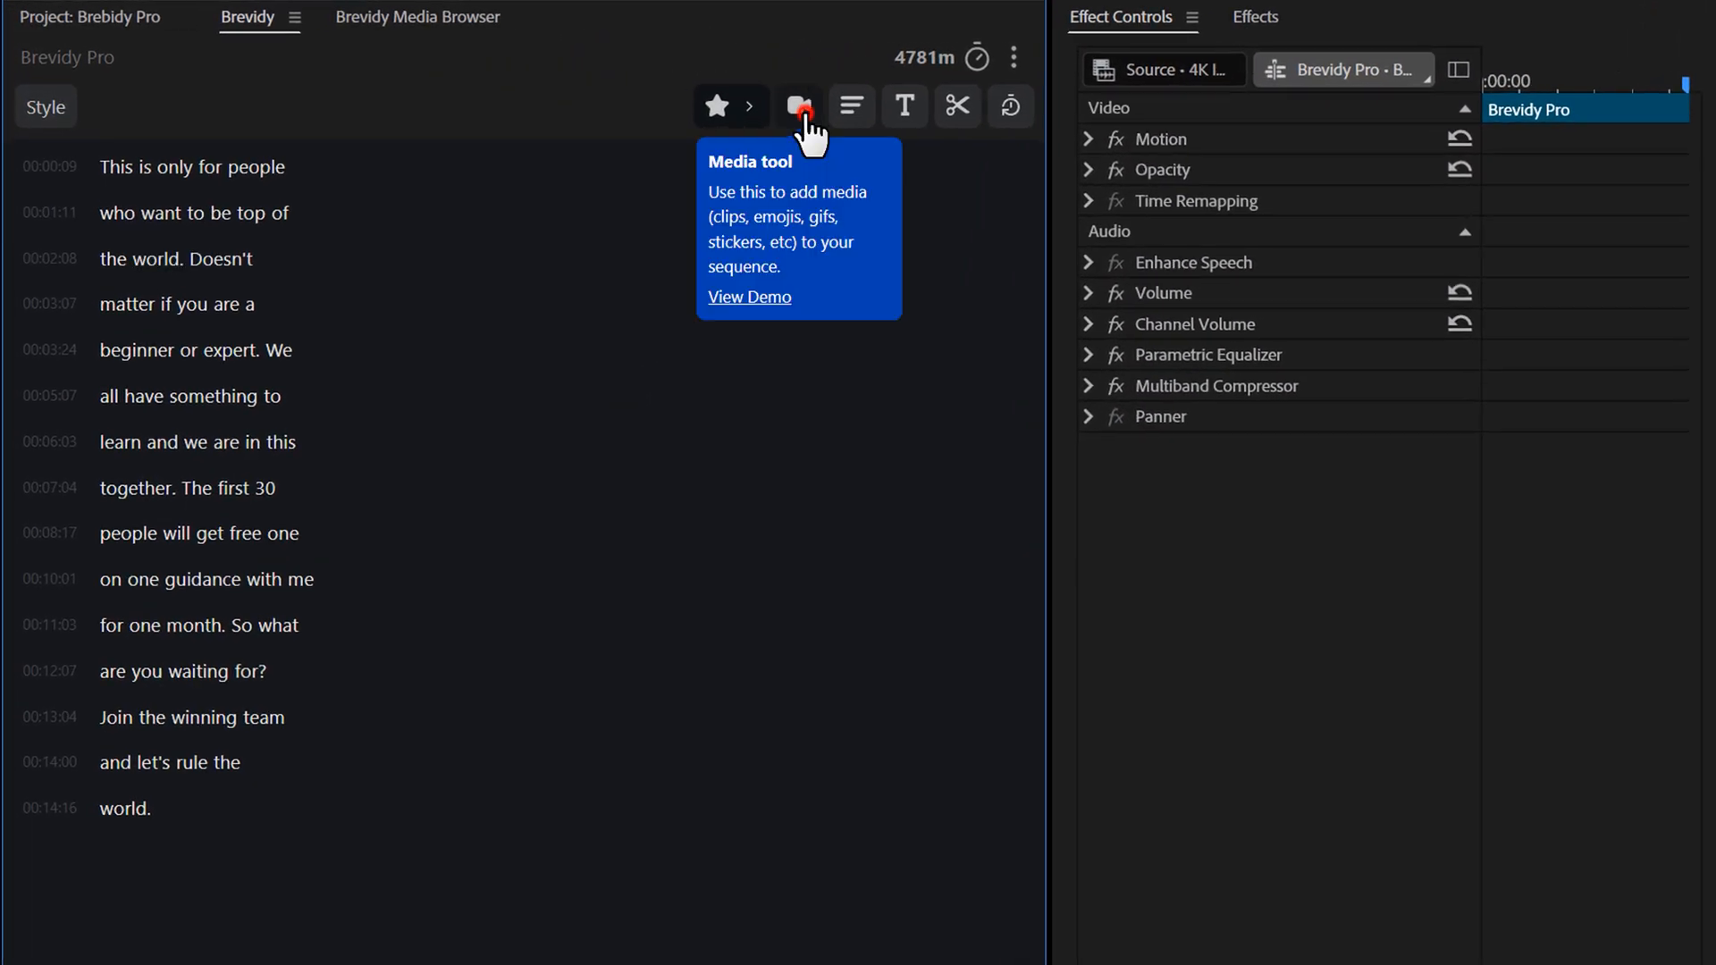
Open Brevidy's Suggest Media dialog and browse its media types for emojis.
{"action": "left_click", "coordinate": [800, 106]}
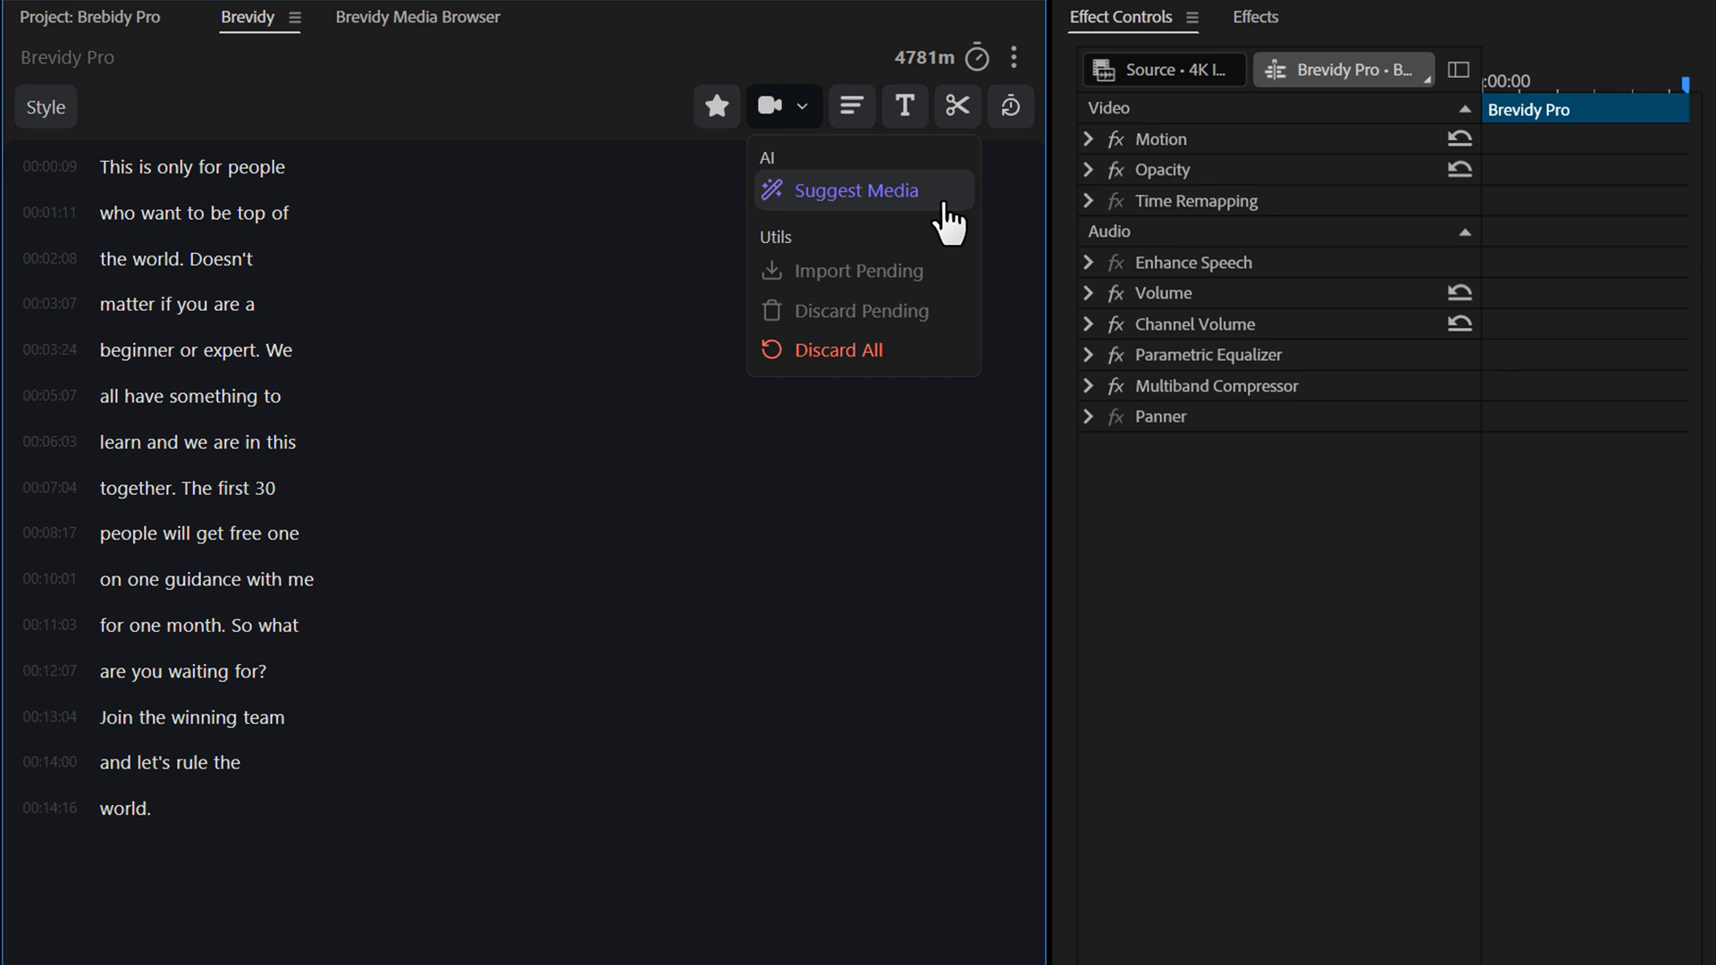
{"action": "left_click", "coordinate": [856, 189]}
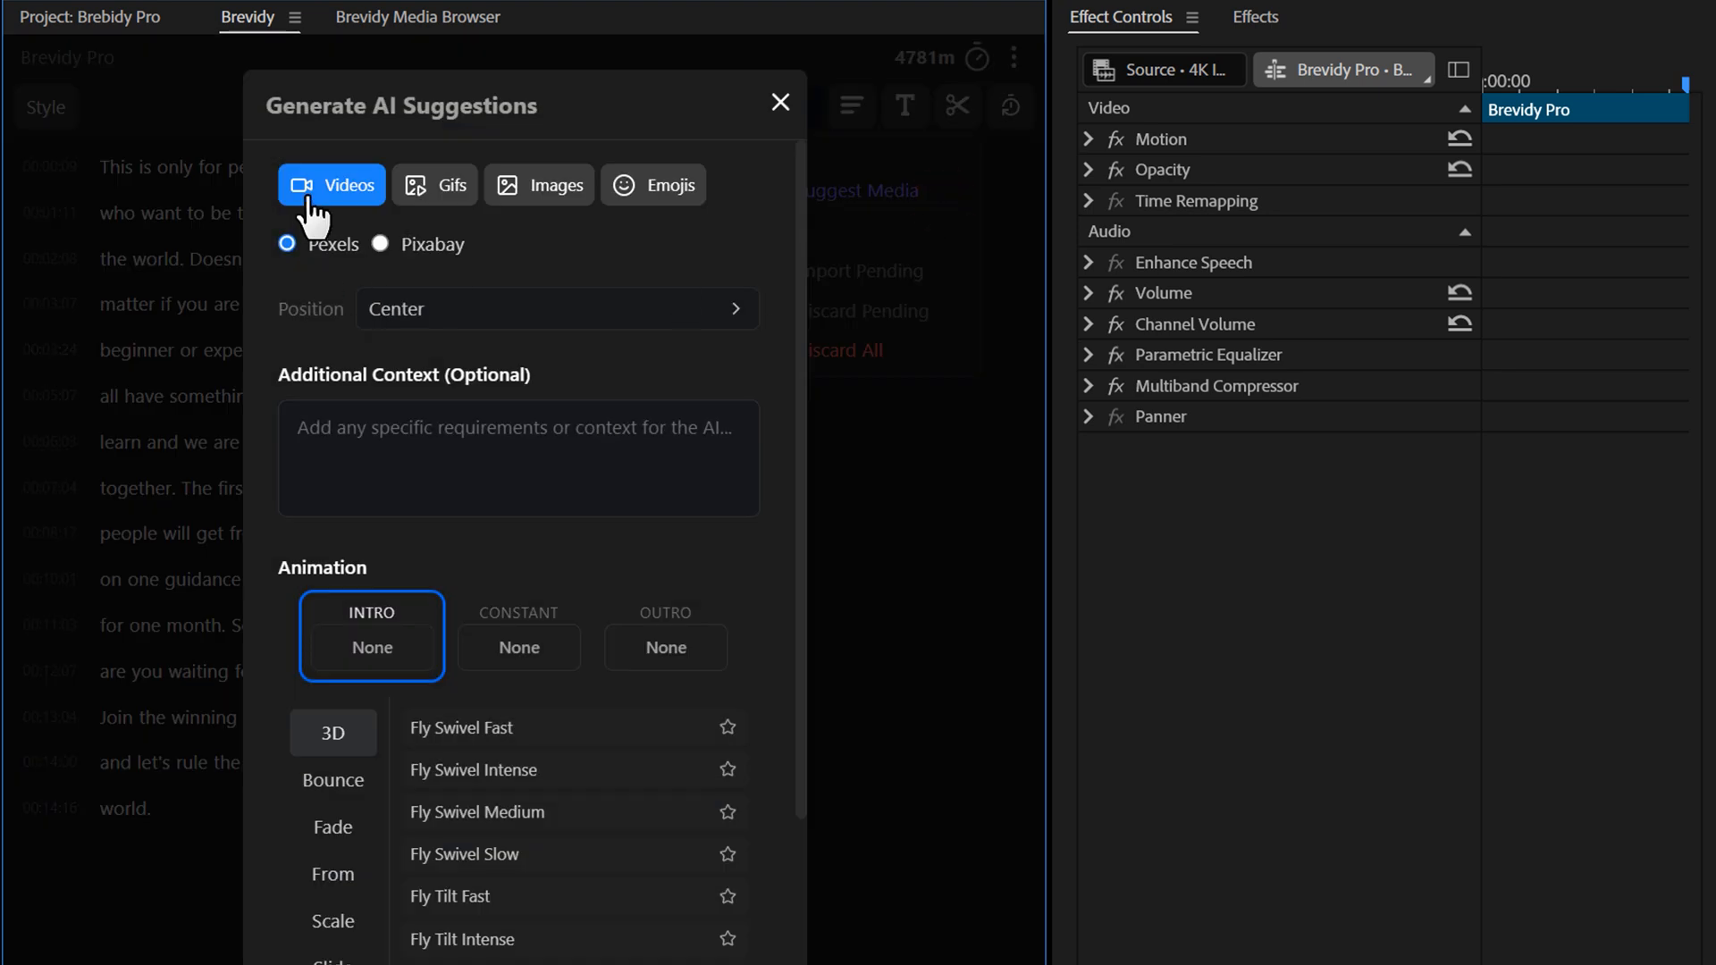
{"action": "left_click", "coordinate": [434, 184]}
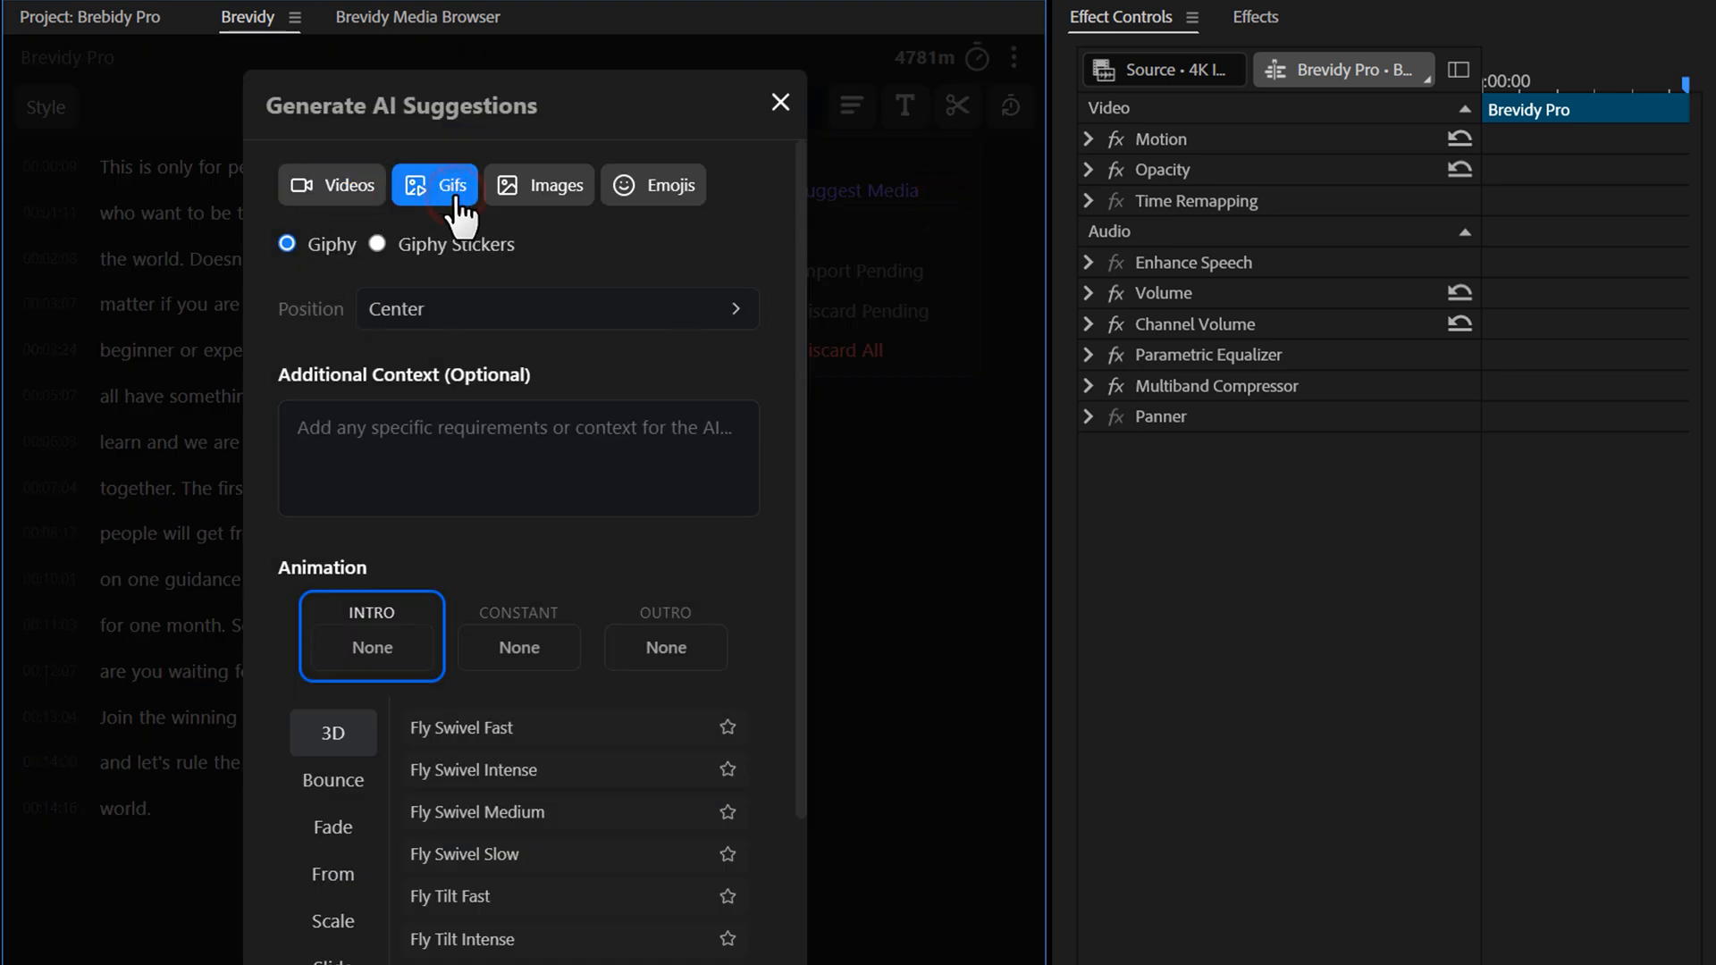
{"action": "left_click", "coordinate": [652, 185]}
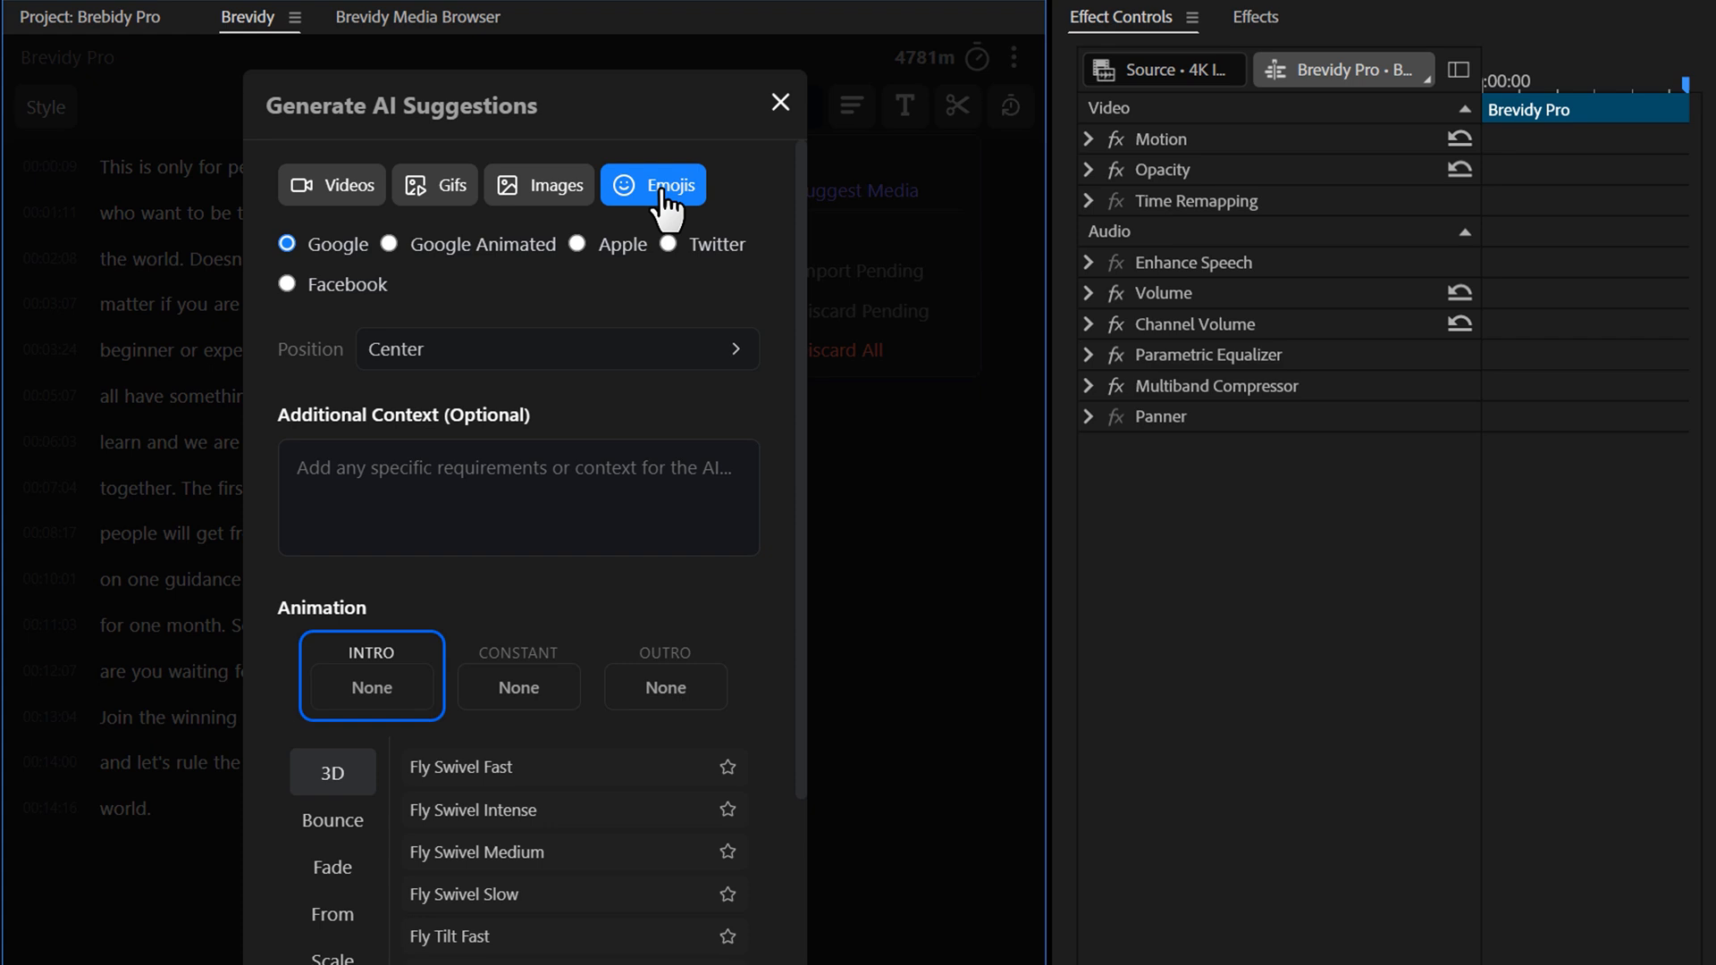
{"action": "mouse_move", "coordinate": [661, 259]}
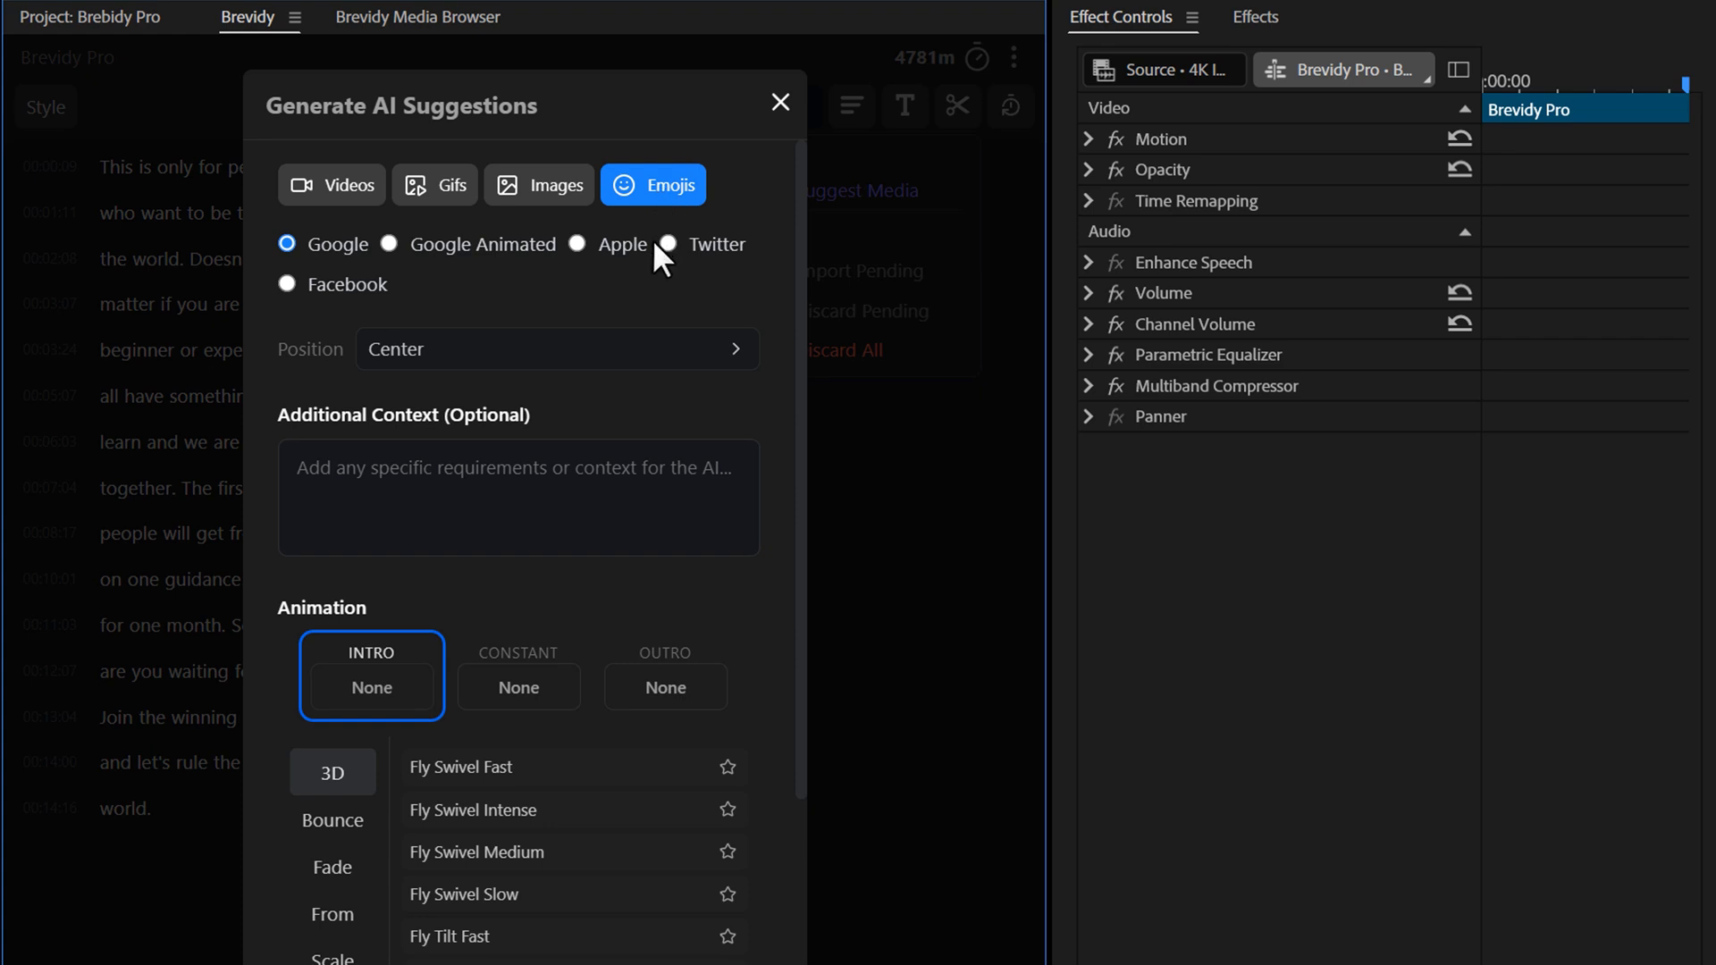
{"action": "mouse_move", "coordinate": [762, 283]}
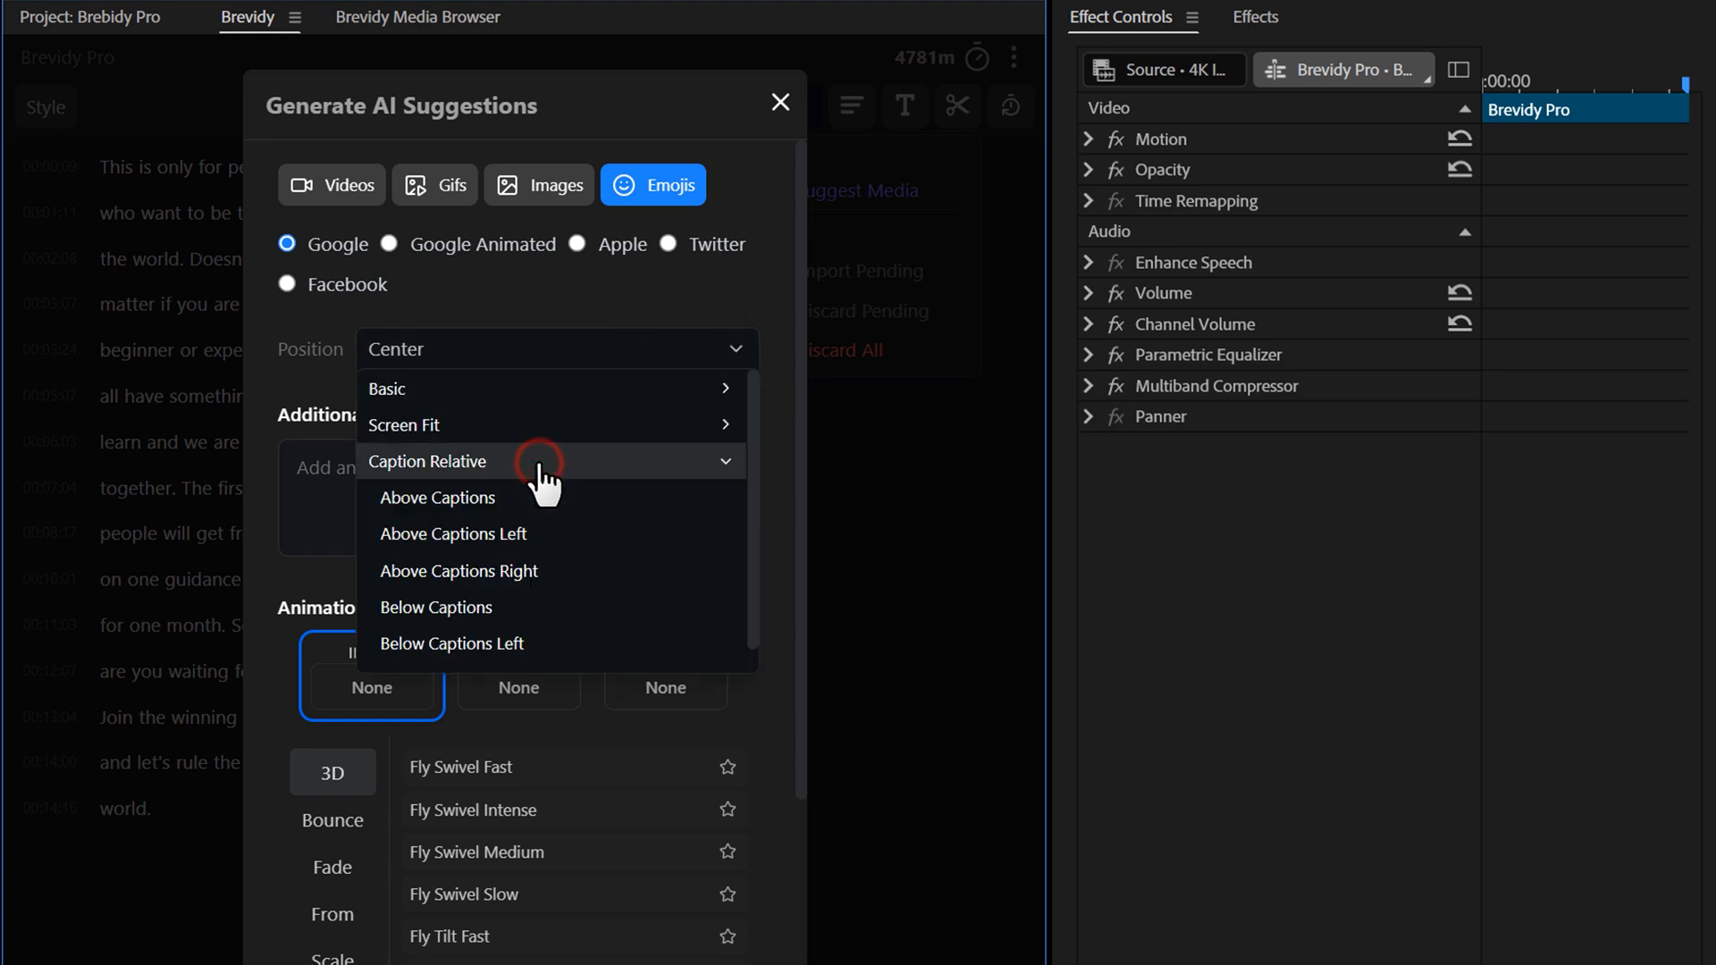
Place suggested emojis above the captions with a Fade Up Intense intro.
{"action": "left_click", "coordinate": [437, 498]}
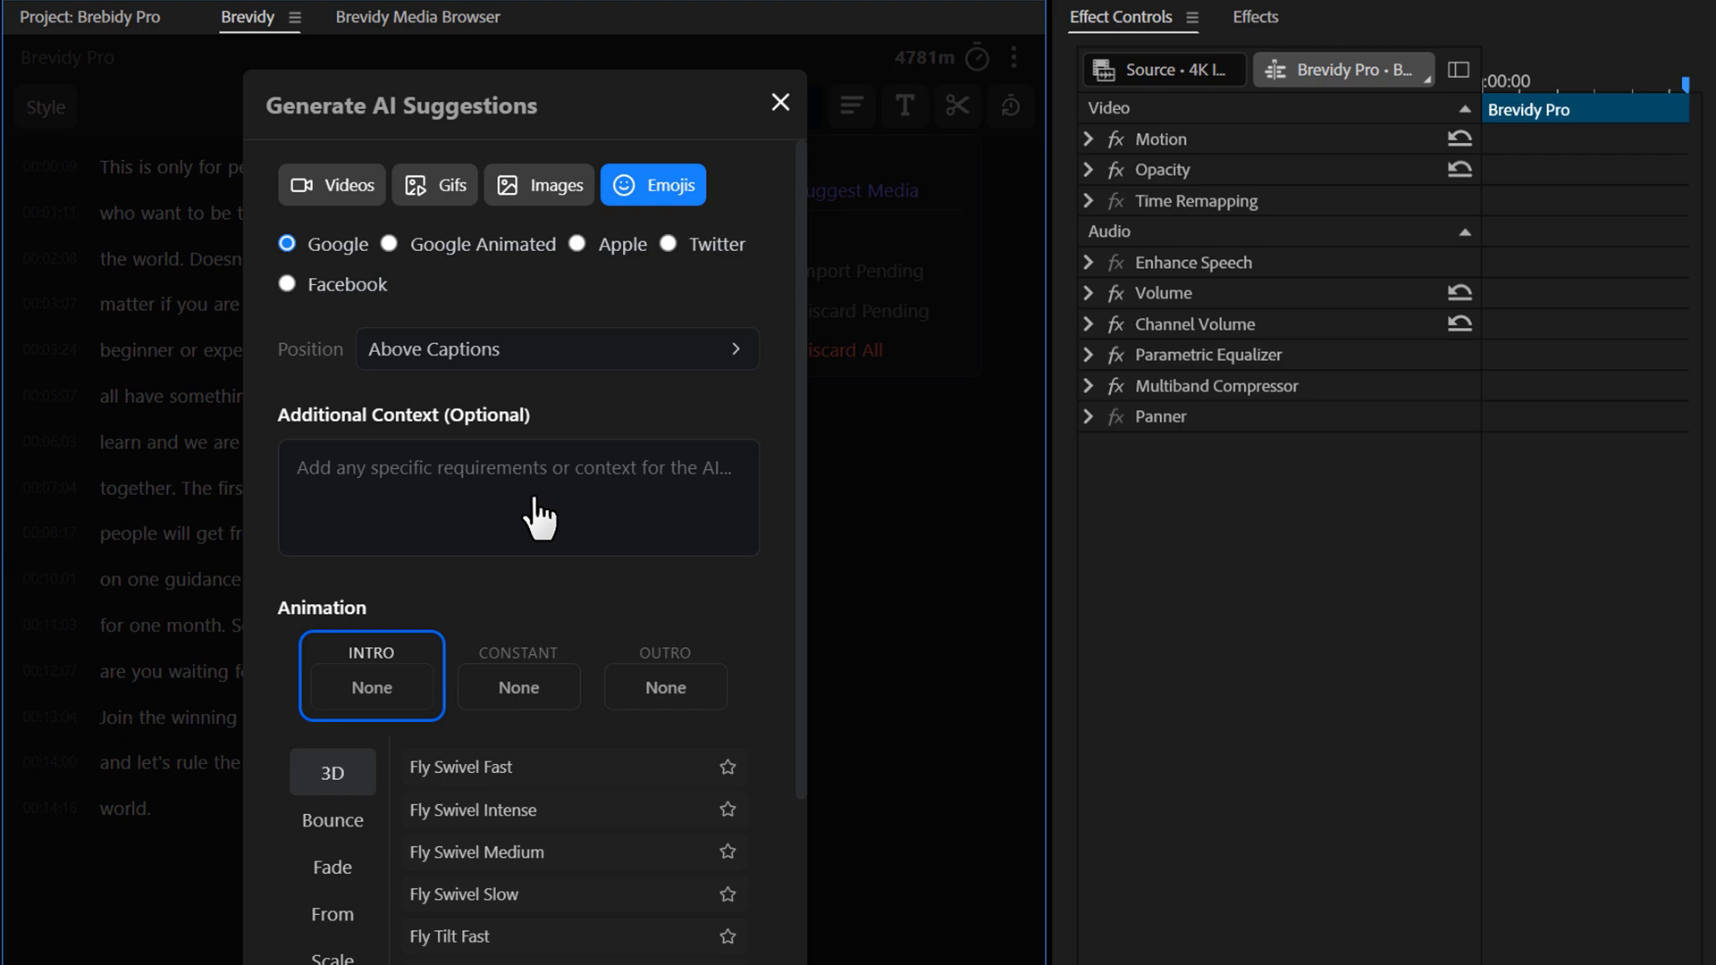
{"action": "left_click", "coordinate": [518, 498]}
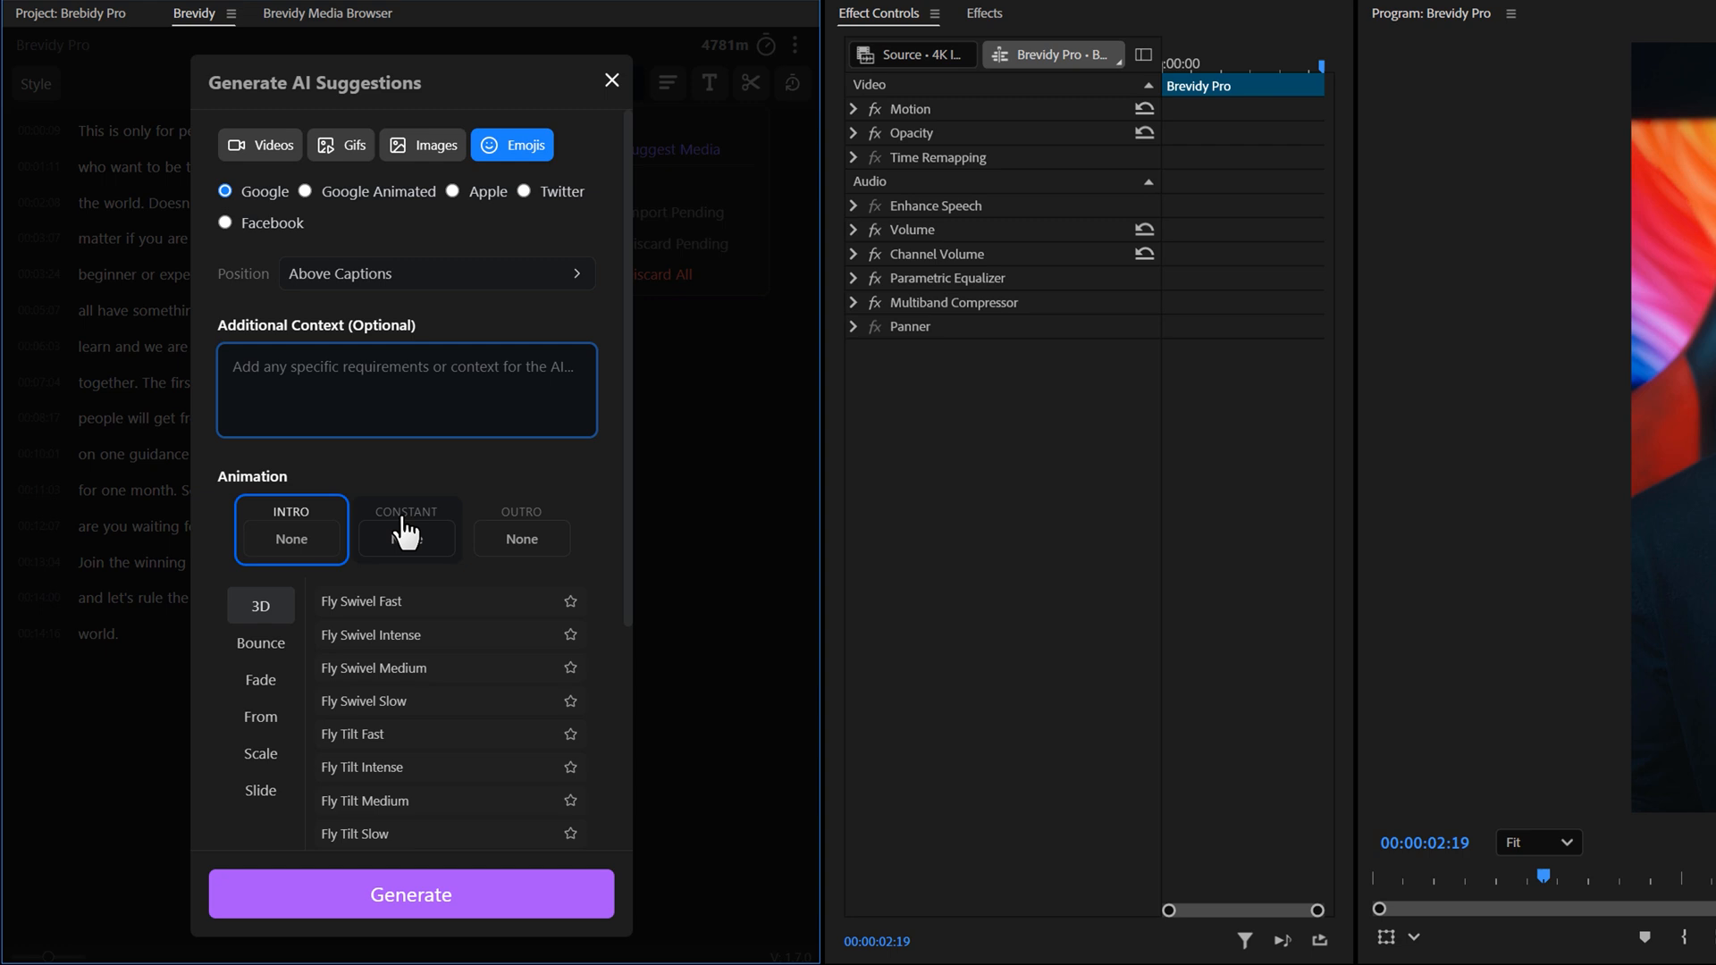
{"action": "left_click", "coordinate": [521, 530]}
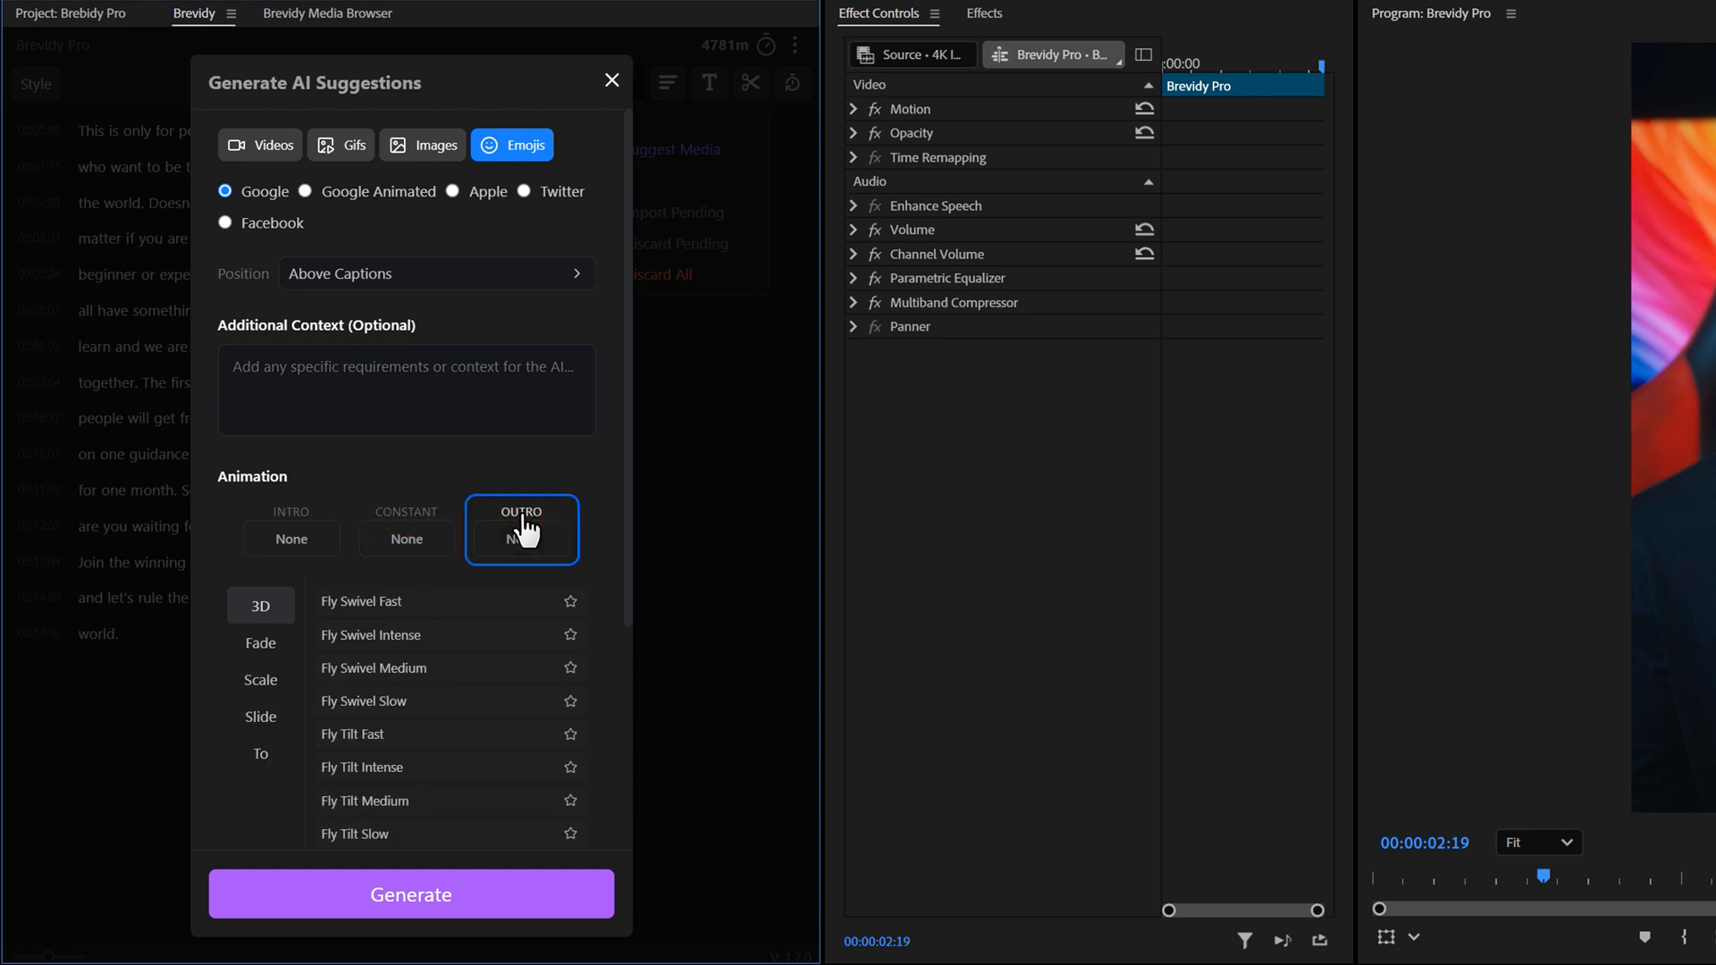
{"action": "left_click", "coordinate": [291, 530]}
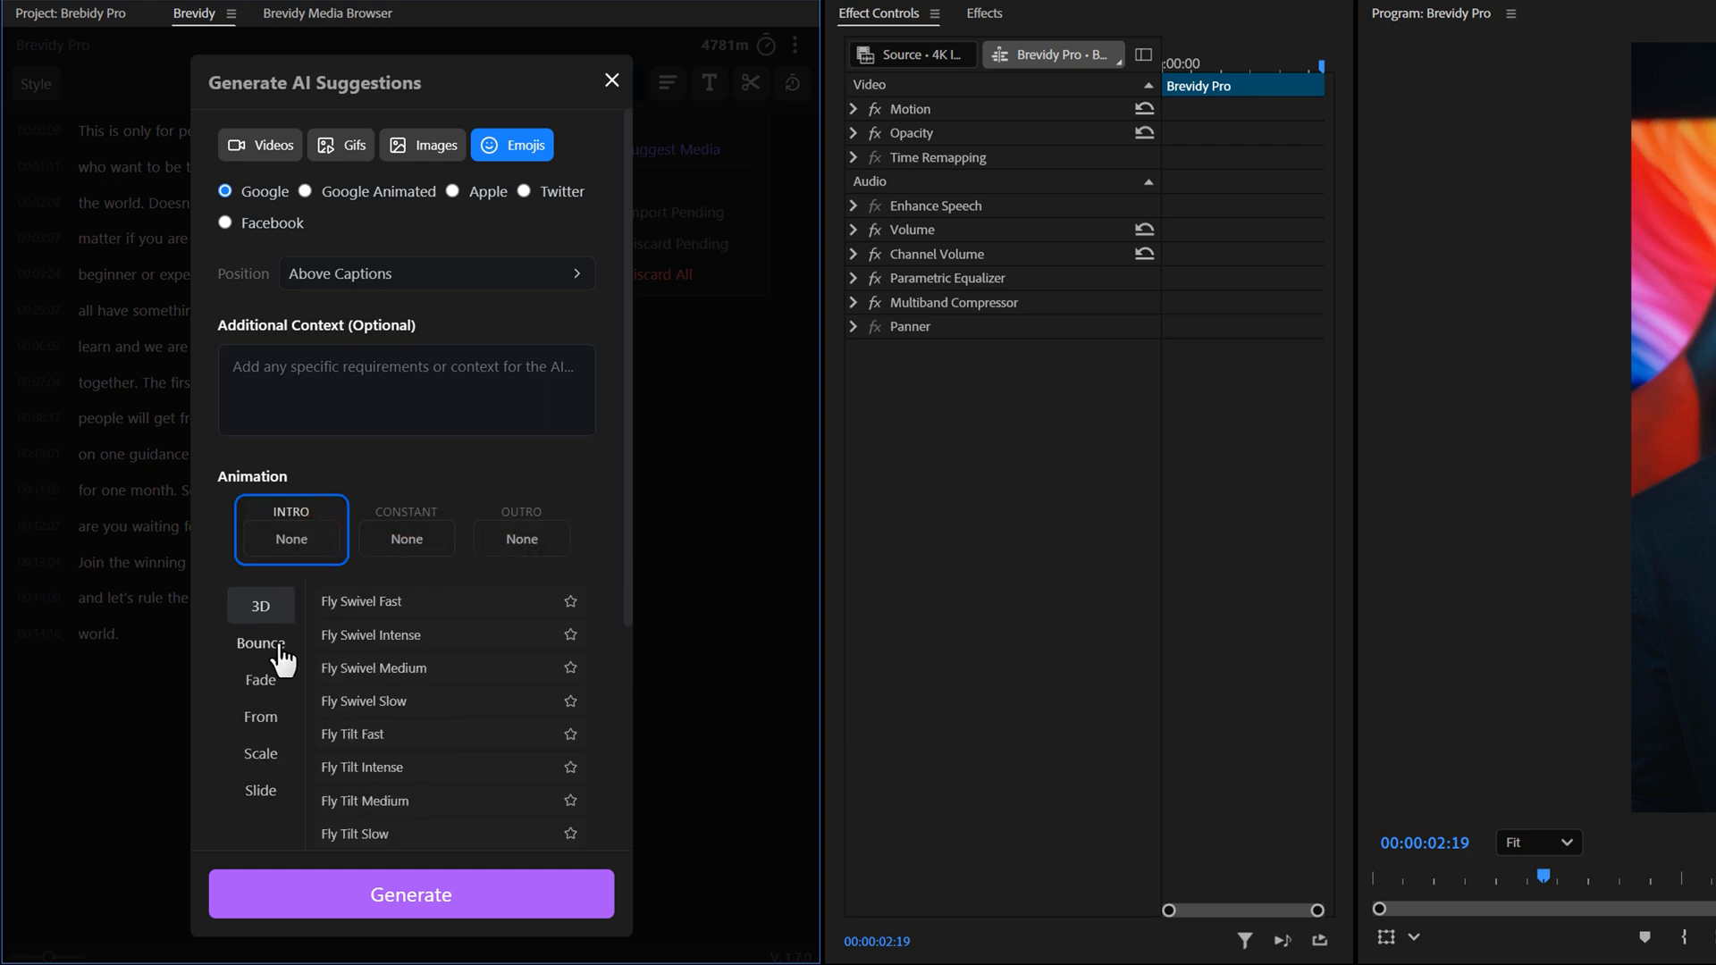
{"action": "left_click", "coordinate": [260, 679]}
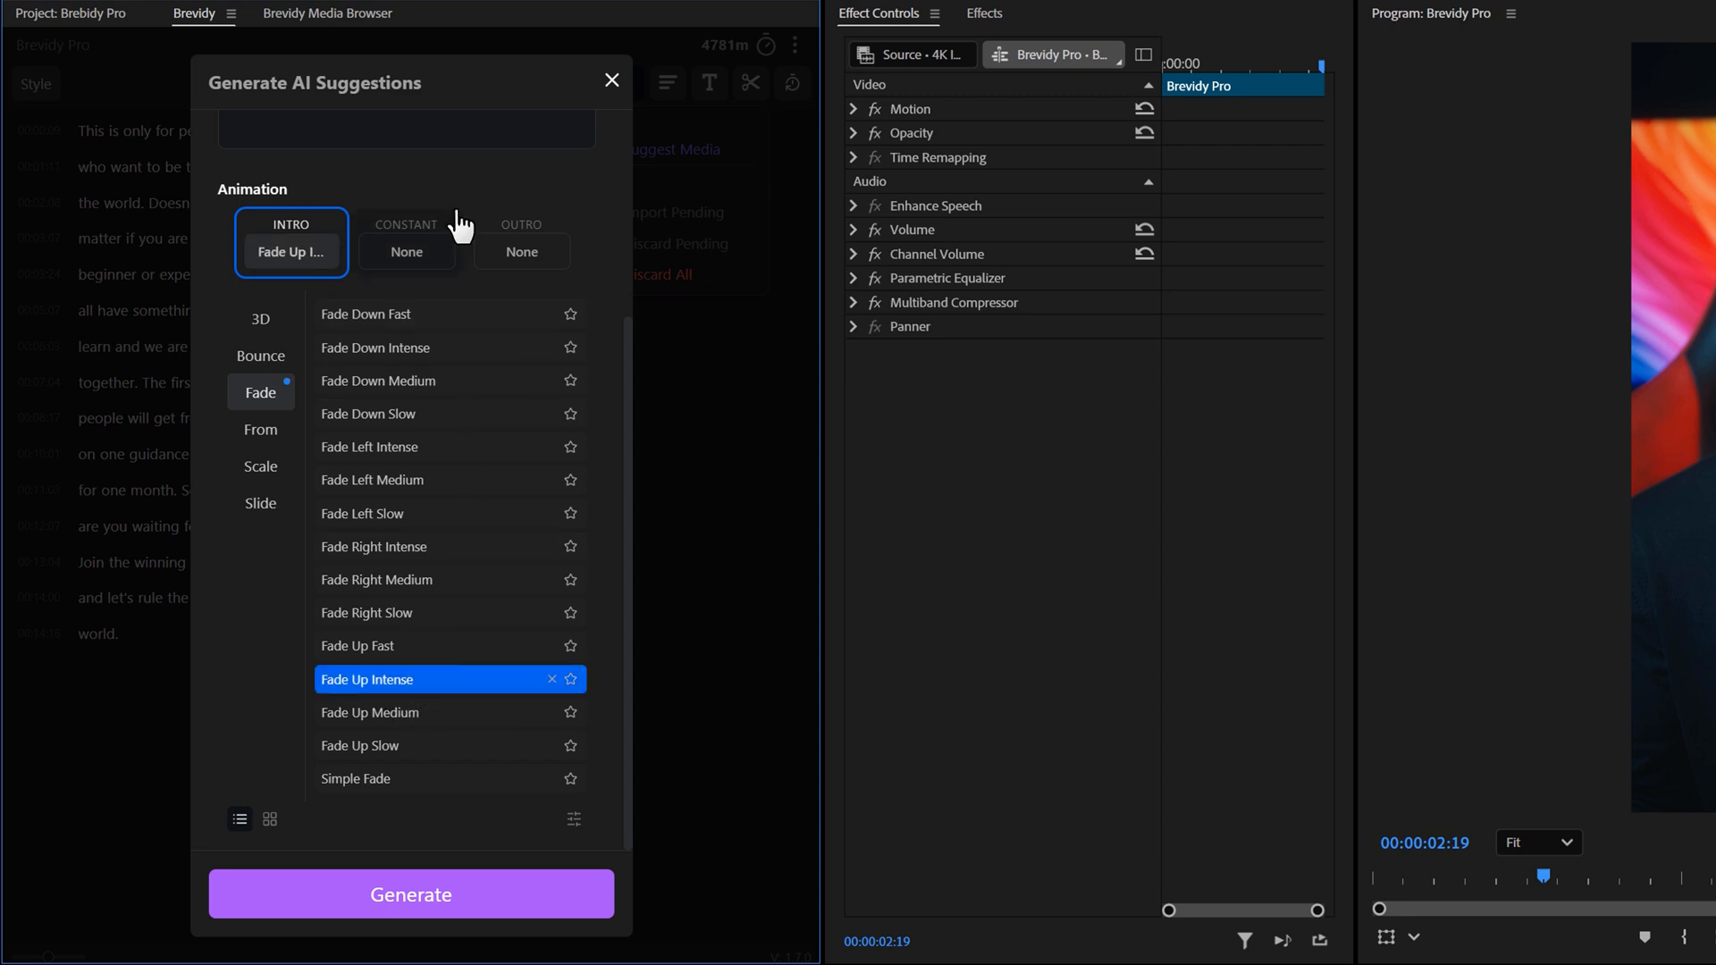
Set the suggested emojis' outro animation to Simple Fade.
{"action": "left_click", "coordinate": [522, 241]}
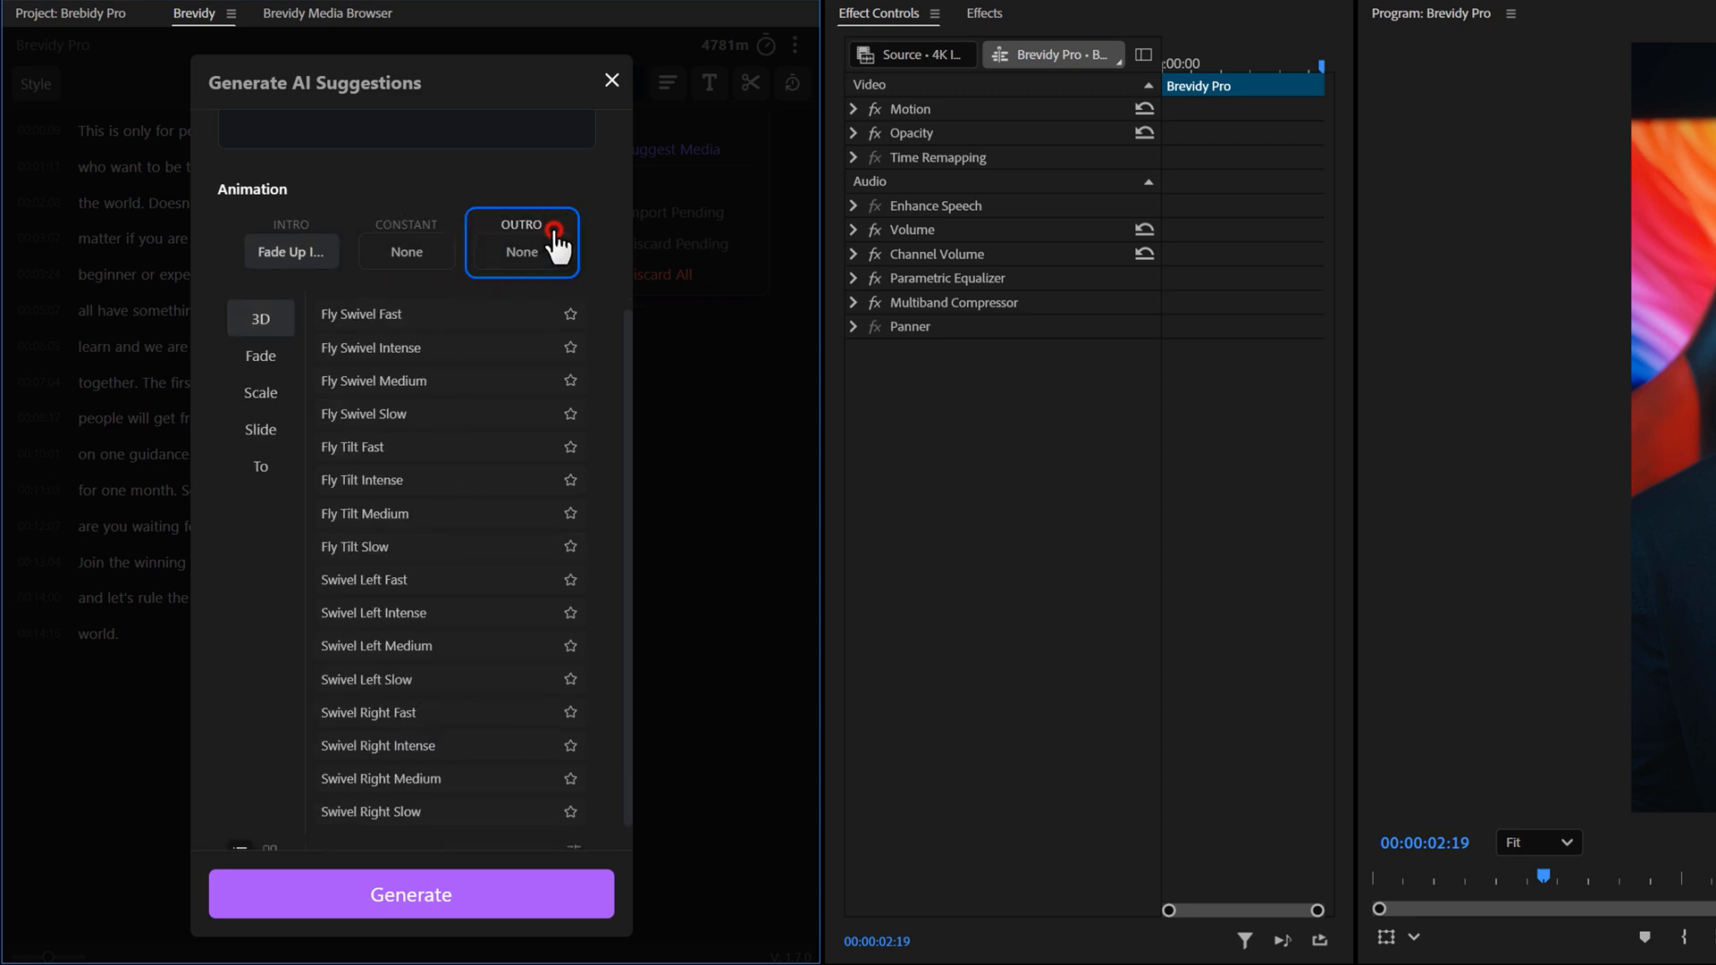
{"action": "left_click", "coordinate": [260, 355]}
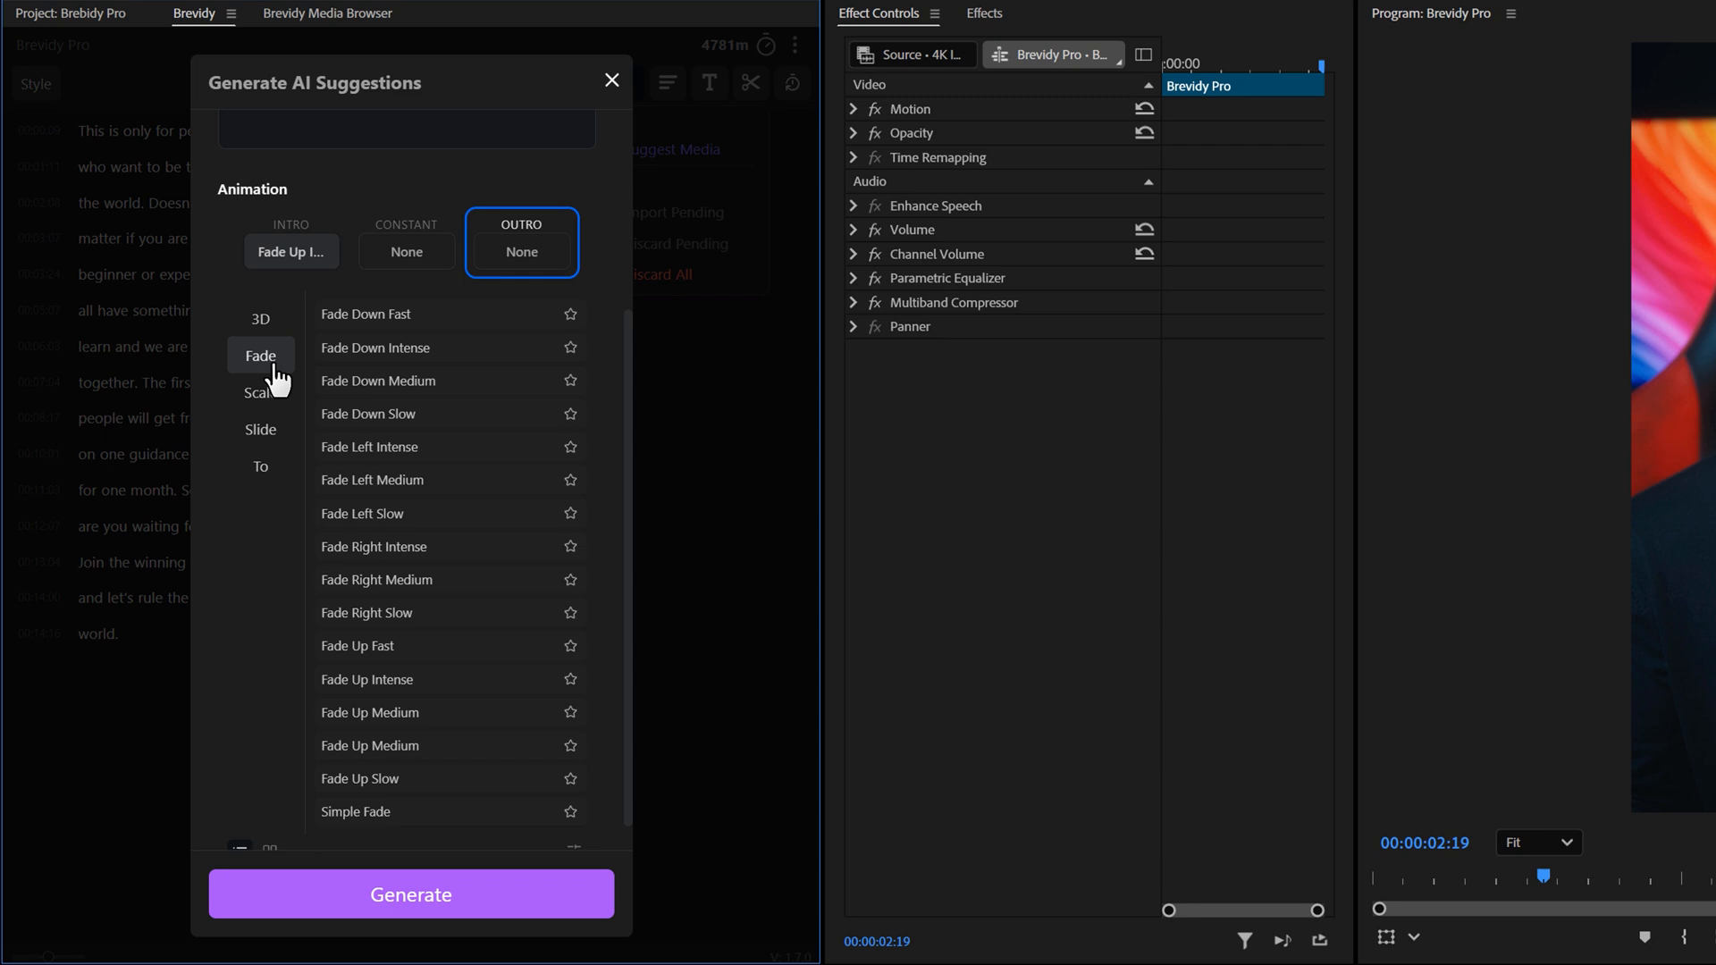
{"action": "left_click", "coordinate": [355, 810]}
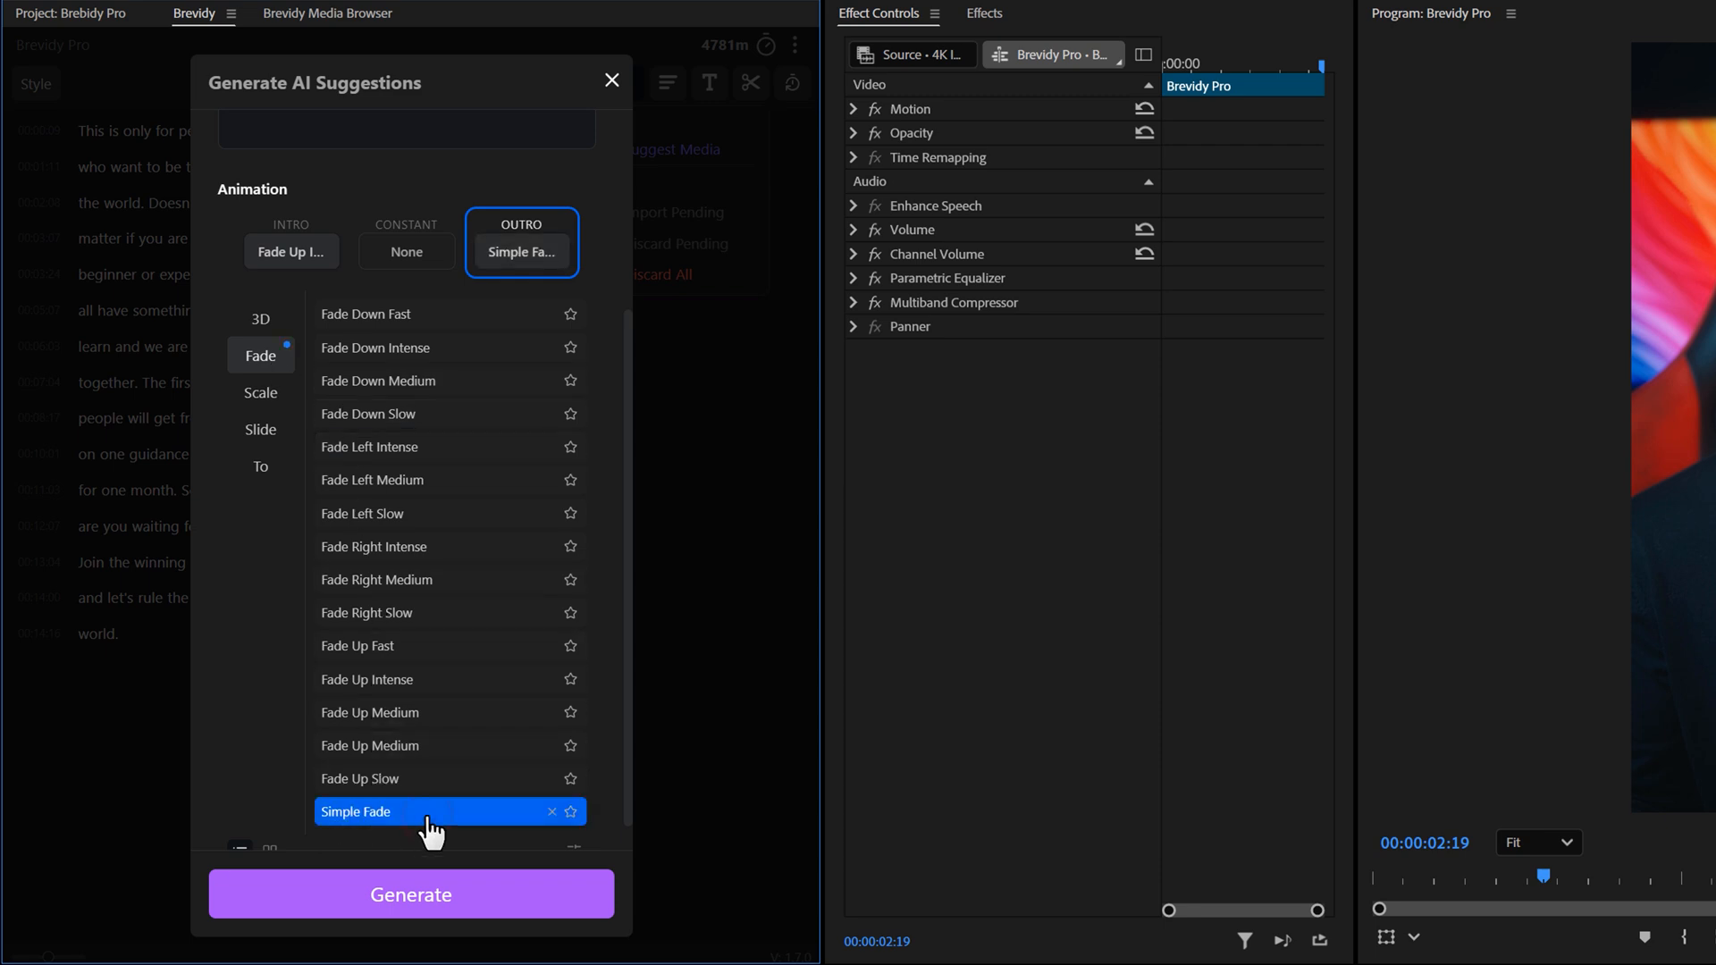
{"action": "left_click", "coordinate": [410, 894]}
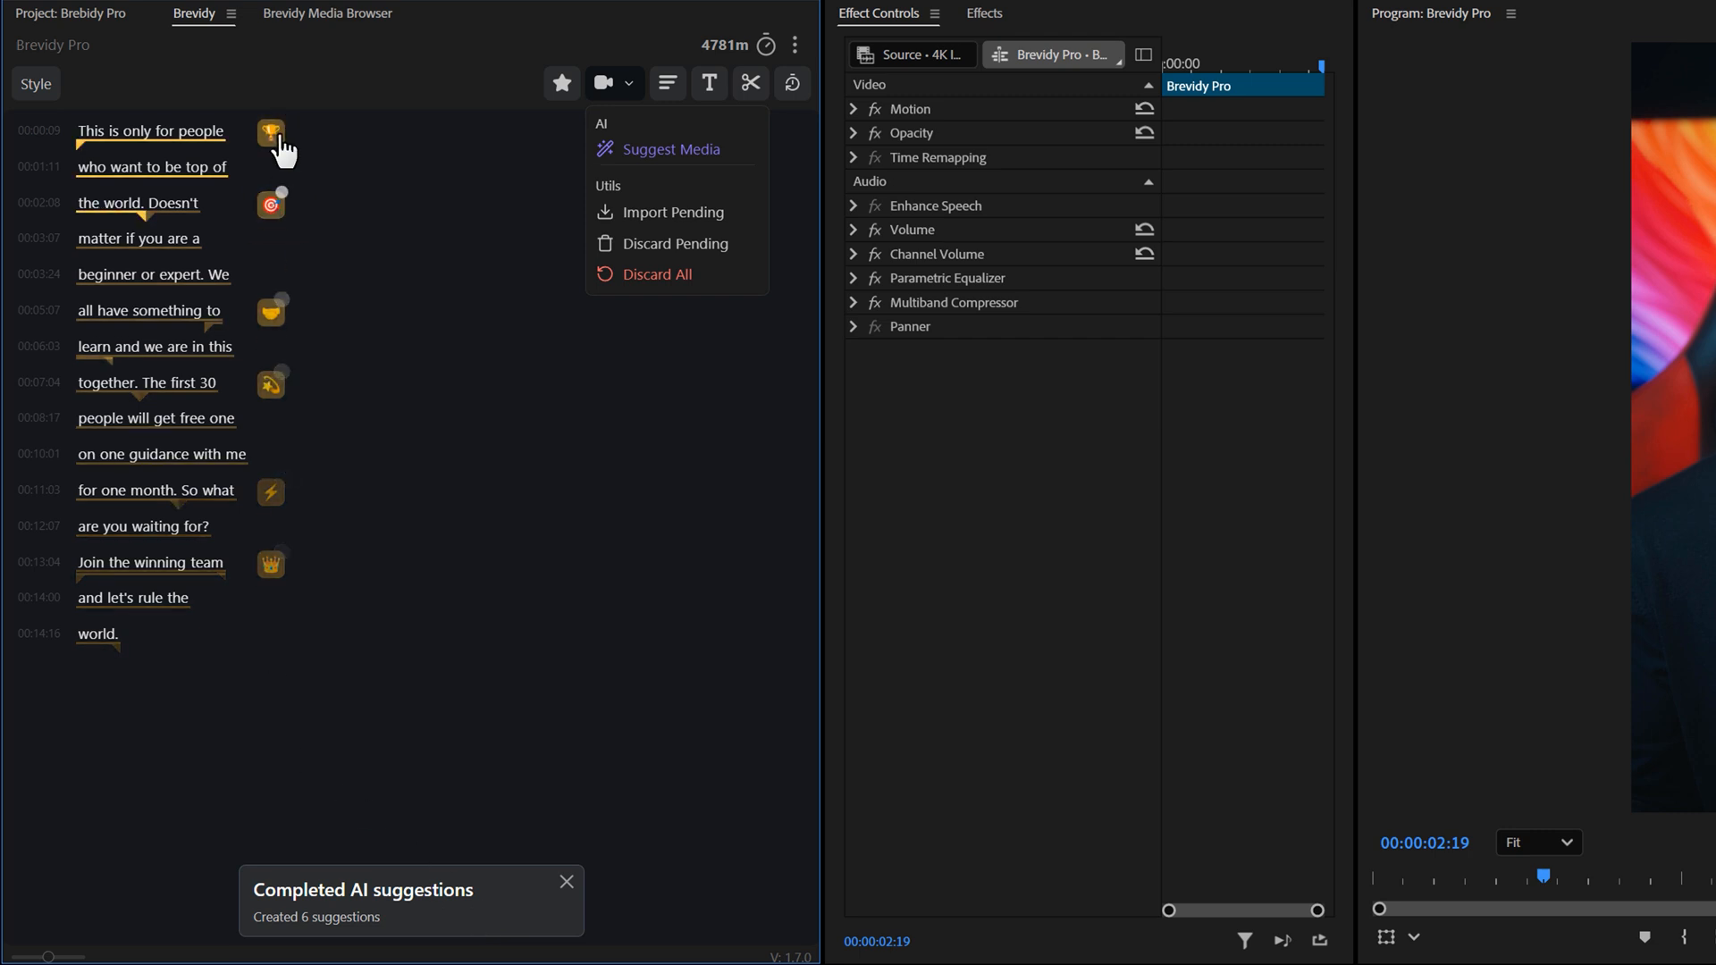
{"action": "mouse_move", "coordinate": [279, 215]}
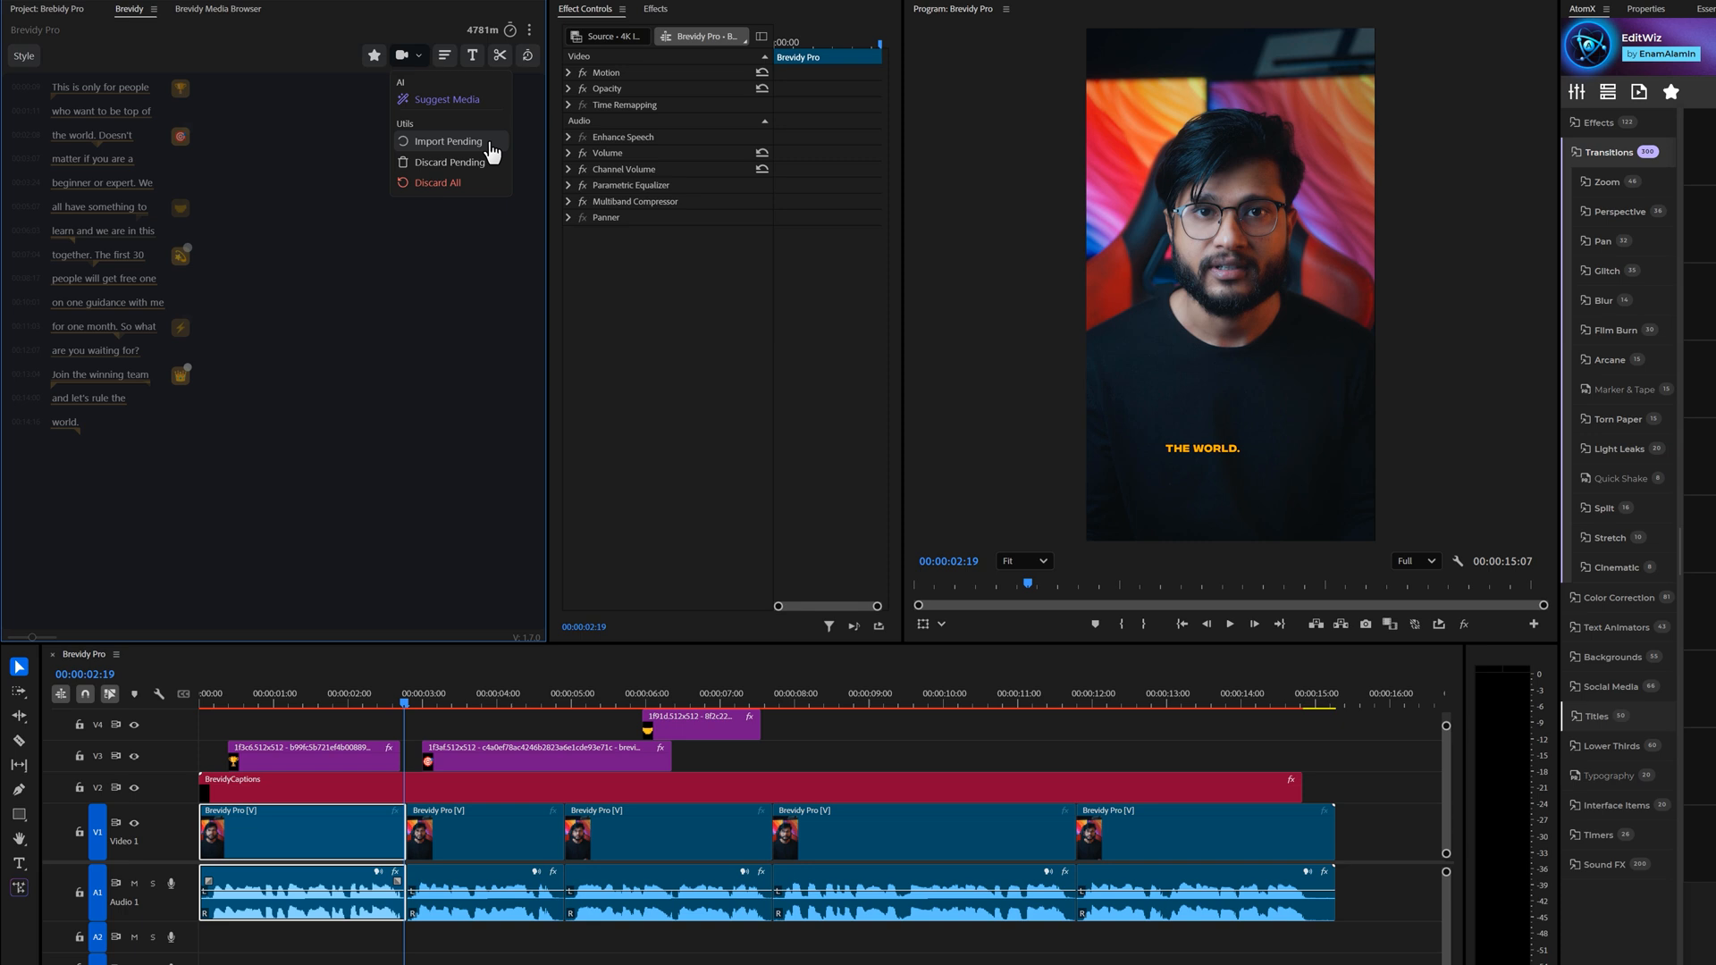
Import the pending emoji suggestions and move the emoji clips from V4 onto V3.
{"action": "left_click", "coordinate": [448, 142]}
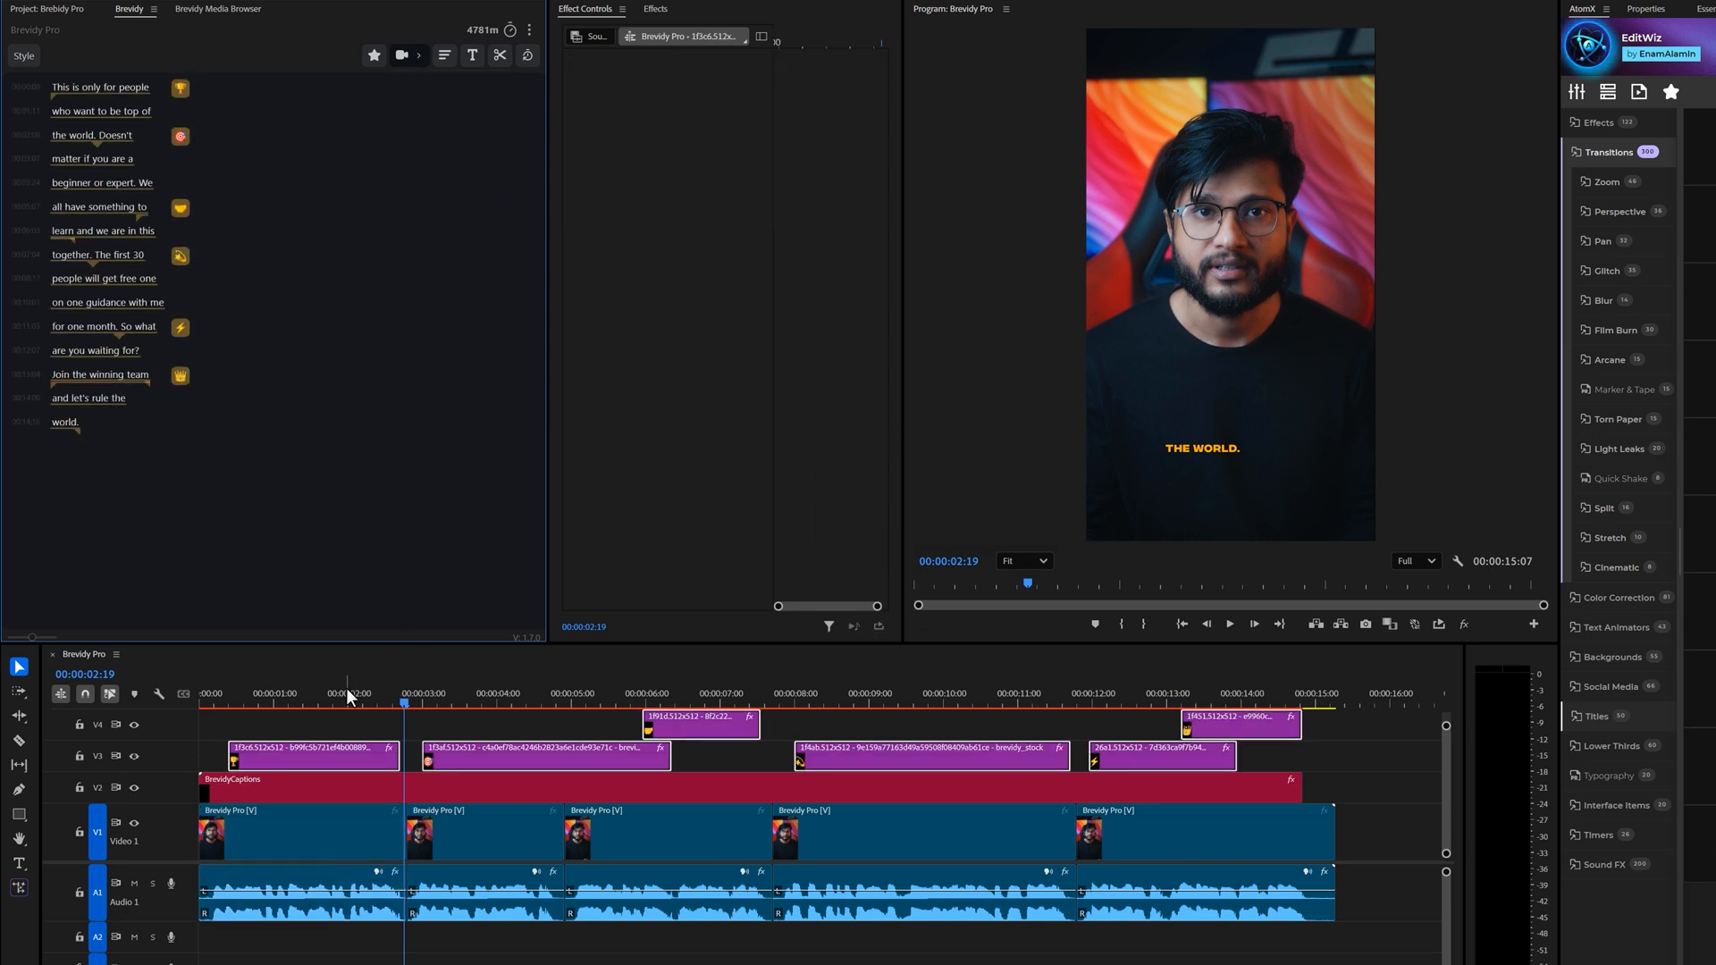
{"action": "left_click", "coordinate": [660, 706]}
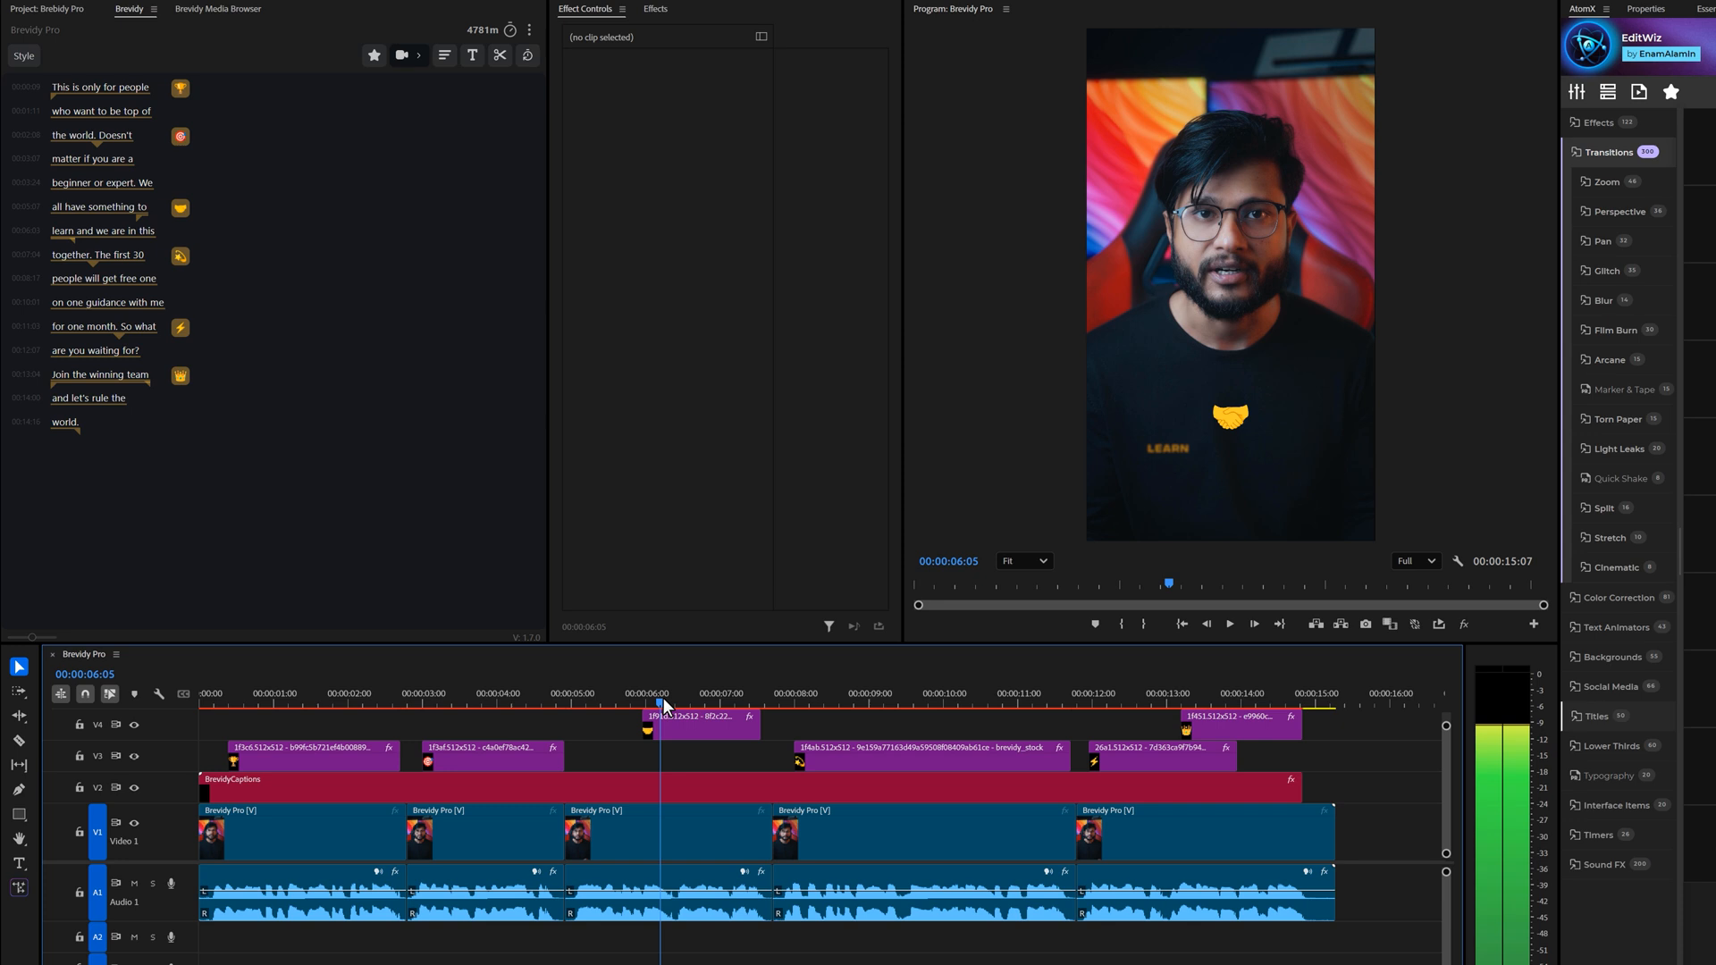
{"action": "left_click", "coordinate": [703, 756]}
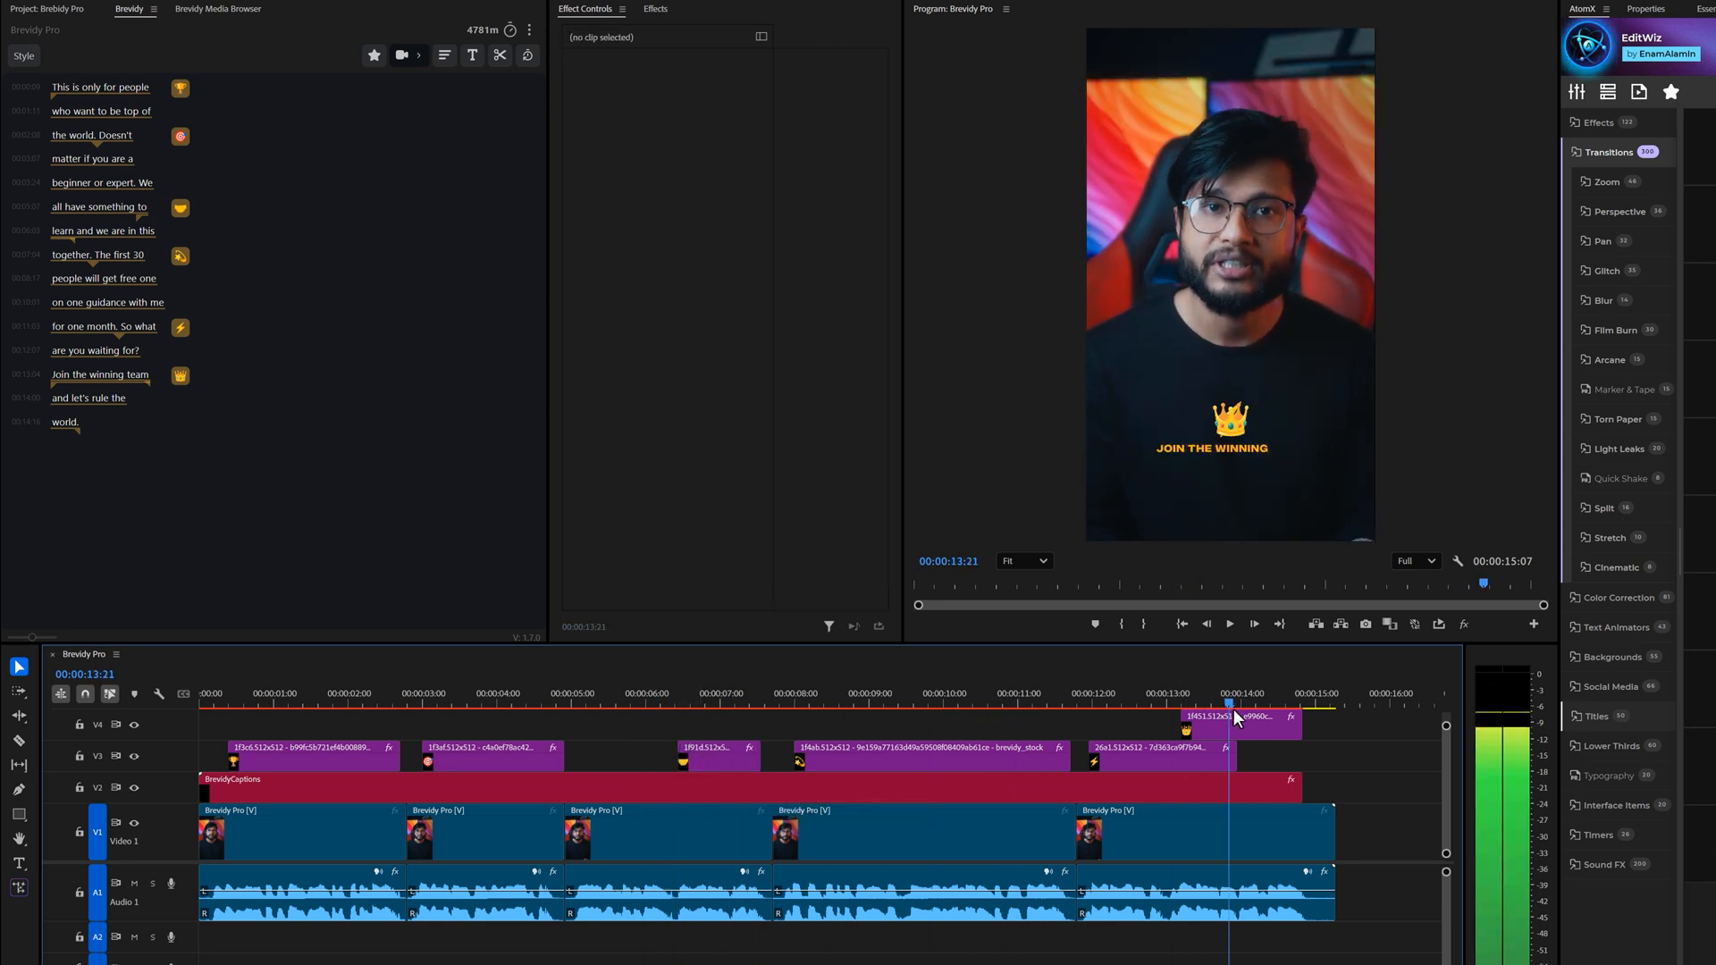
{"action": "left_click", "coordinate": [1237, 747]}
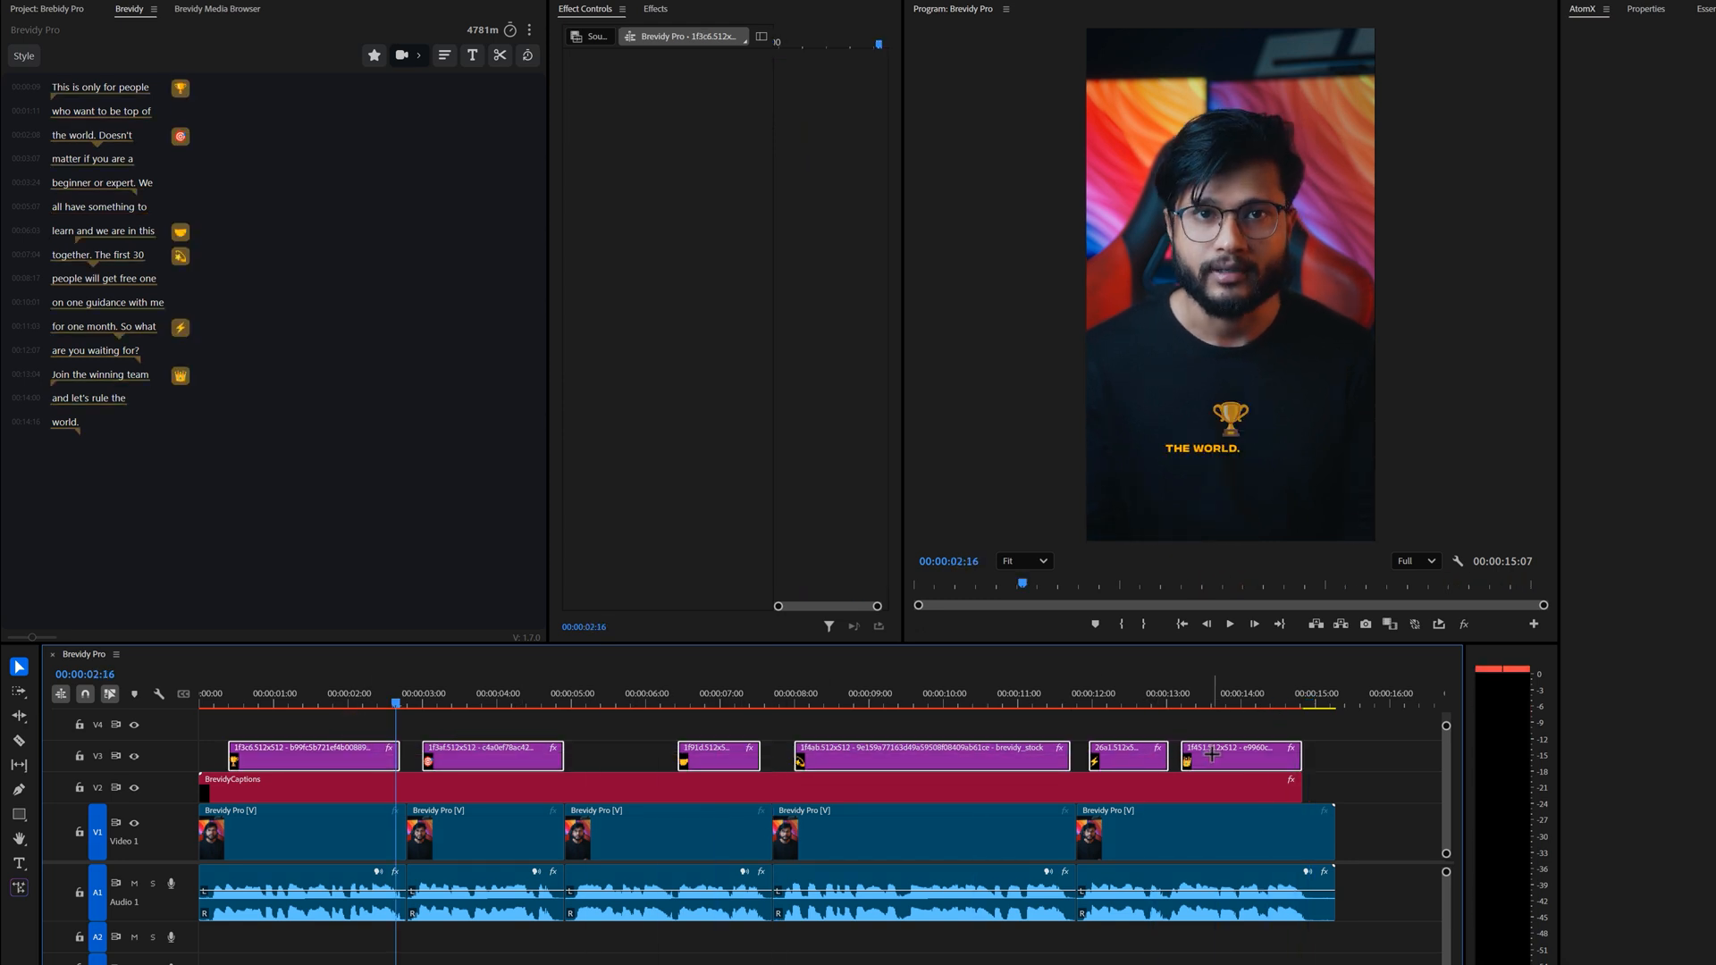
Show the selected emojis' shared settings in Brevidy Media Browser and select the Outro slot.
{"action": "left_click", "coordinate": [216, 9]}
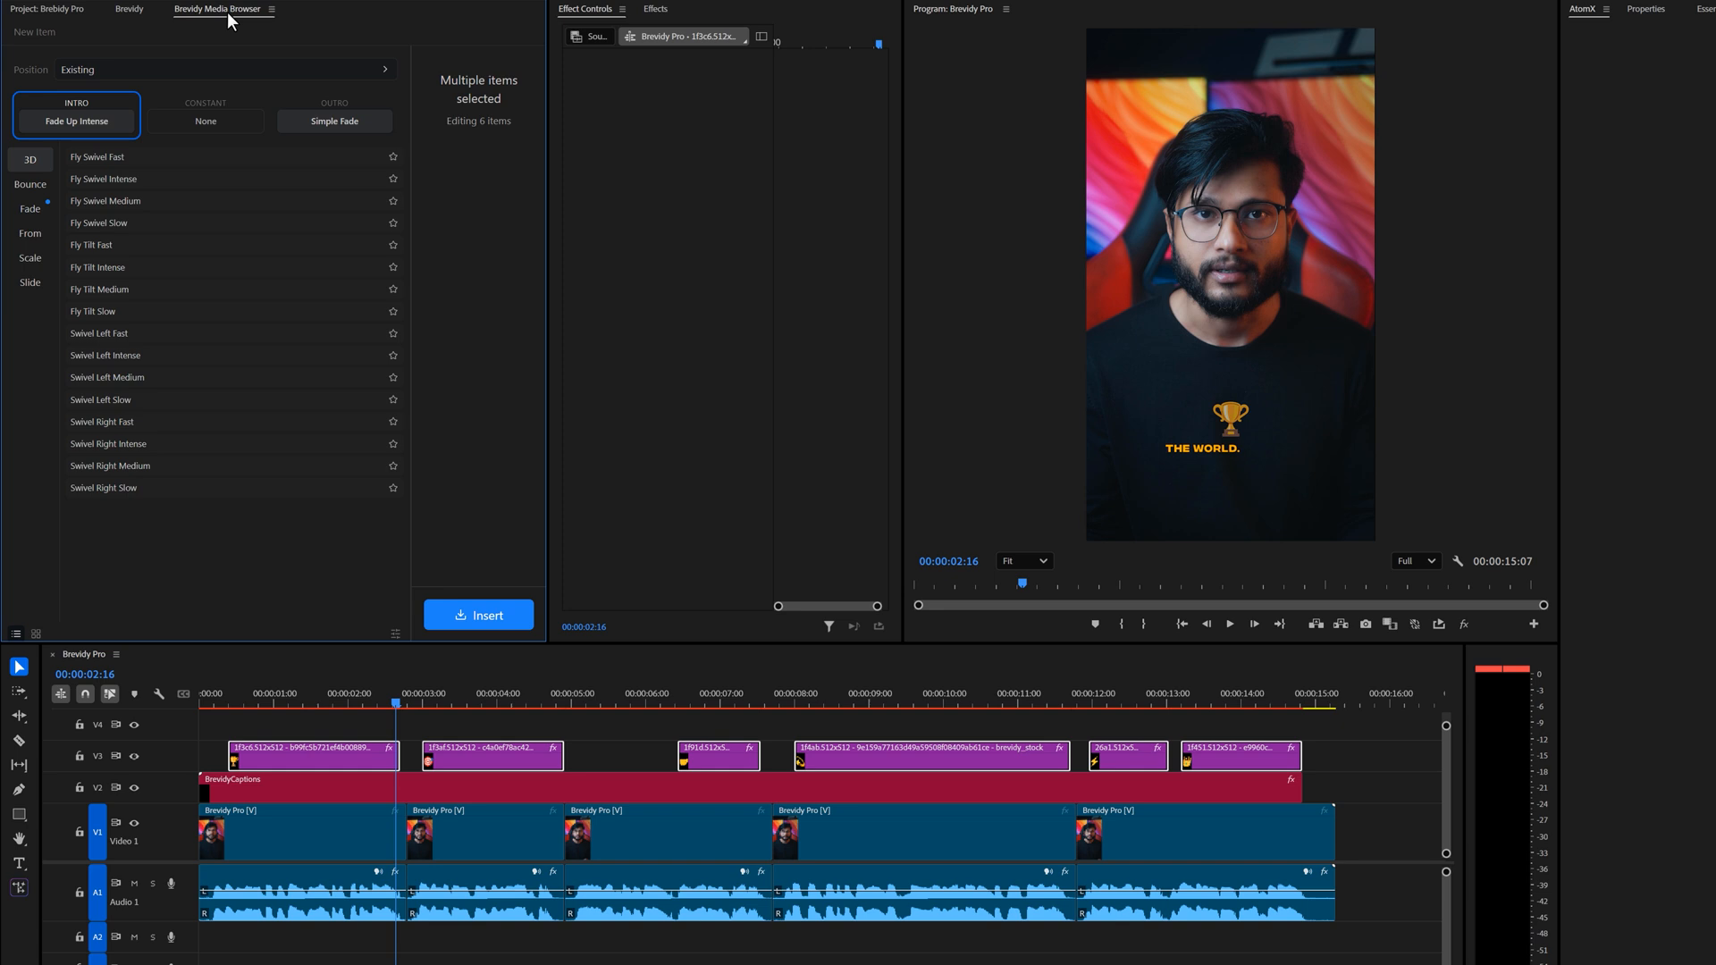
{"action": "mouse_move", "coordinate": [29, 287]}
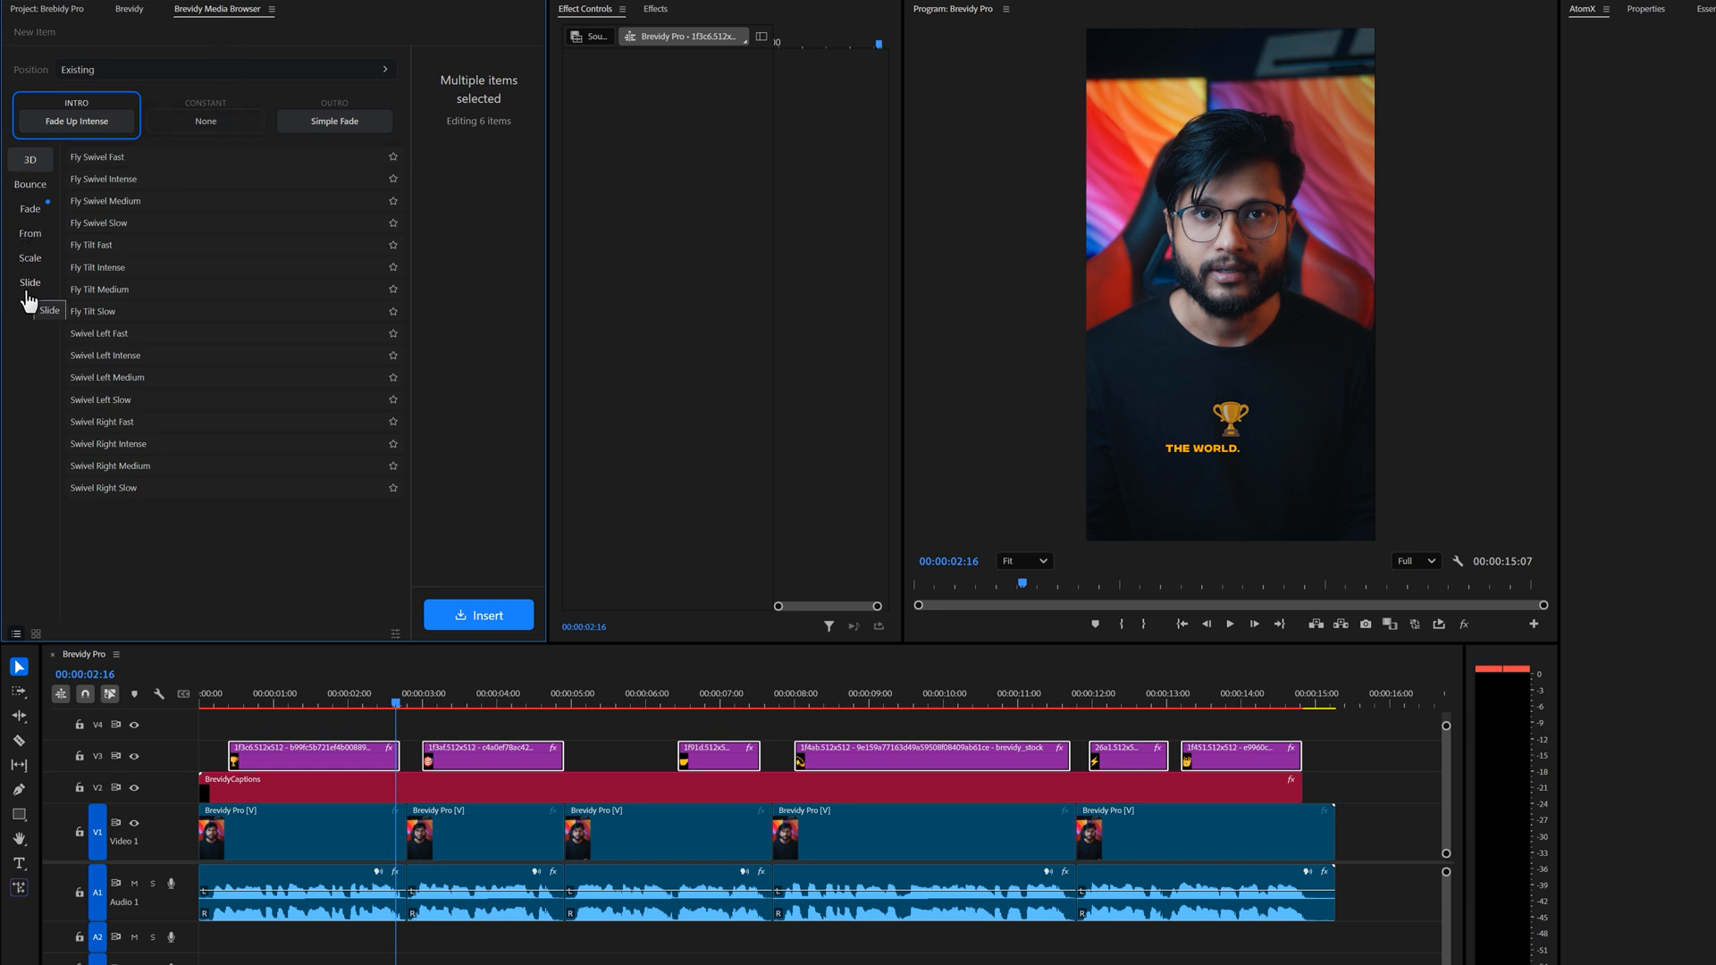
{"action": "left_click", "coordinate": [334, 118]}
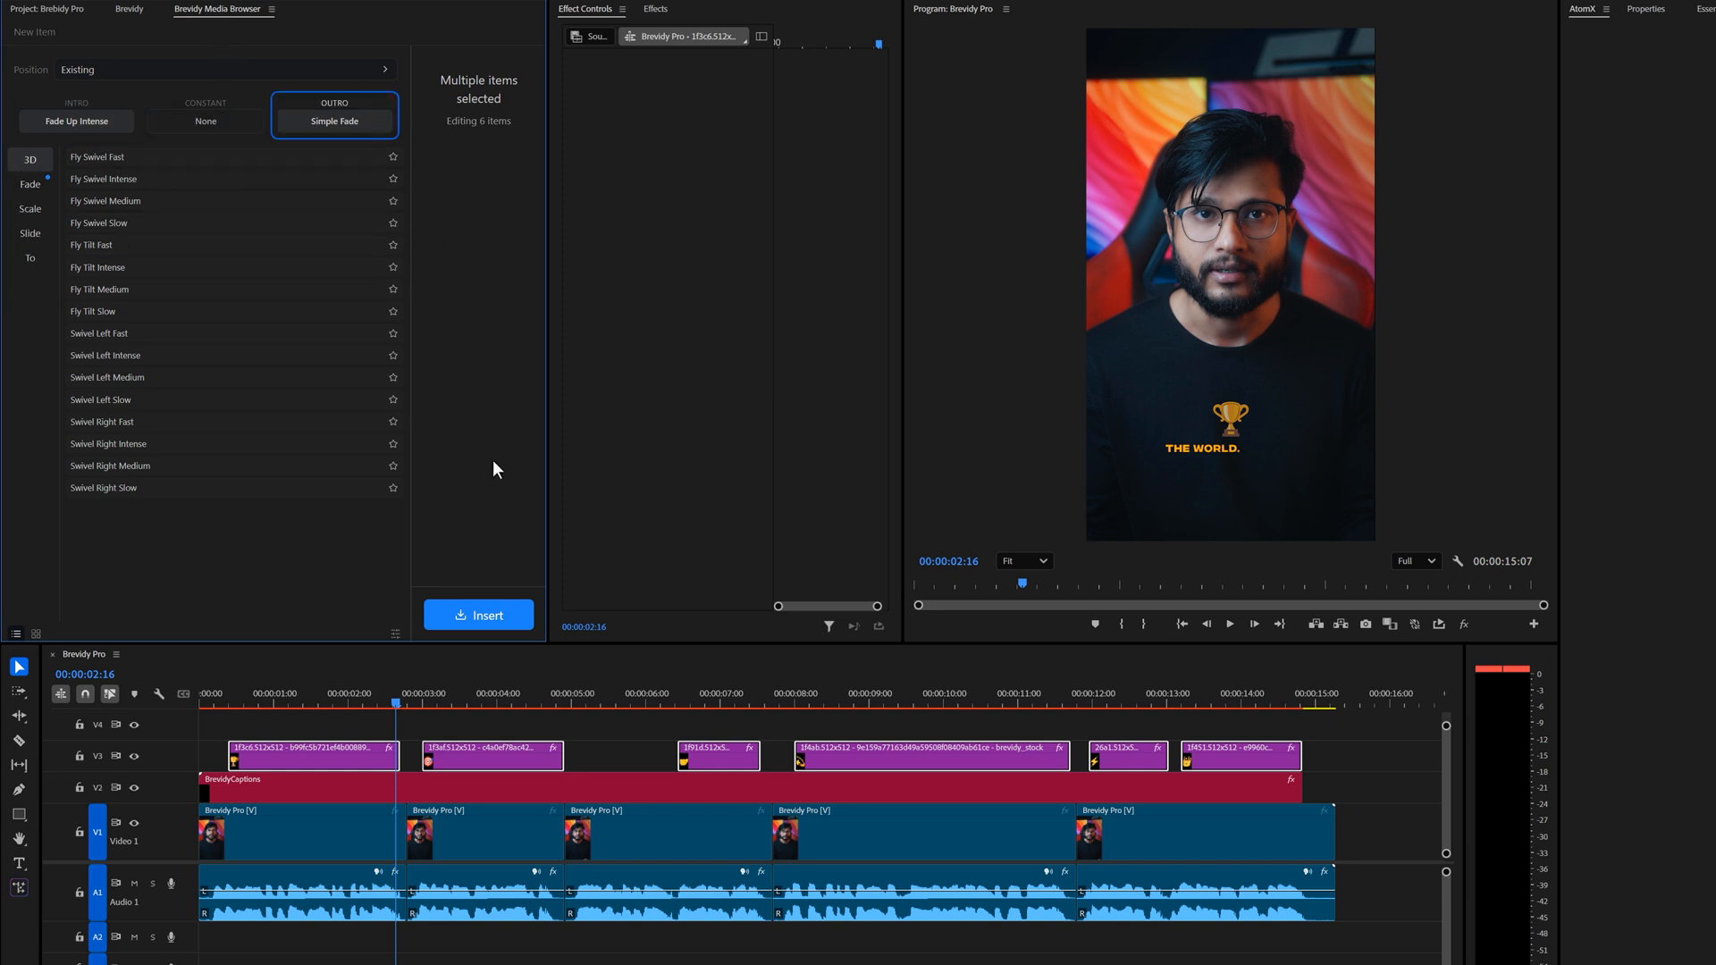
{"action": "left_click", "coordinate": [478, 614]}
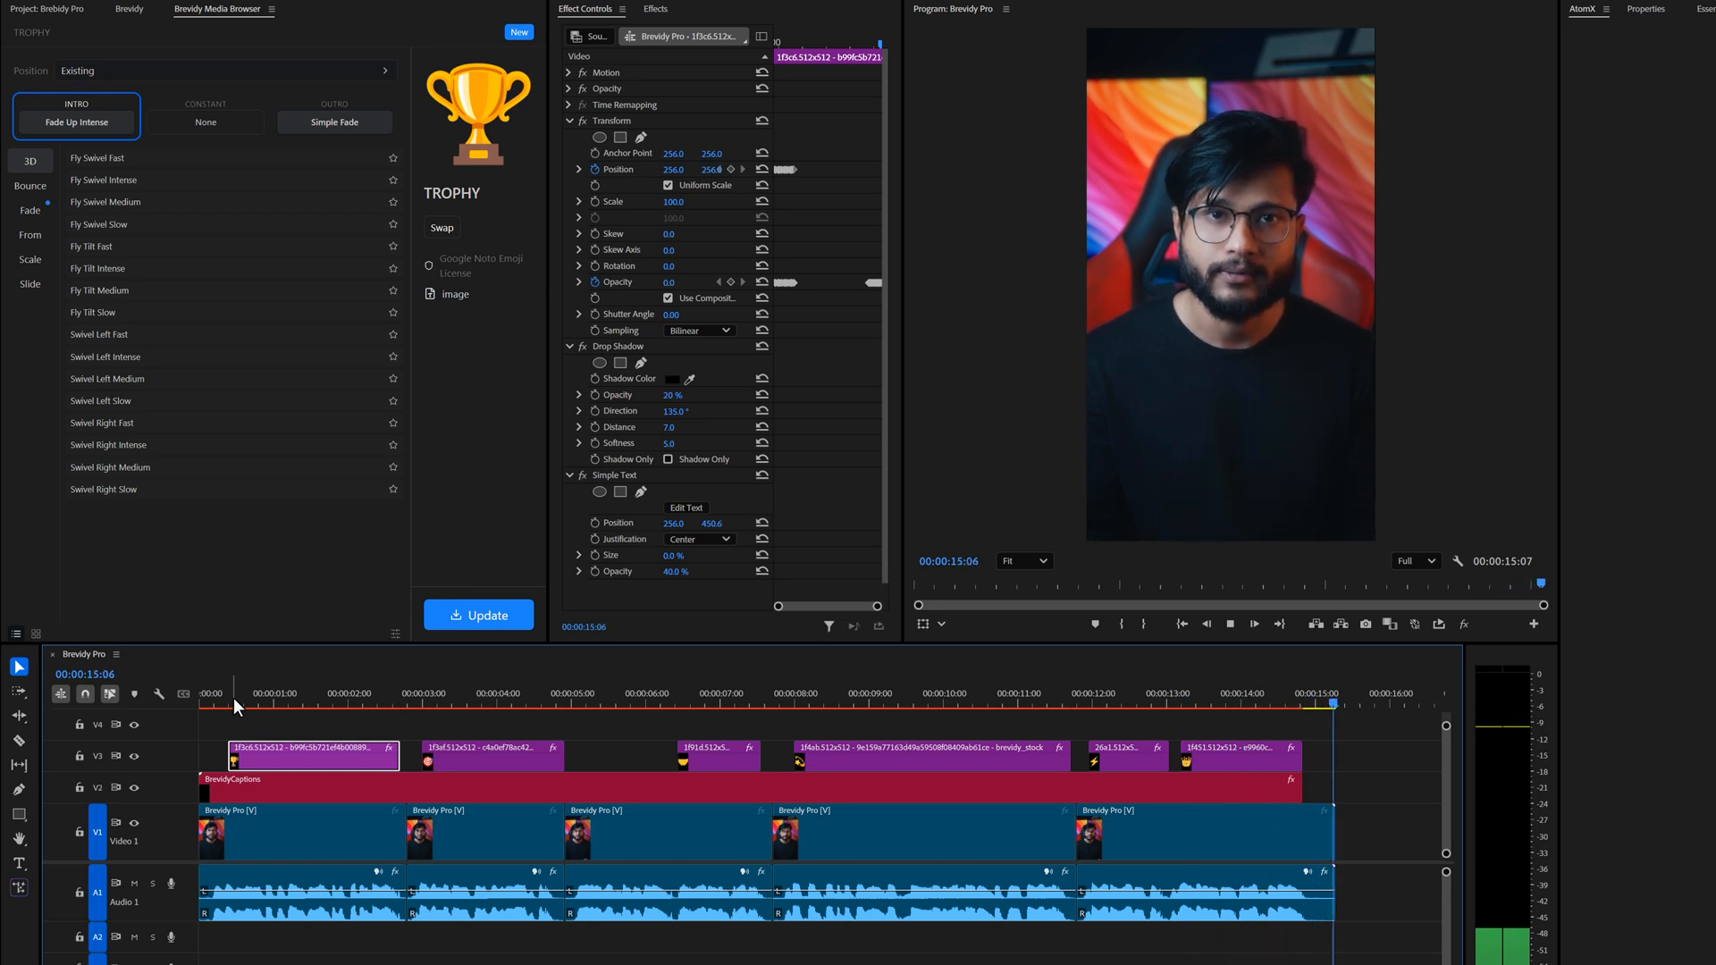
{"action": "left_click", "coordinate": [584, 702]}
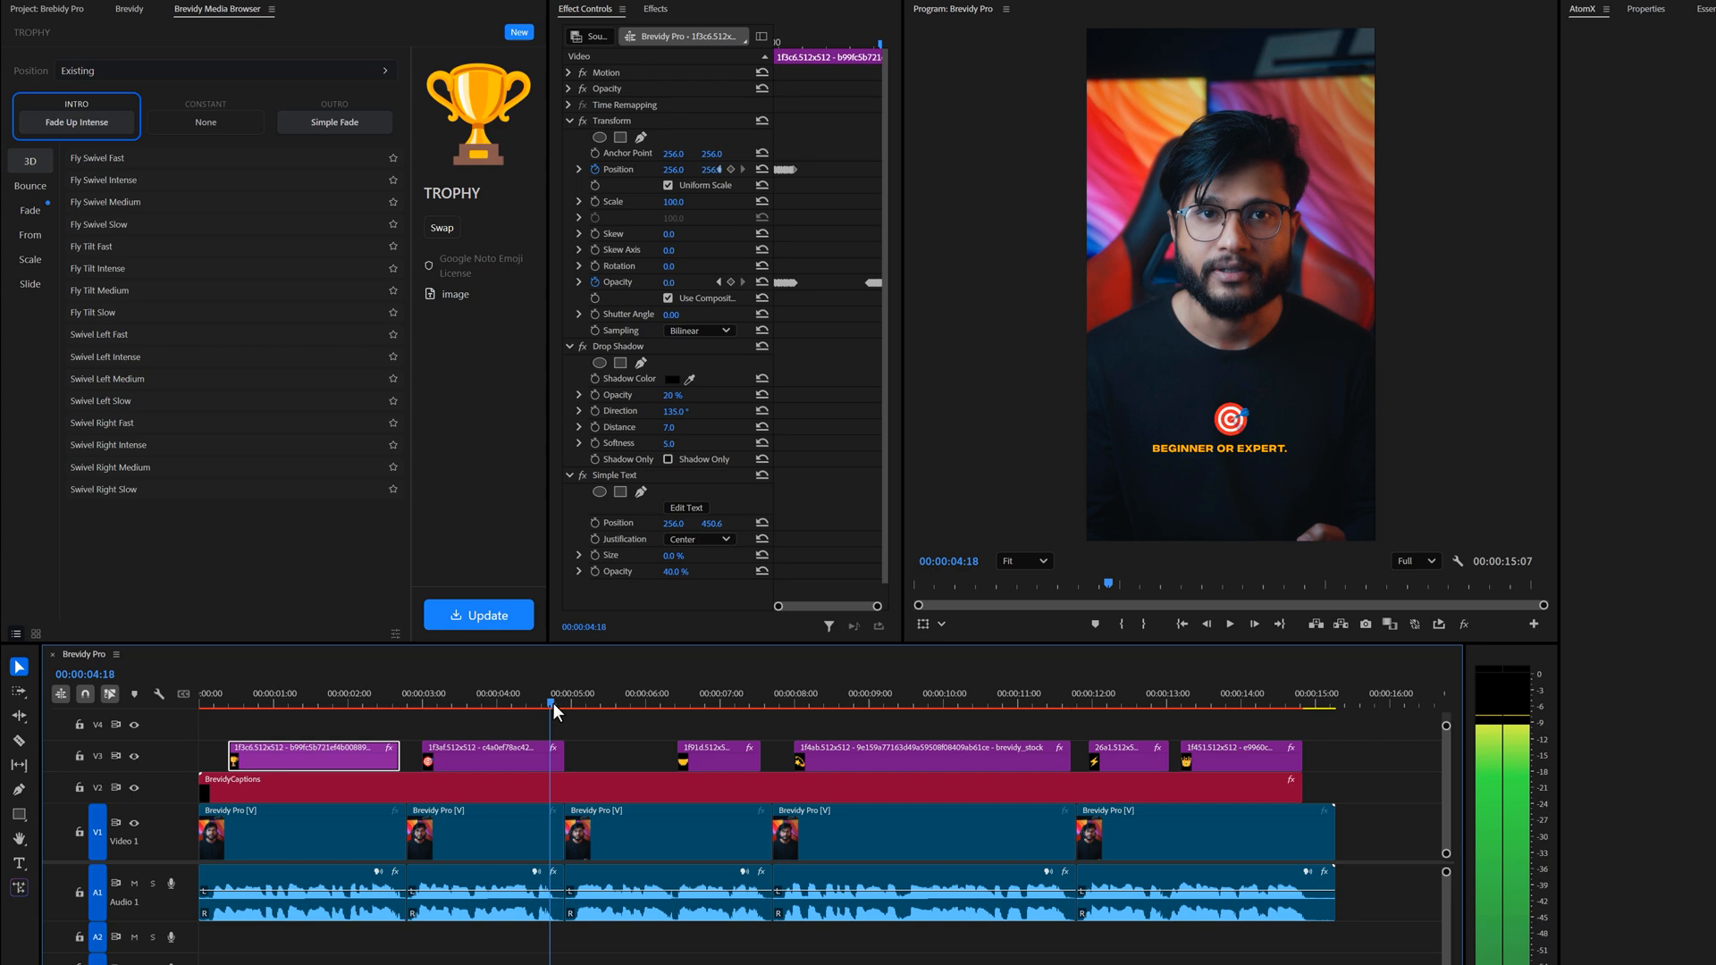
{"action": "left_click", "coordinate": [665, 699]}
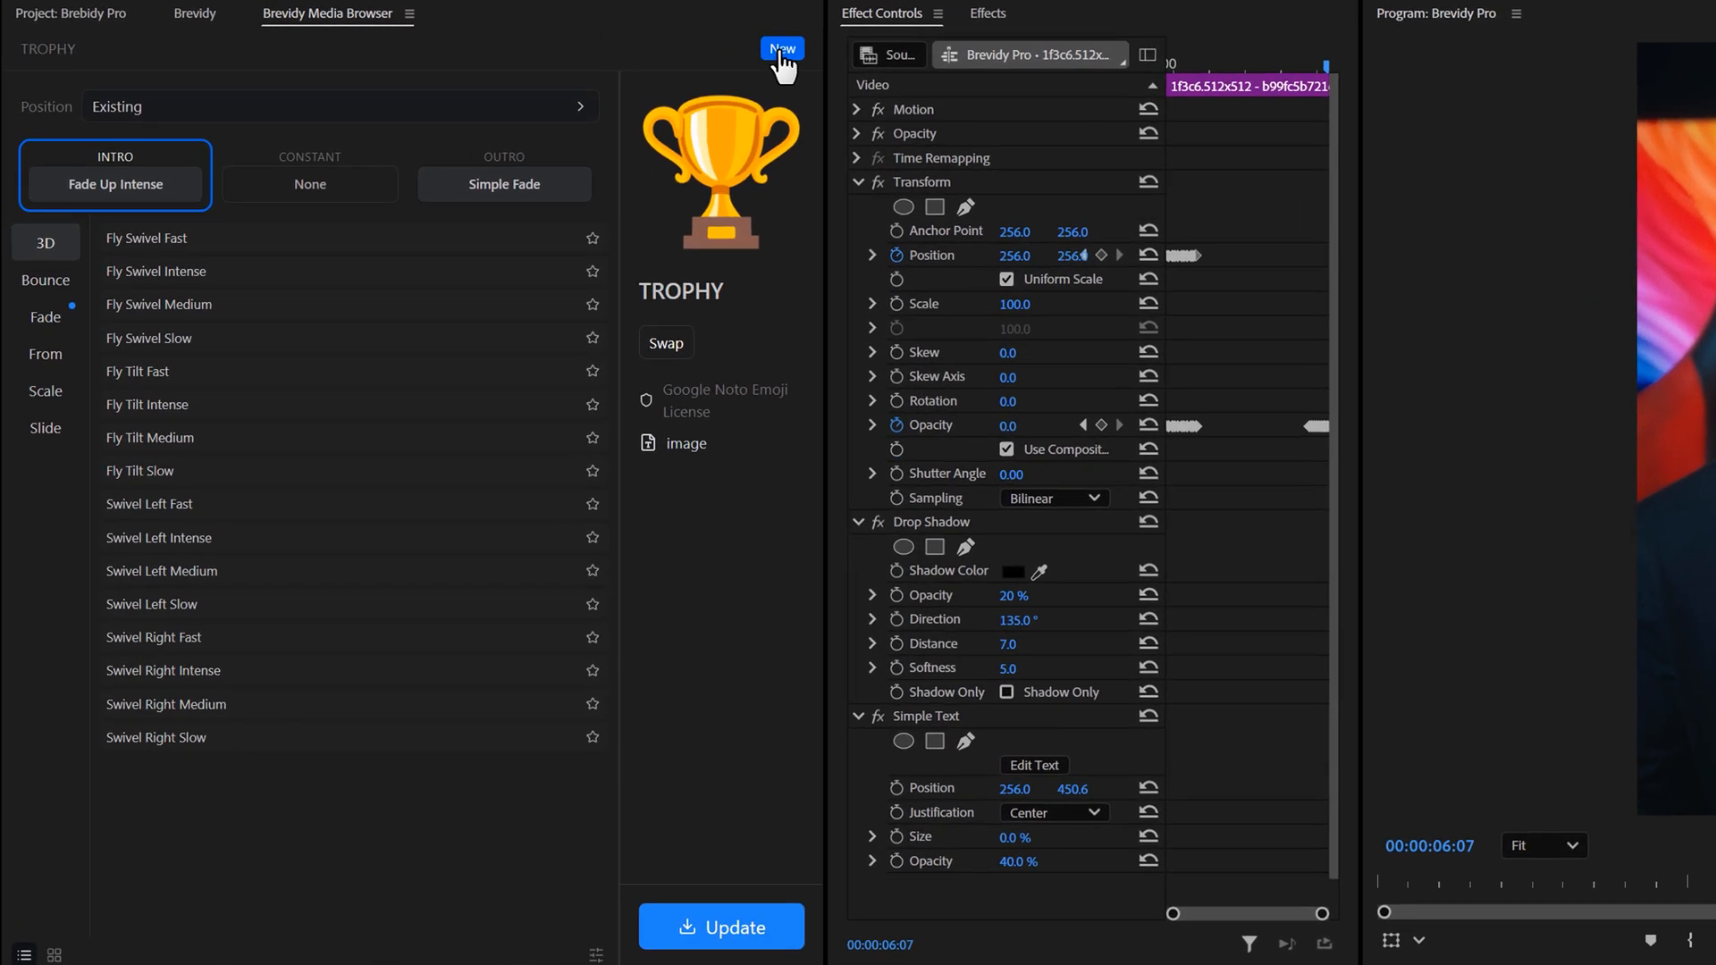
Search Emojis for 'books', pick the books emoji and continue.
{"action": "left_click", "coordinate": [781, 48]}
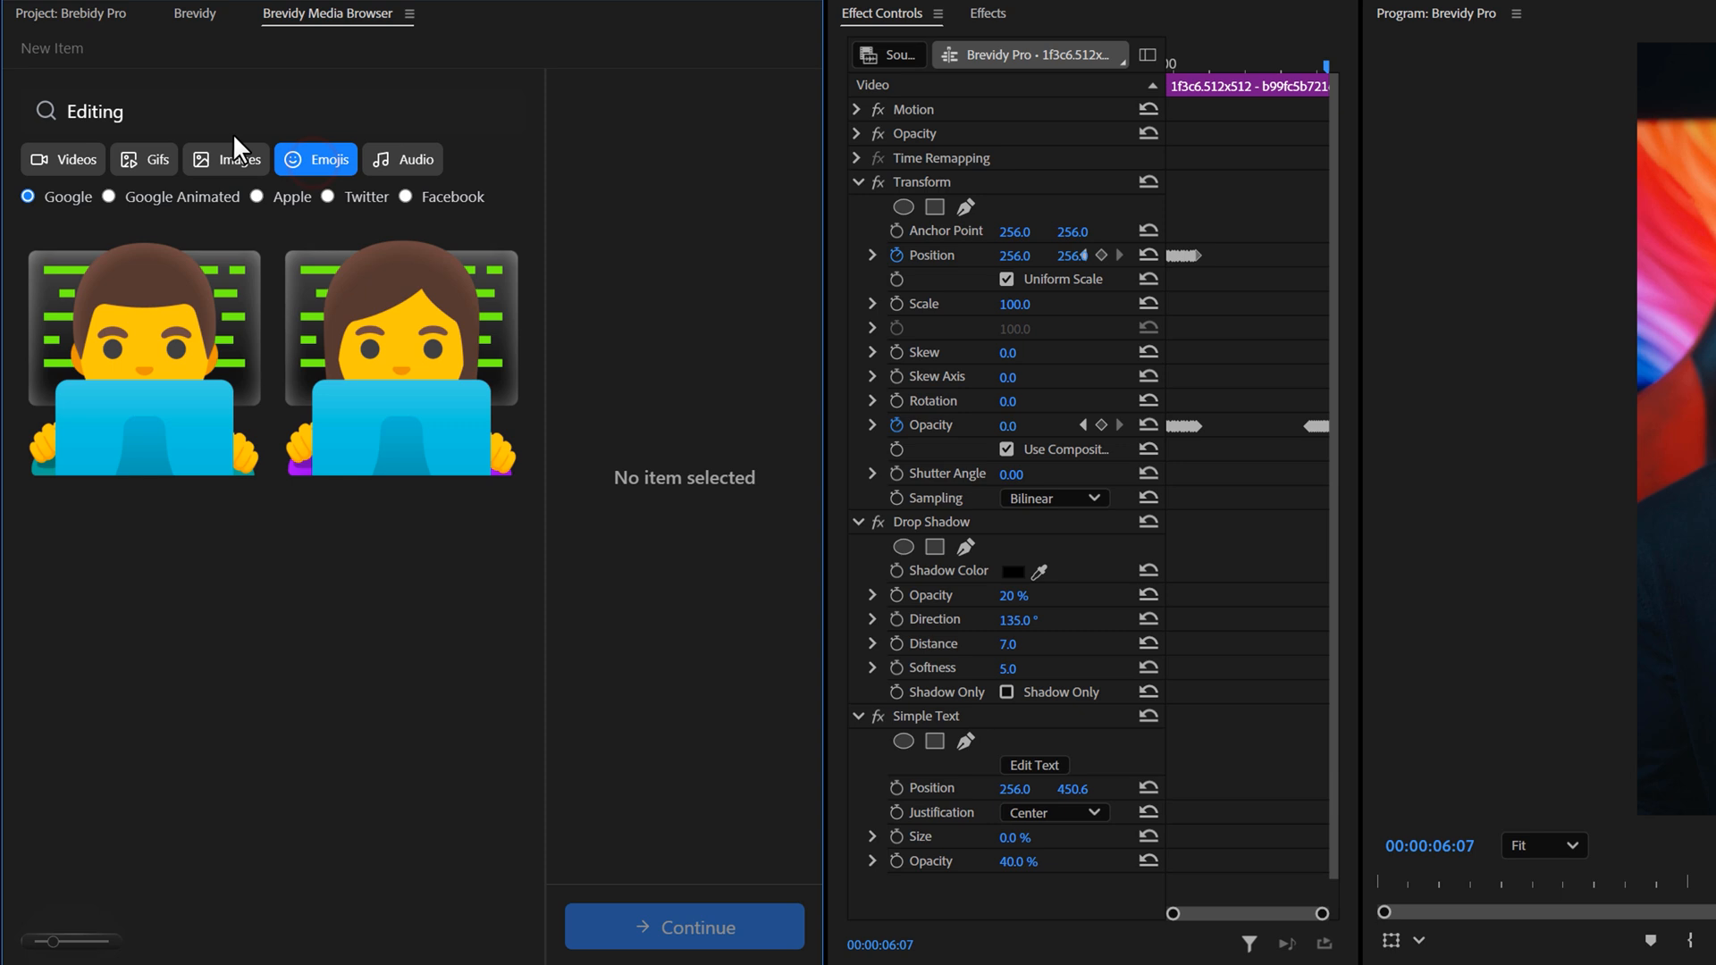
{"action": "type", "text": "books"}
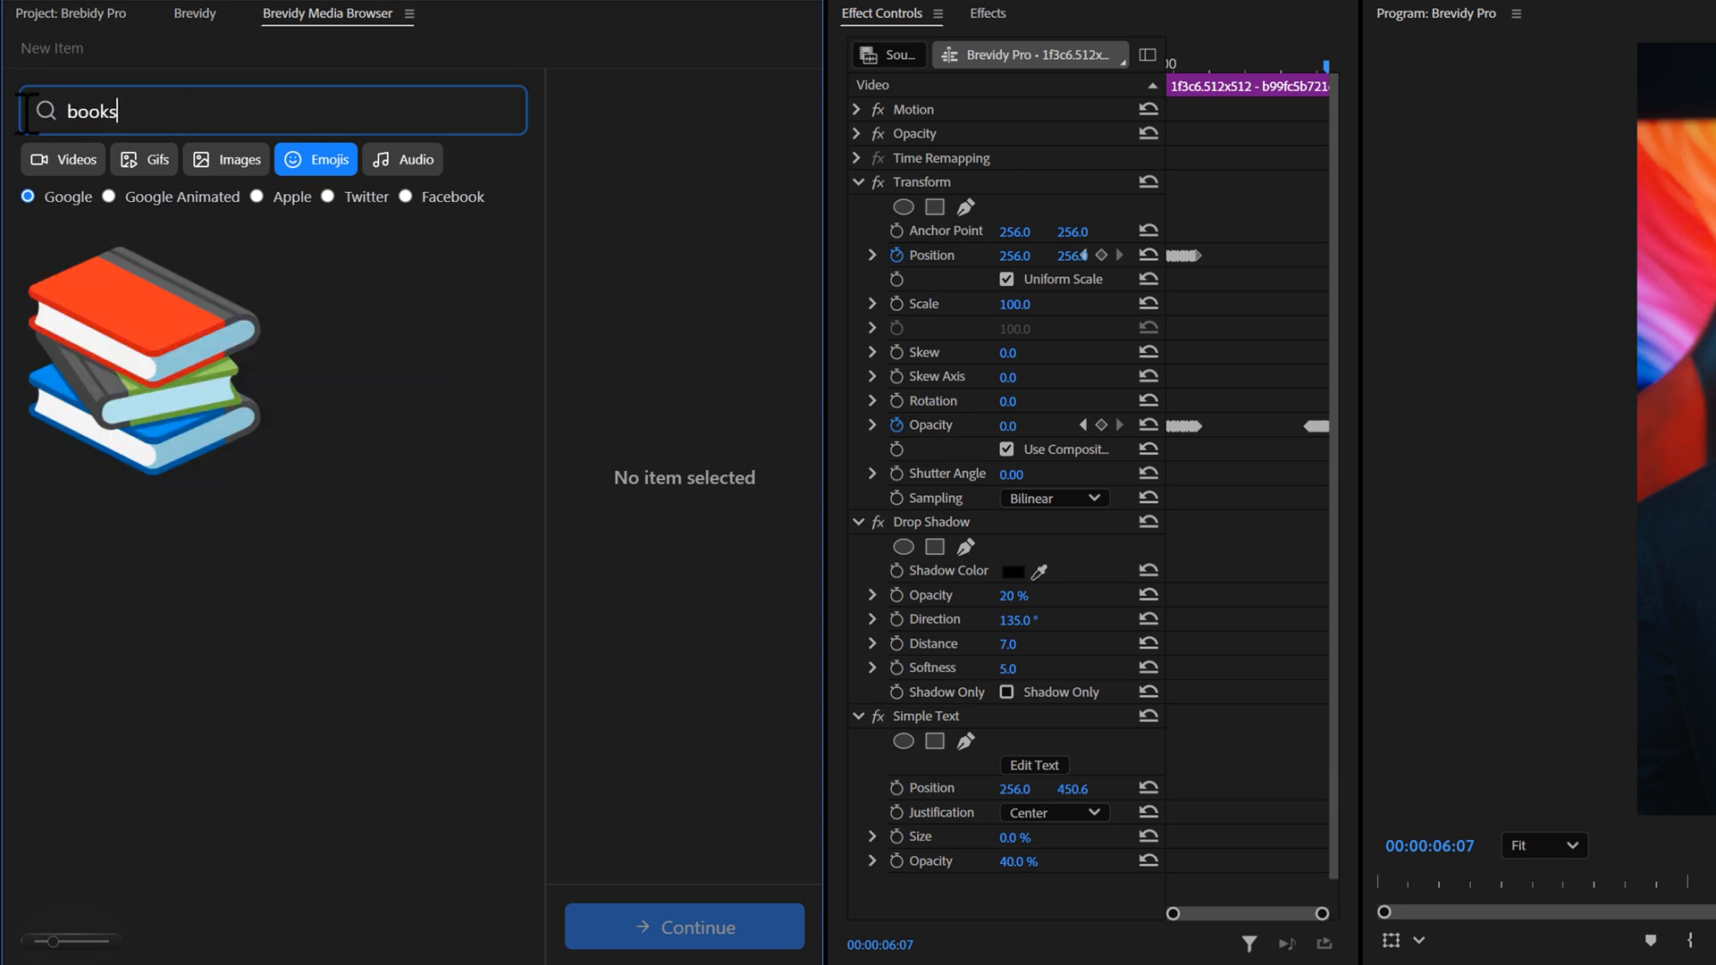
{"action": "left_click", "coordinate": [143, 359]}
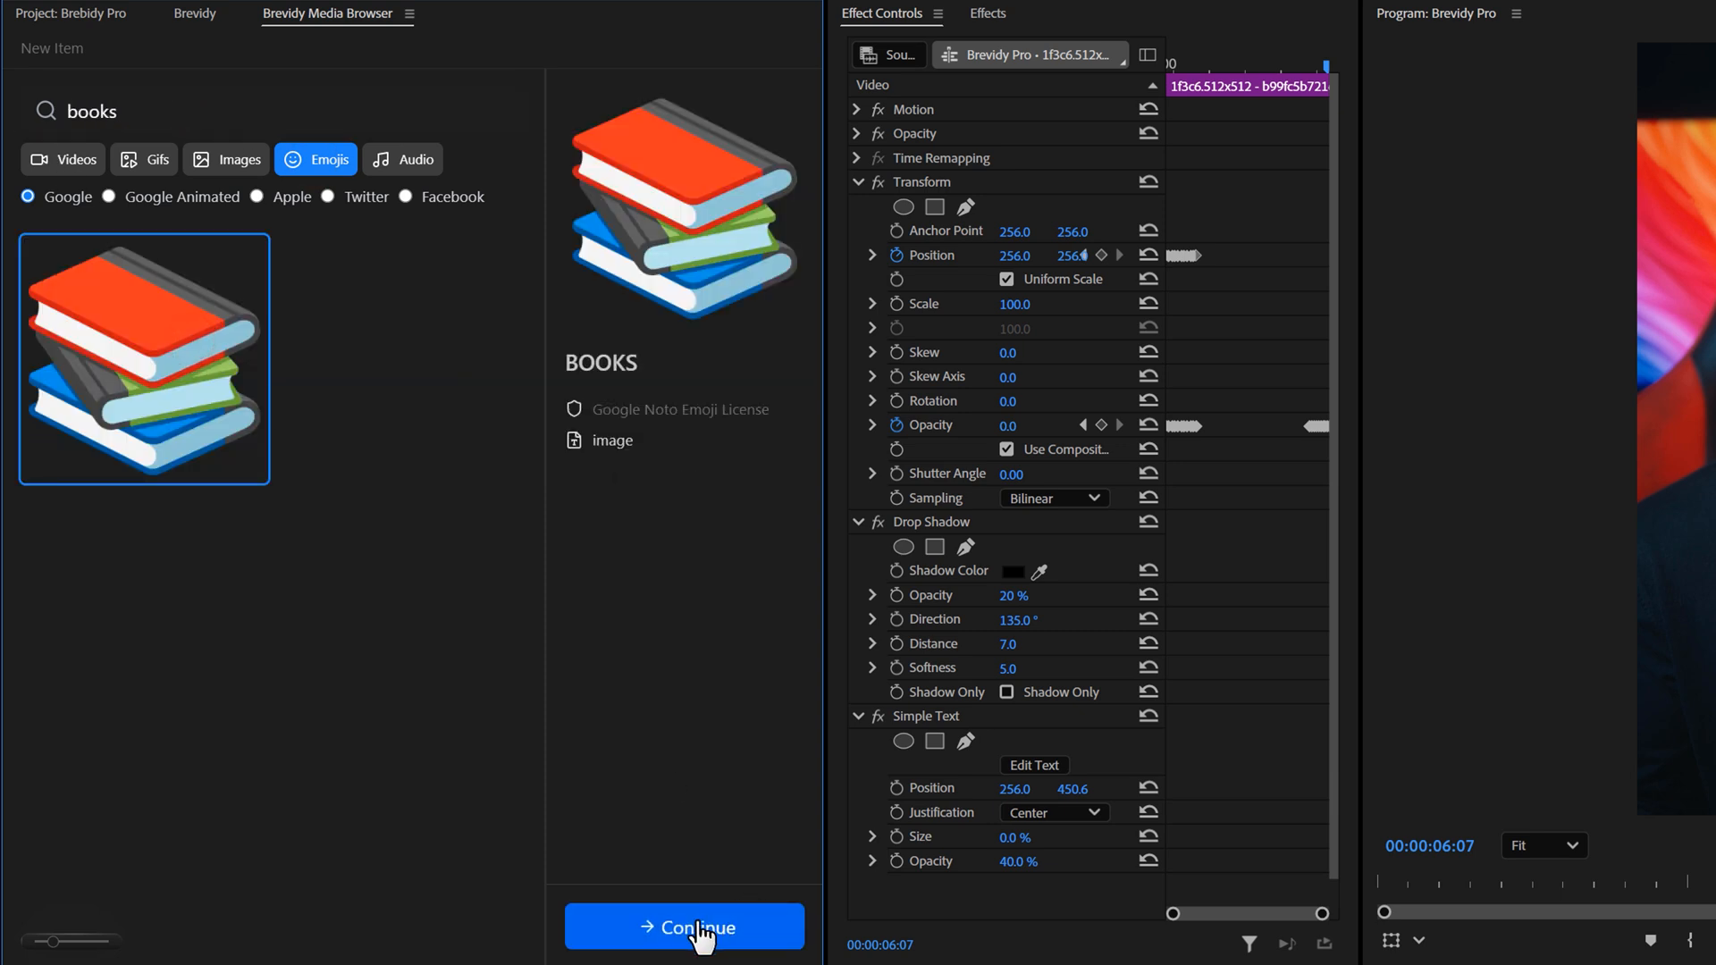
{"action": "left_click", "coordinate": [684, 927]}
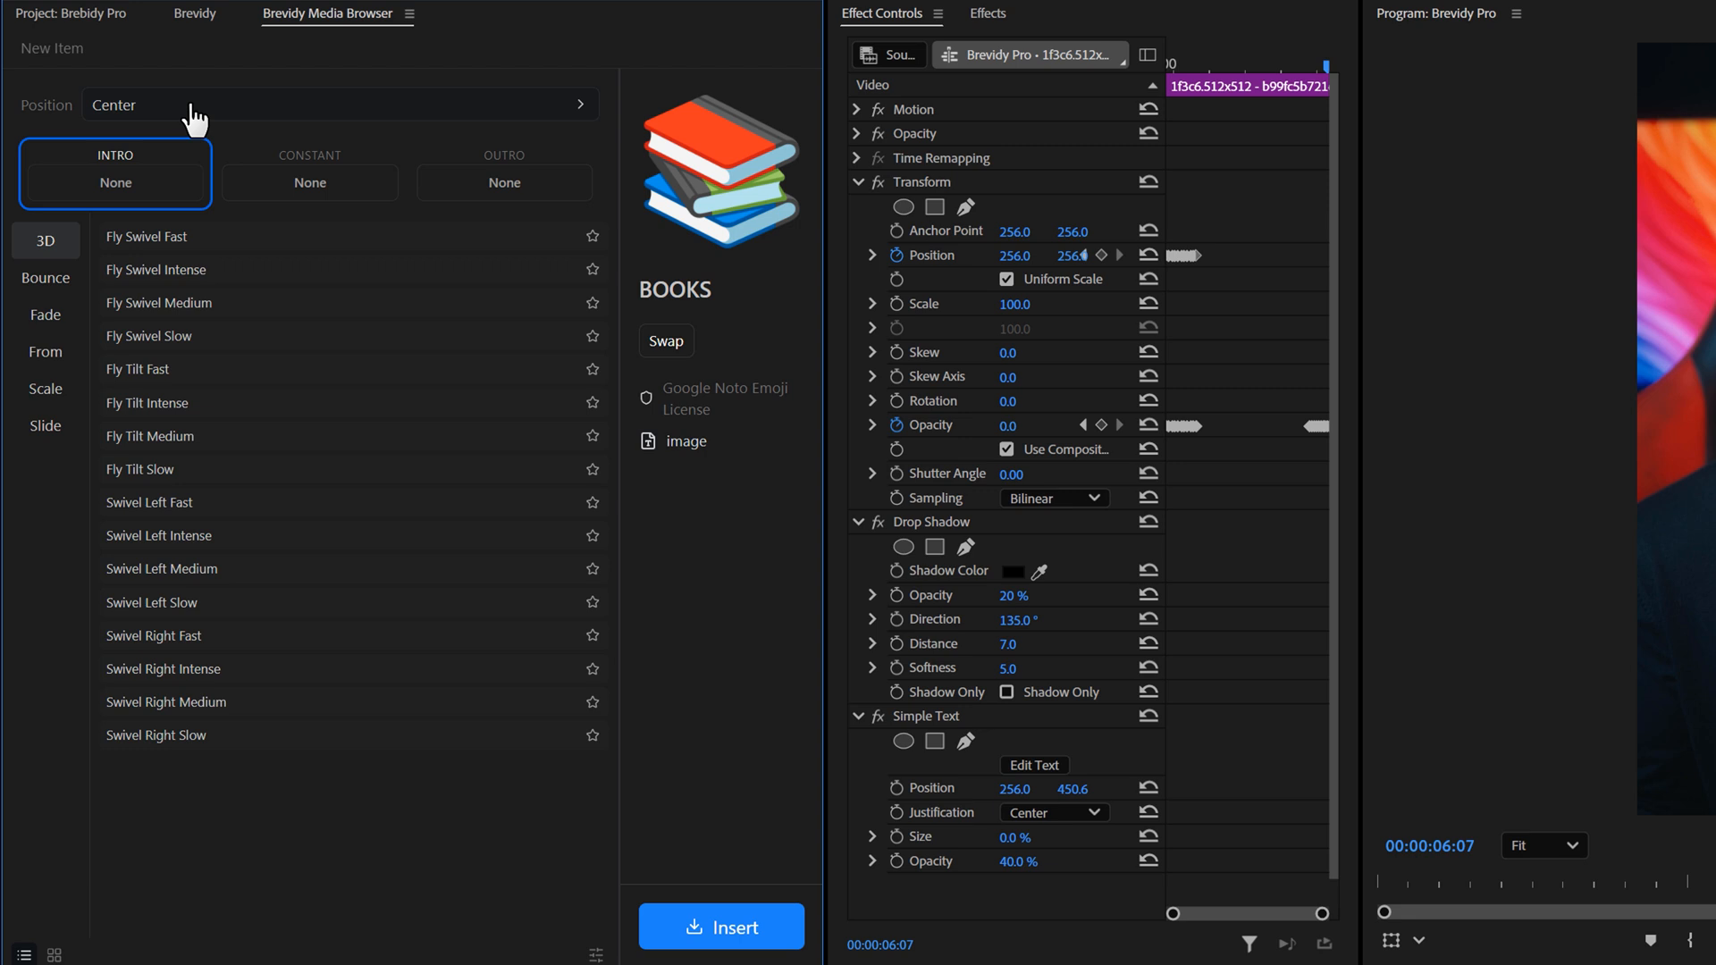
Position the books emoji Above Captions with a Fade Up Intense intro.
{"action": "left_click", "coordinate": [340, 105]}
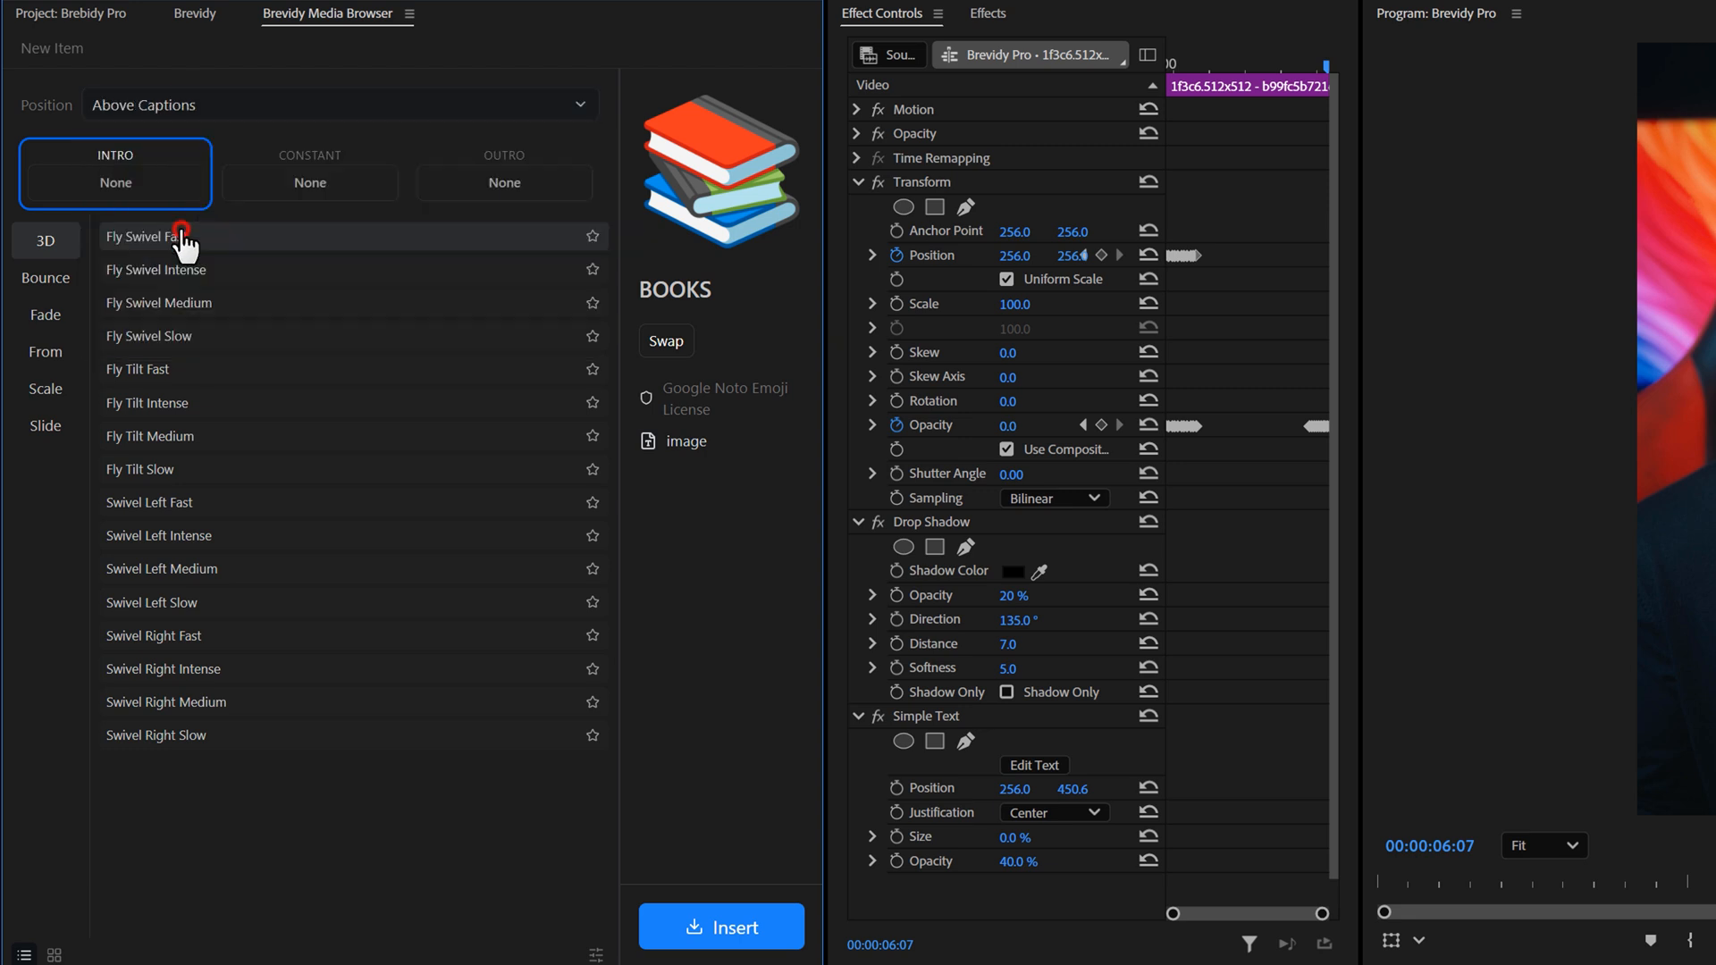
{"action": "left_click", "coordinate": [45, 315]}
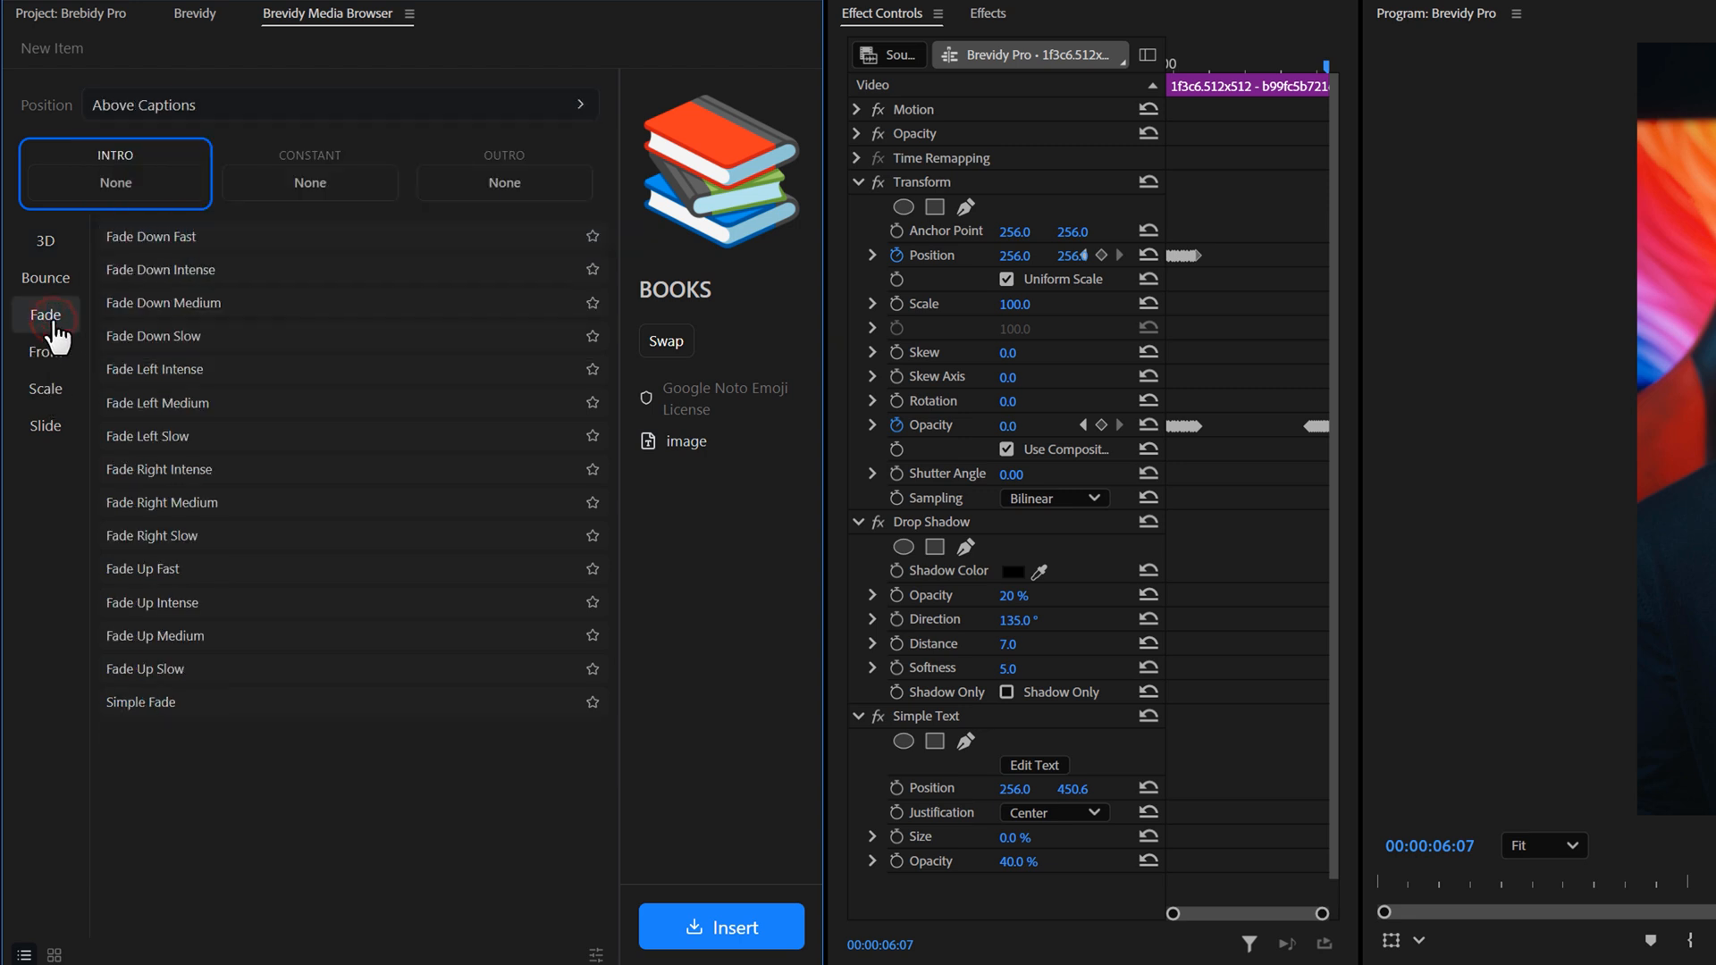
{"action": "left_click", "coordinate": [152, 601]}
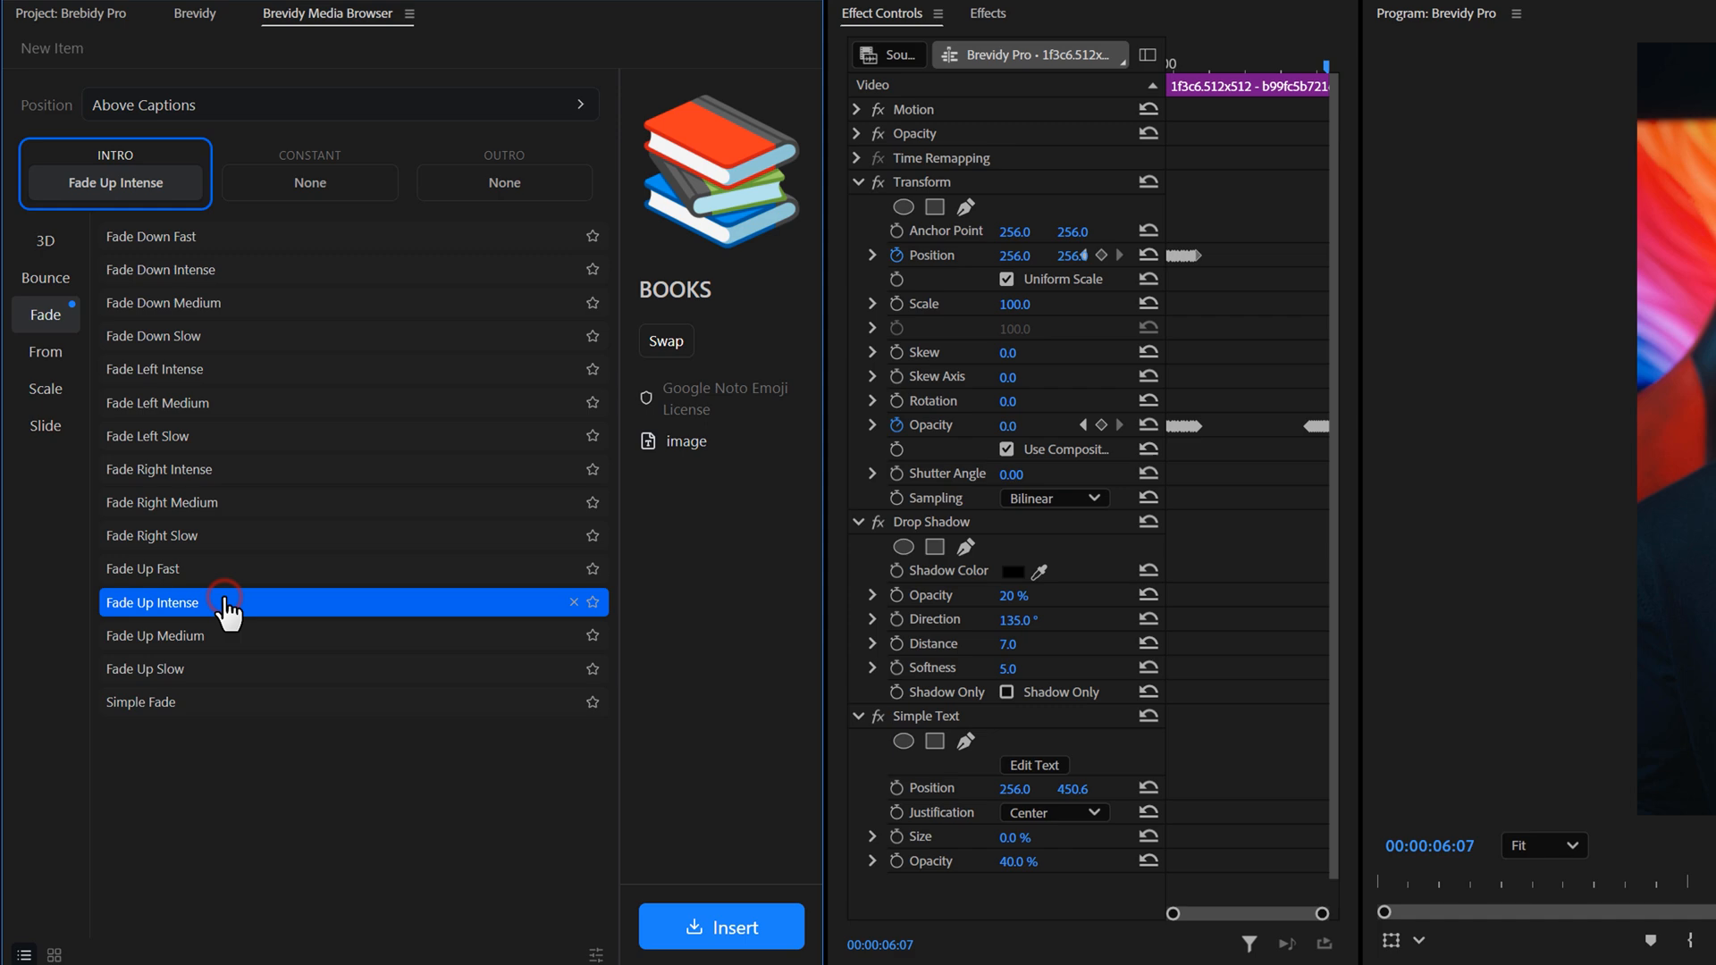
{"action": "left_click", "coordinate": [504, 182]}
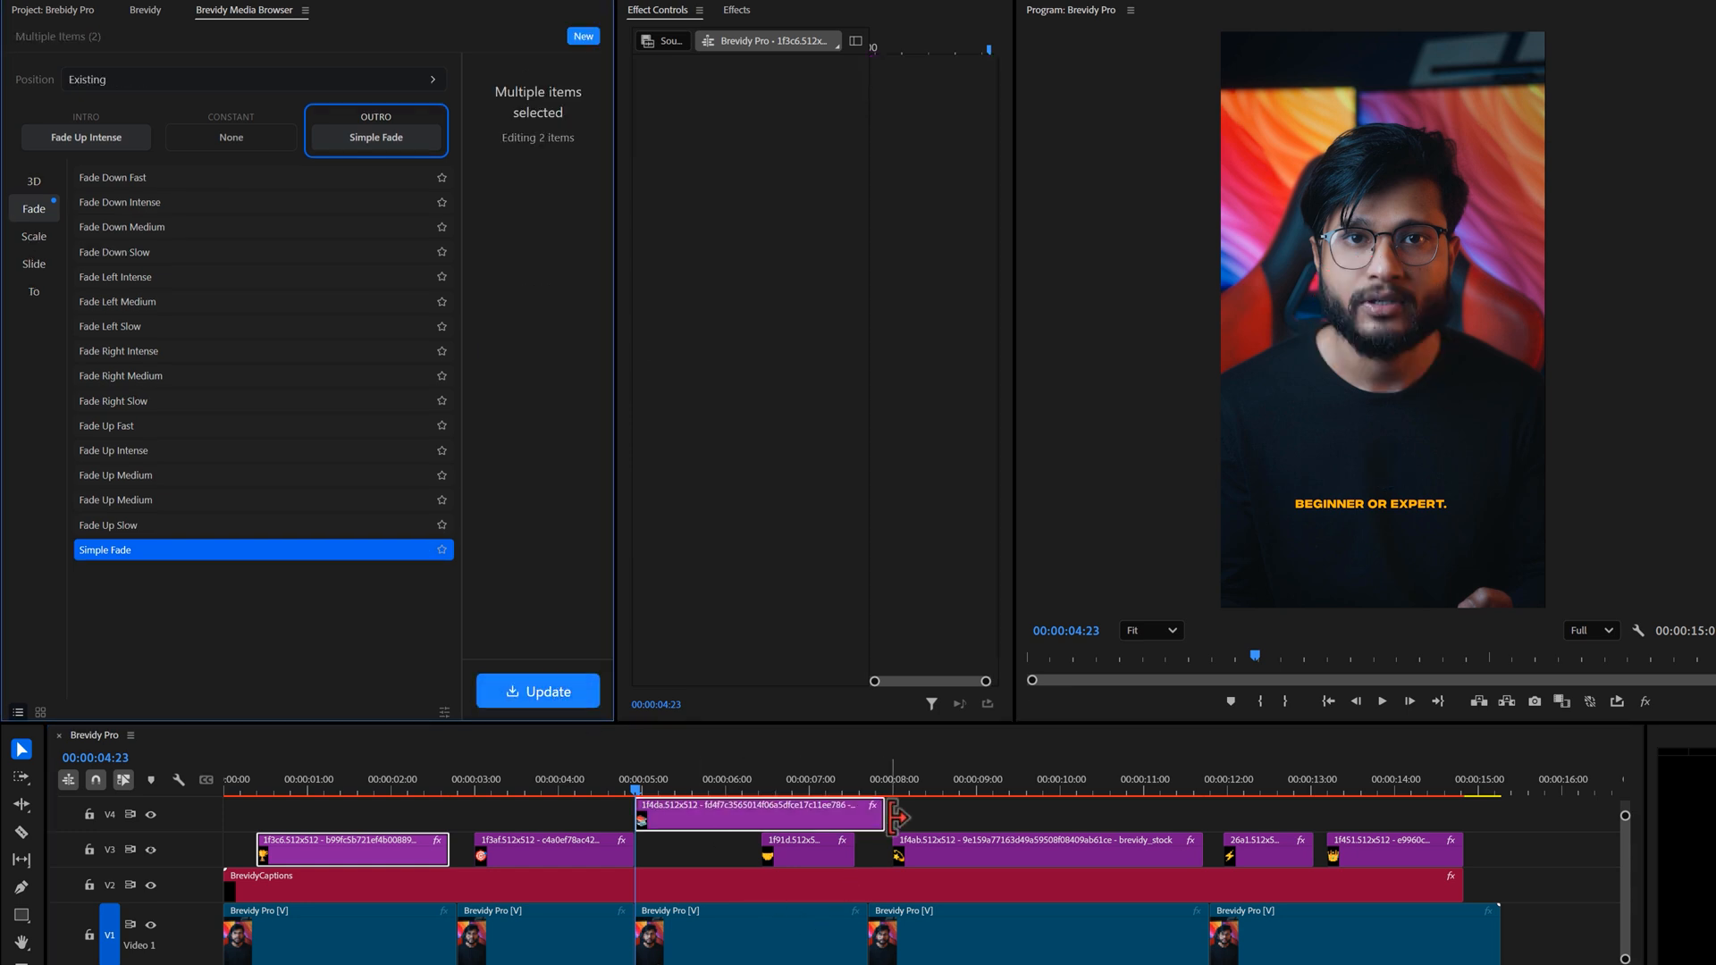
Insert the books emoji onto the timeline.
{"action": "left_click", "coordinate": [805, 810]}
{"action": "type", "text": "Success"}
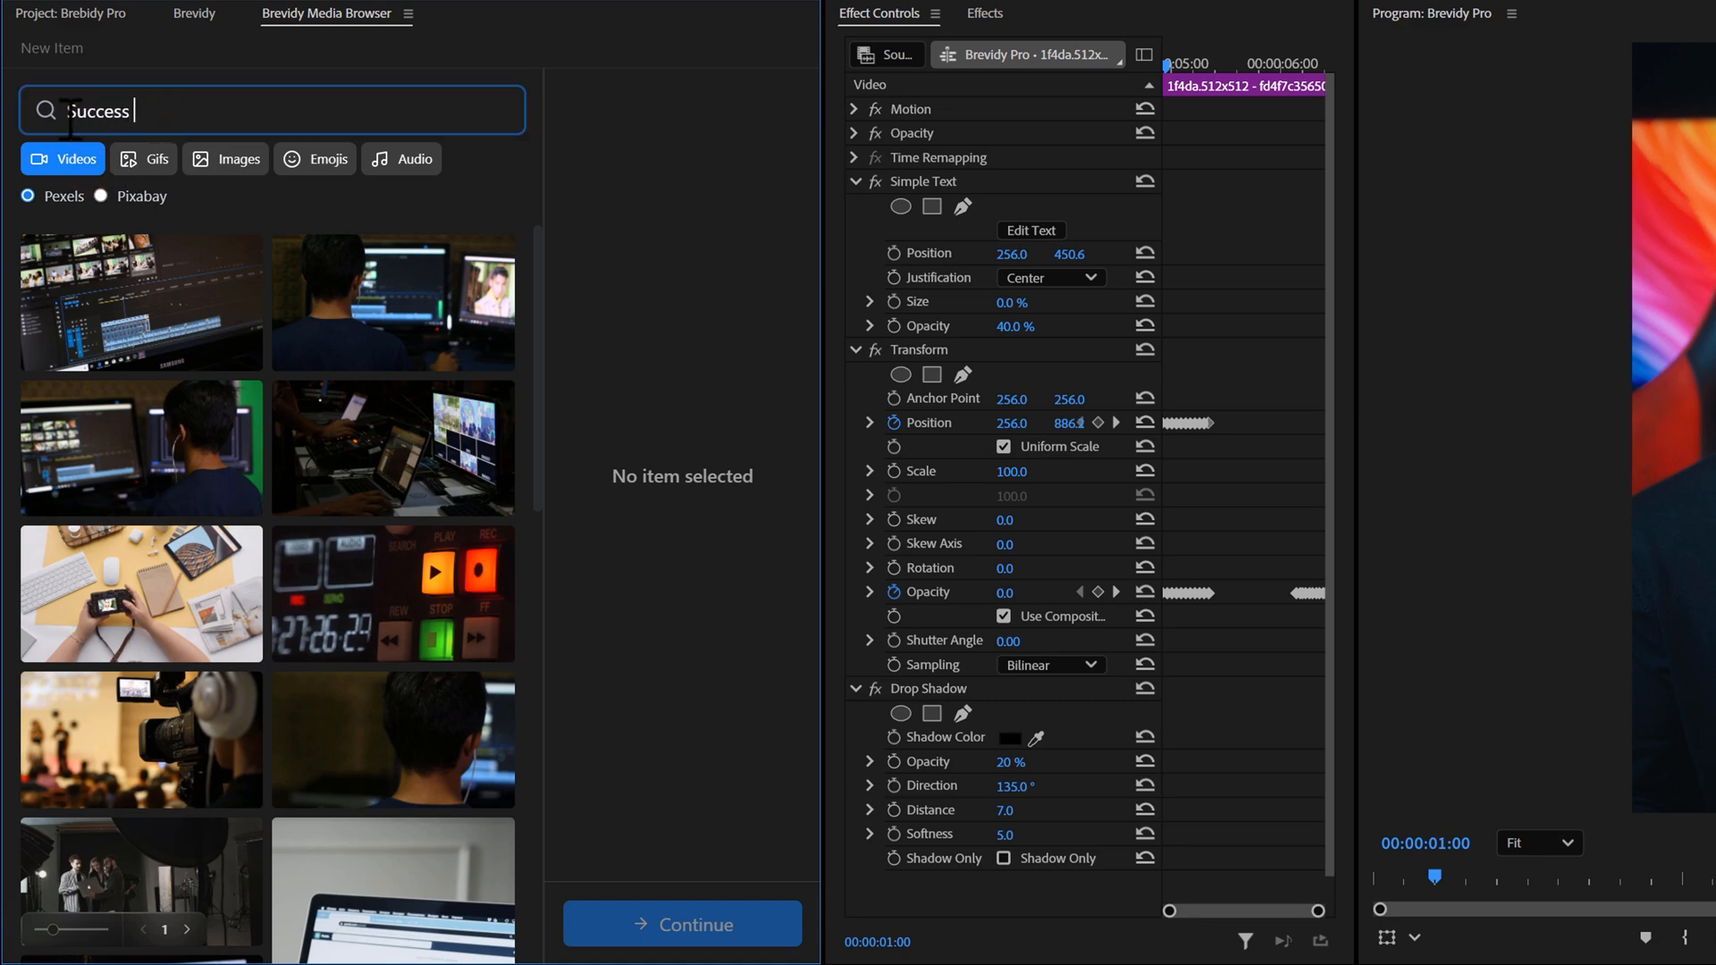
Refine the stock video search to 'Success vertical' and select the woman spinning in confetti.
{"action": "type", "text": "vertical"}
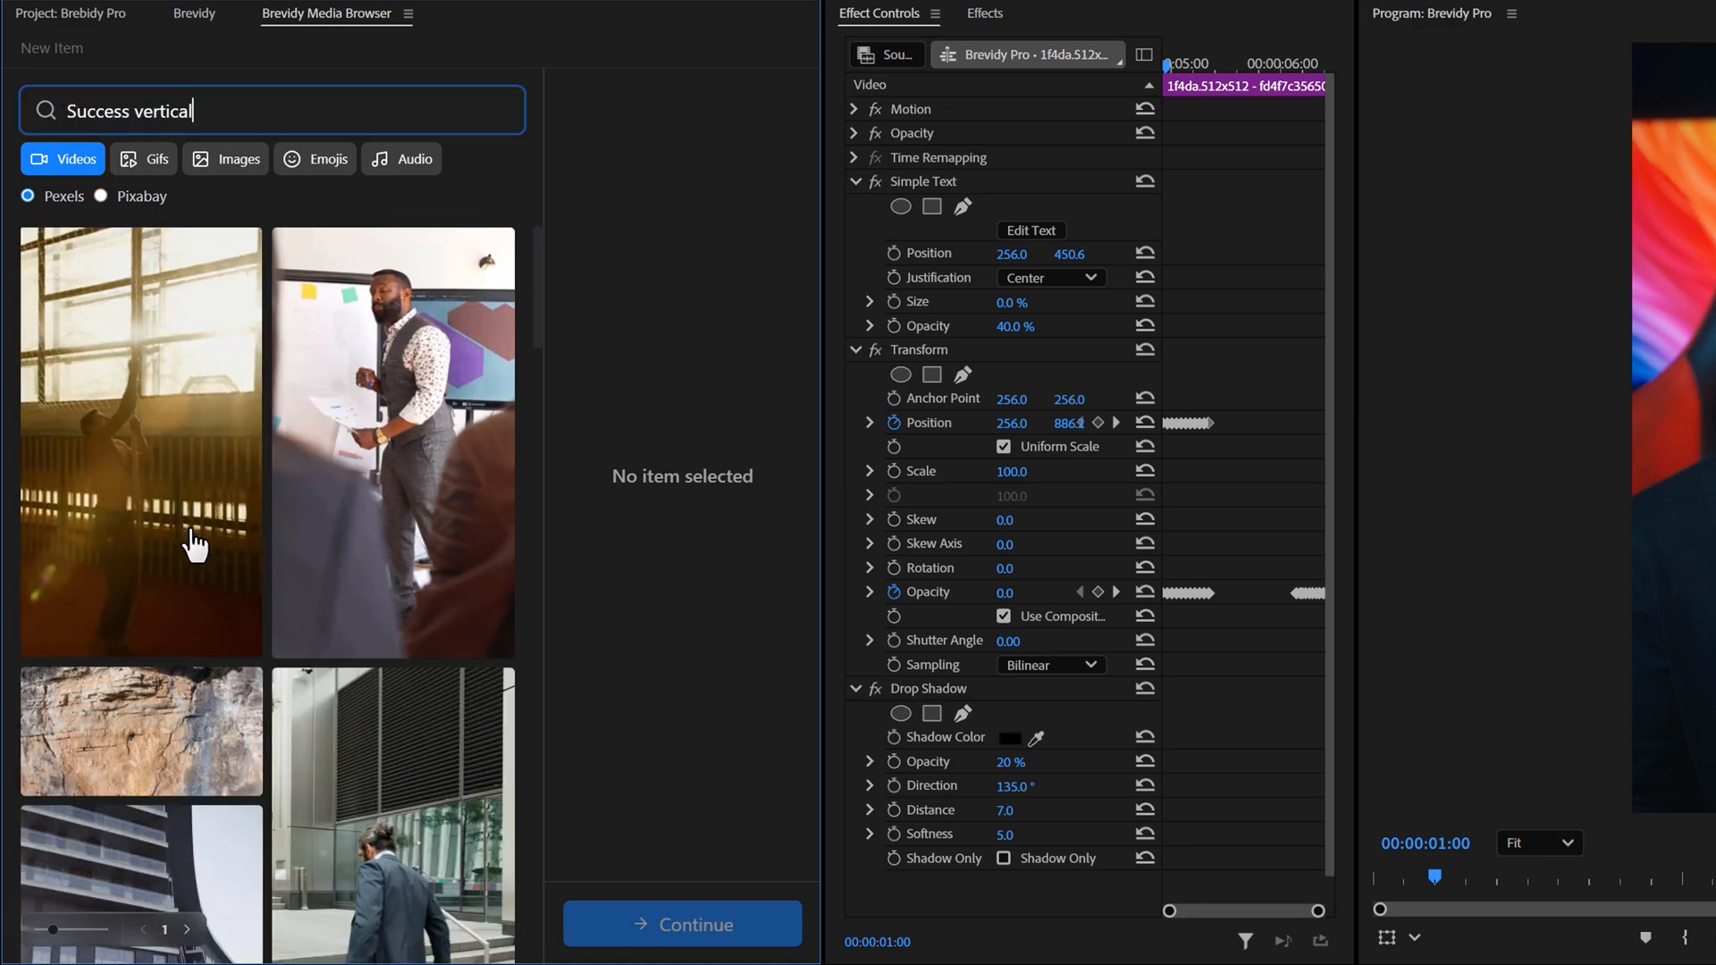
{"action": "scroll", "scroll_direction": "down", "scroll_amount": 3}
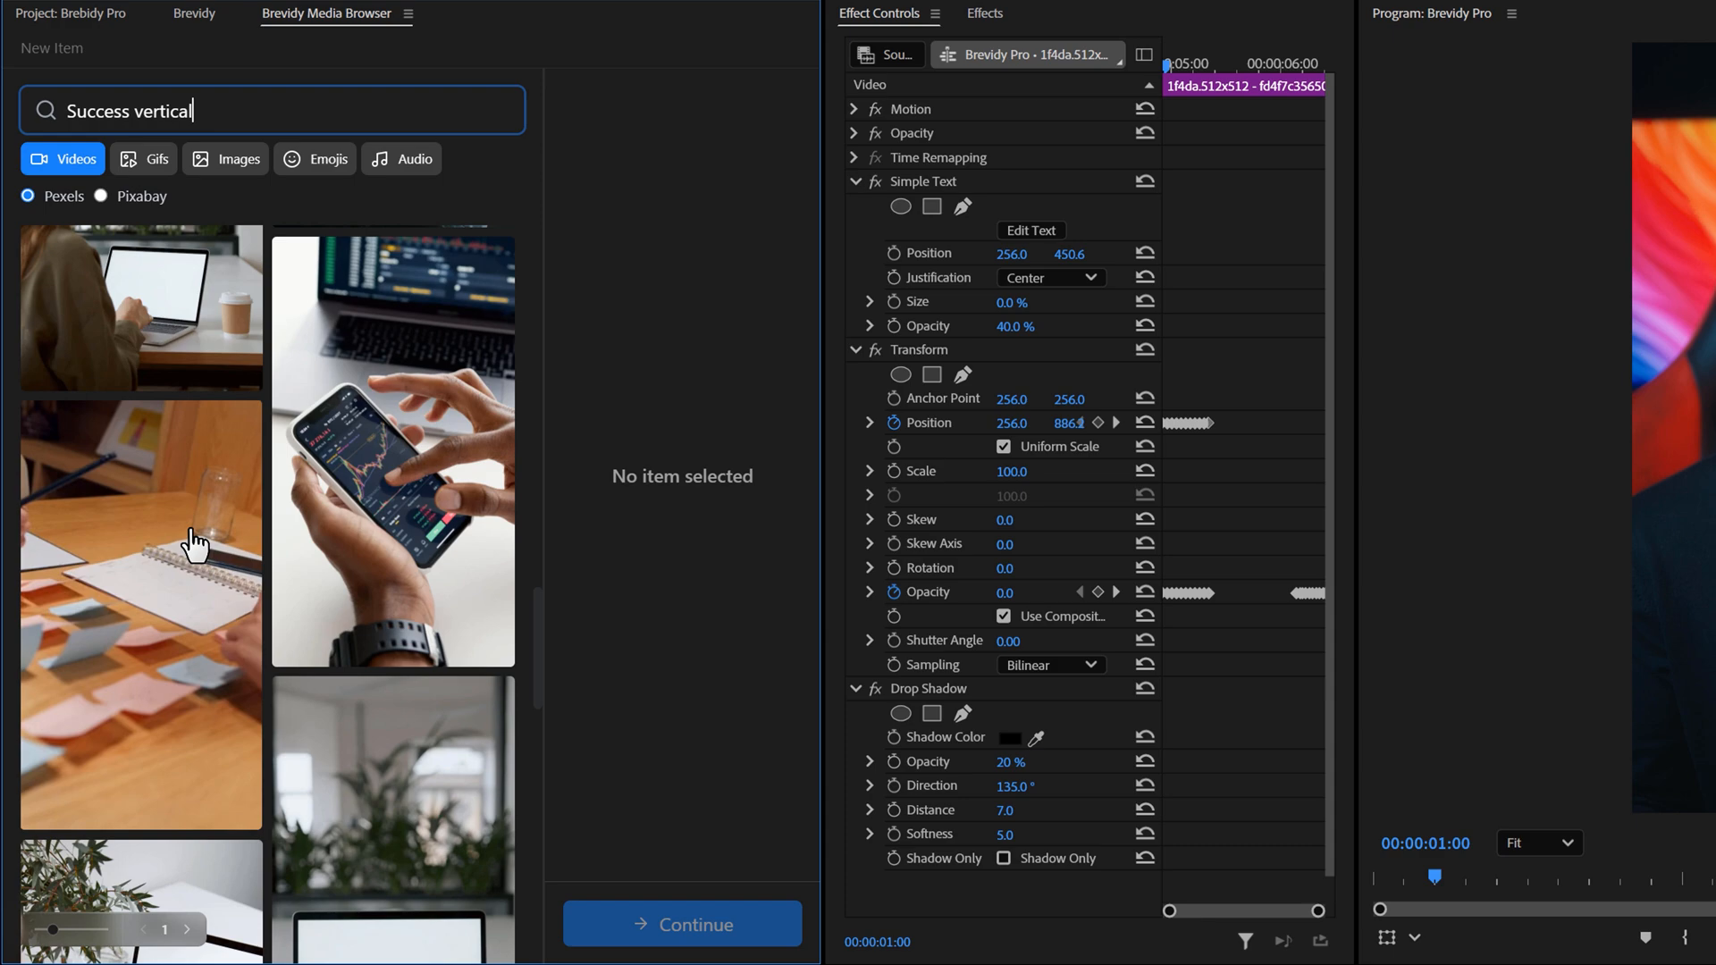
{"action": "left_click", "coordinate": [189, 930]}
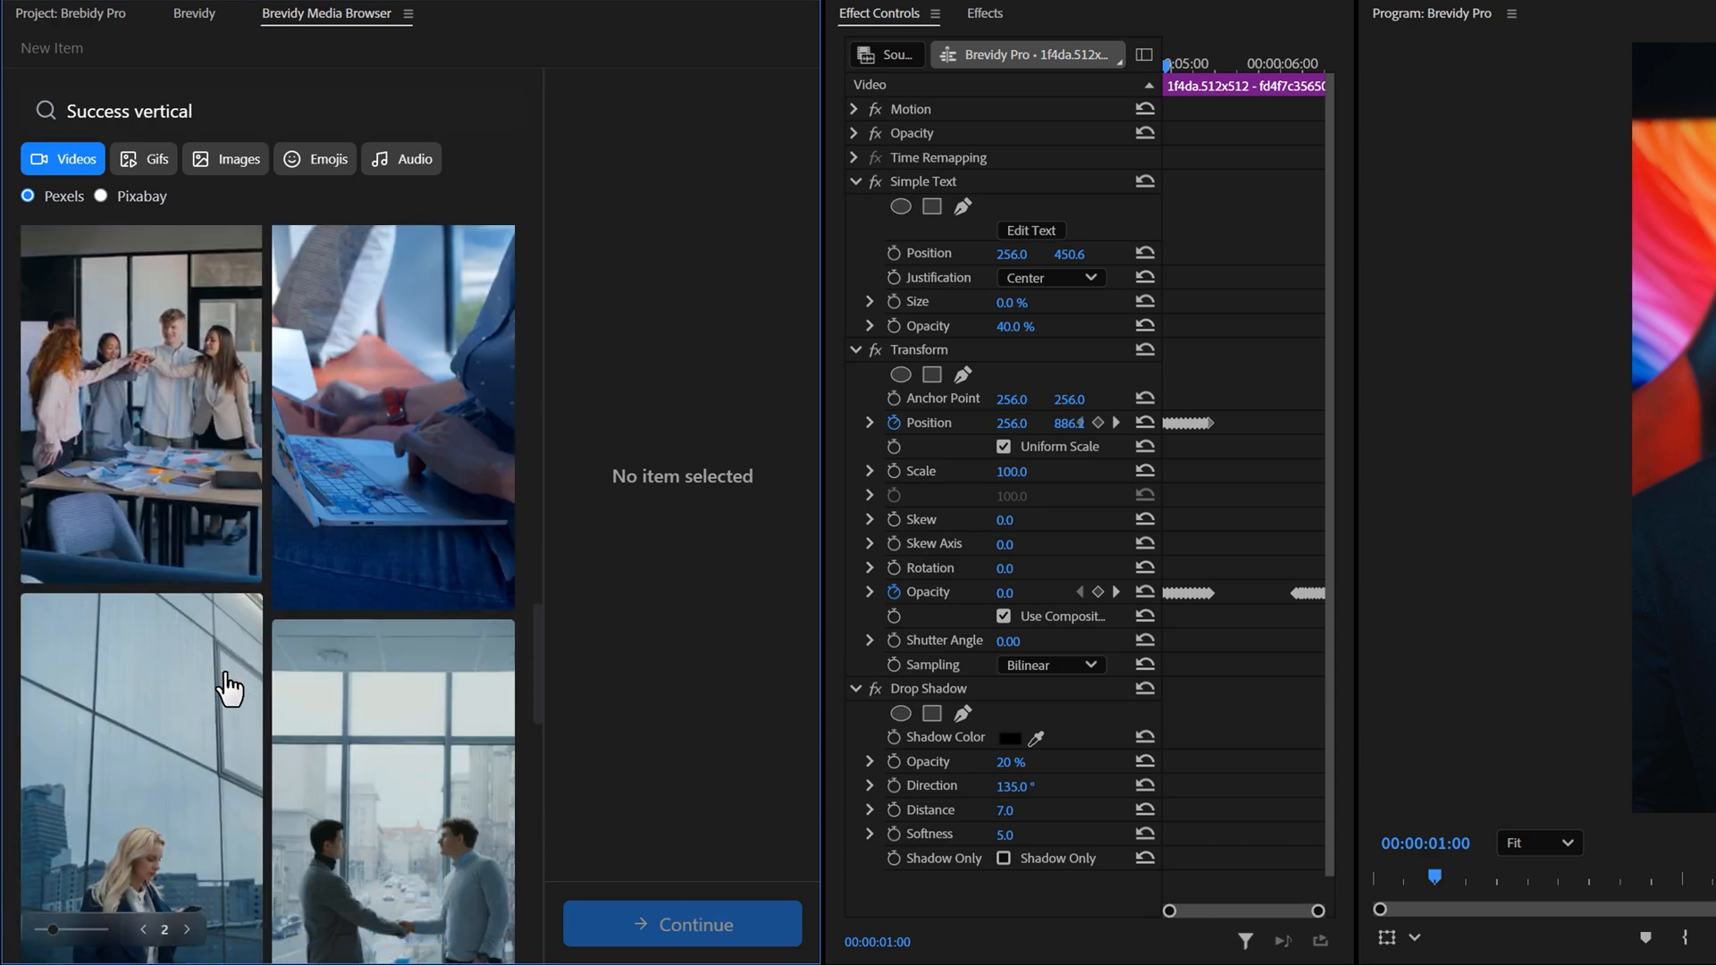
{"action": "scroll", "scroll_direction": "down", "scroll_amount": 3}
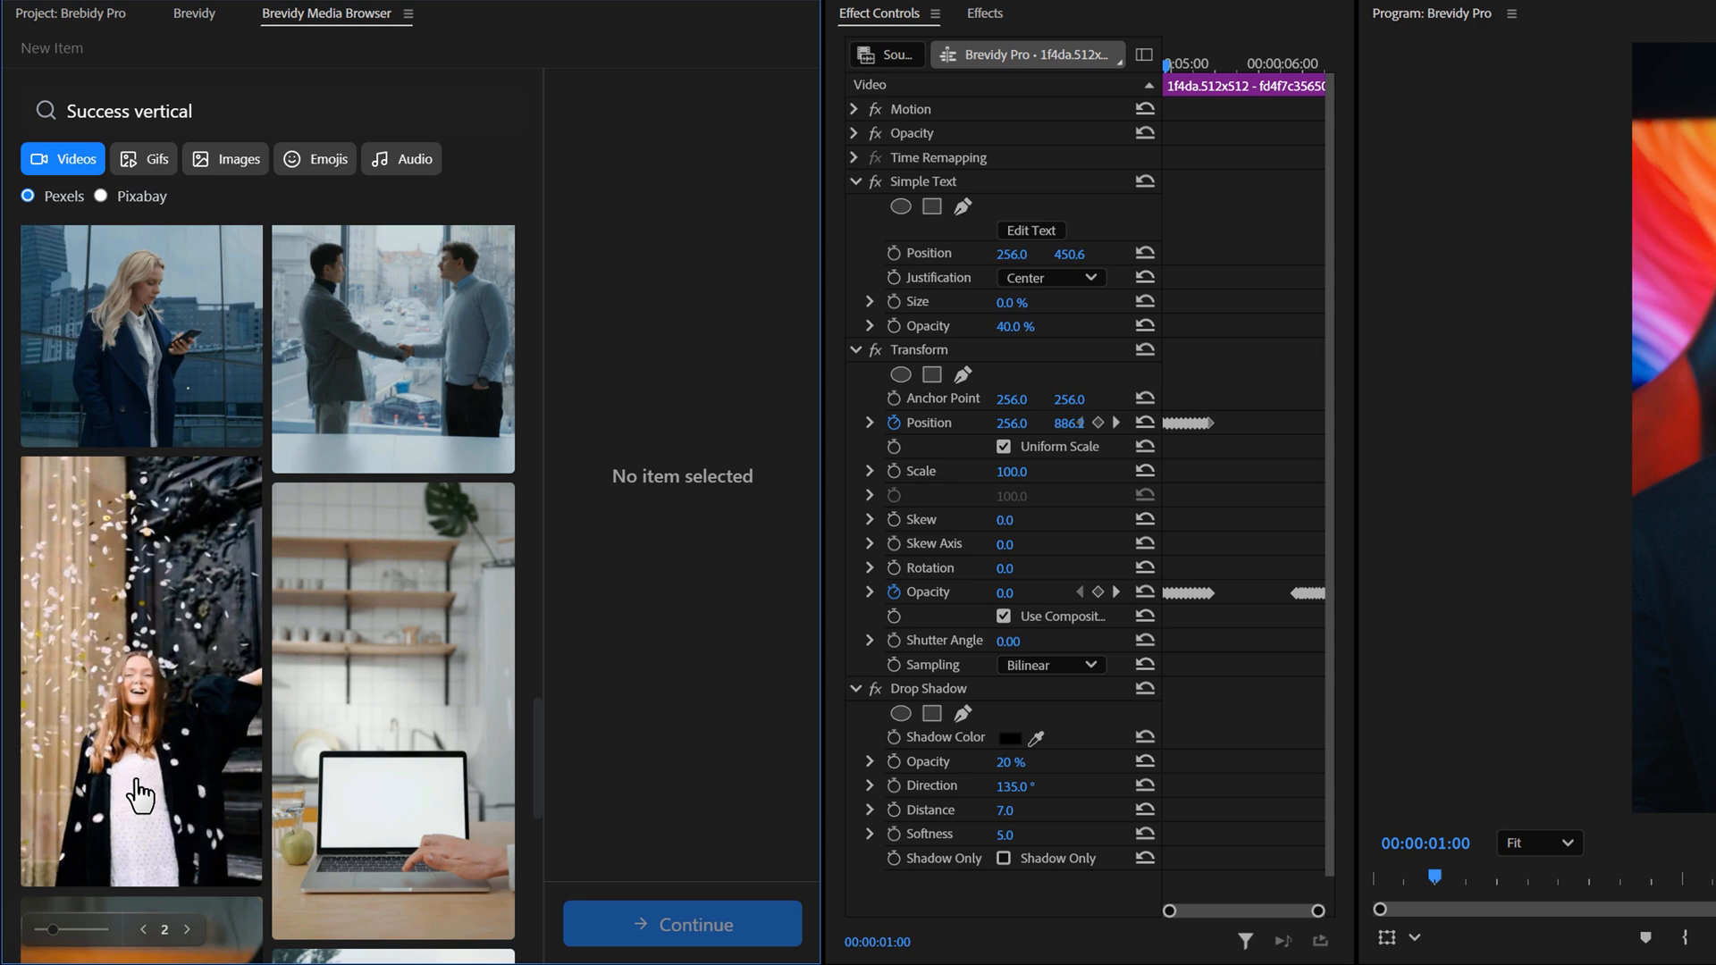
{"action": "left_click", "coordinate": [140, 673]}
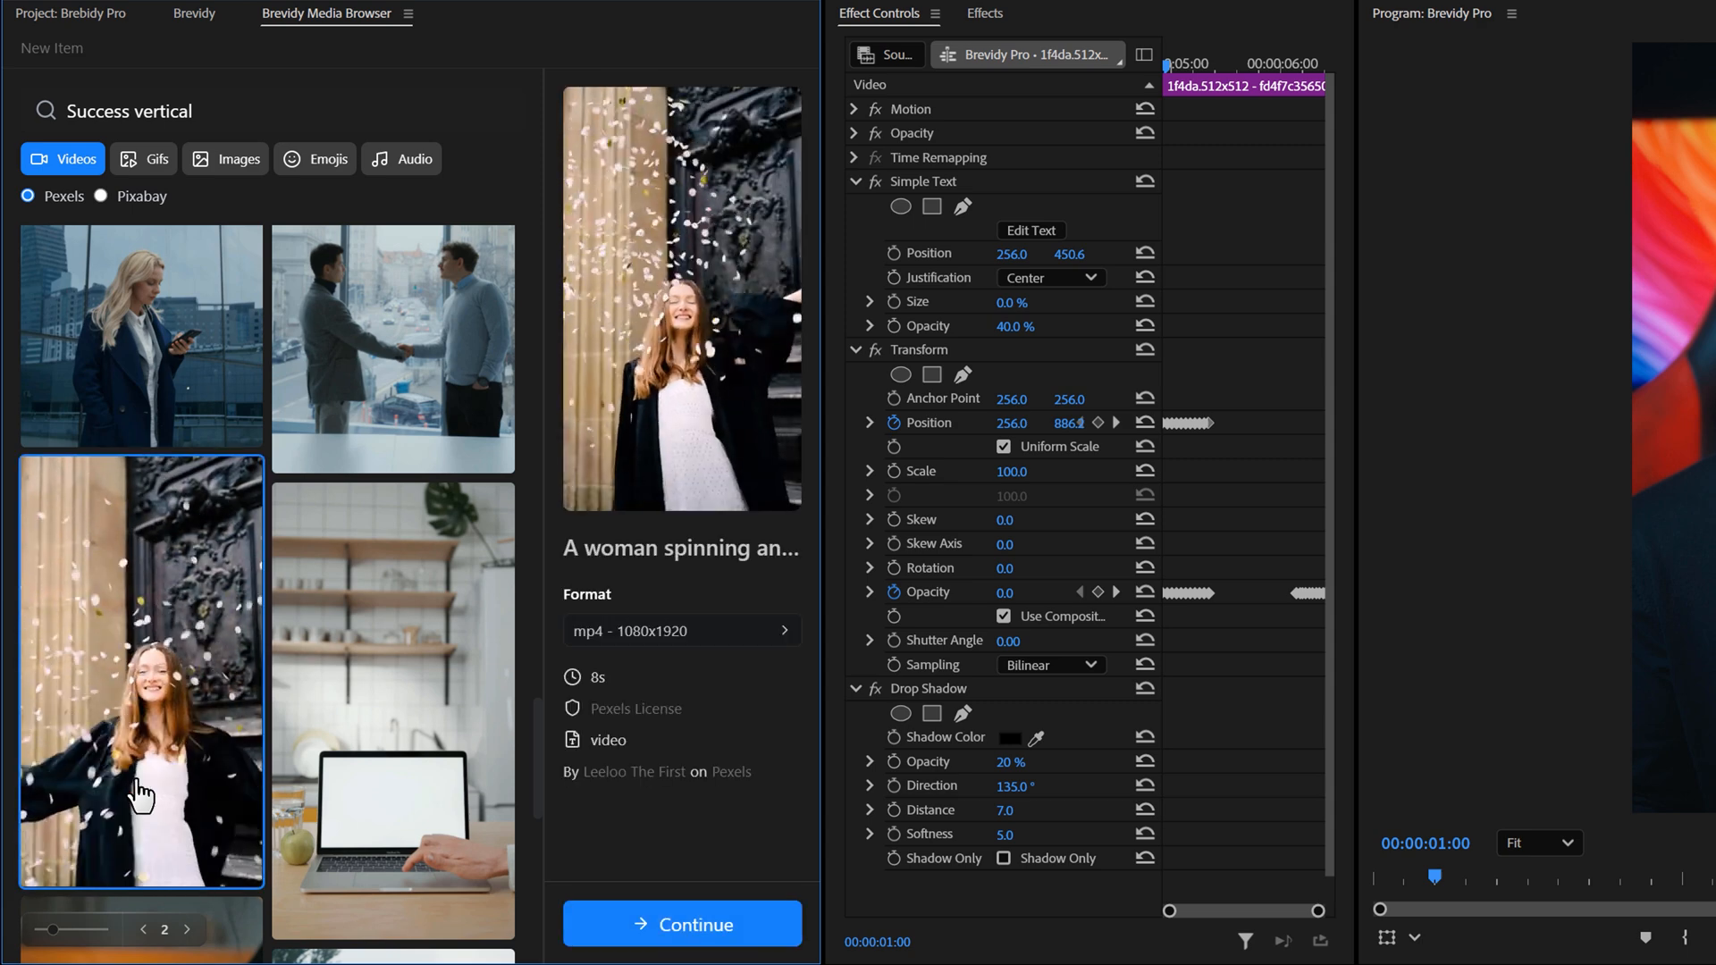
Set the spinning-woman B-roll to Fit Screen Center with a Slide Up Medium intro and zoom motion.
{"action": "left_click", "coordinate": [679, 923]}
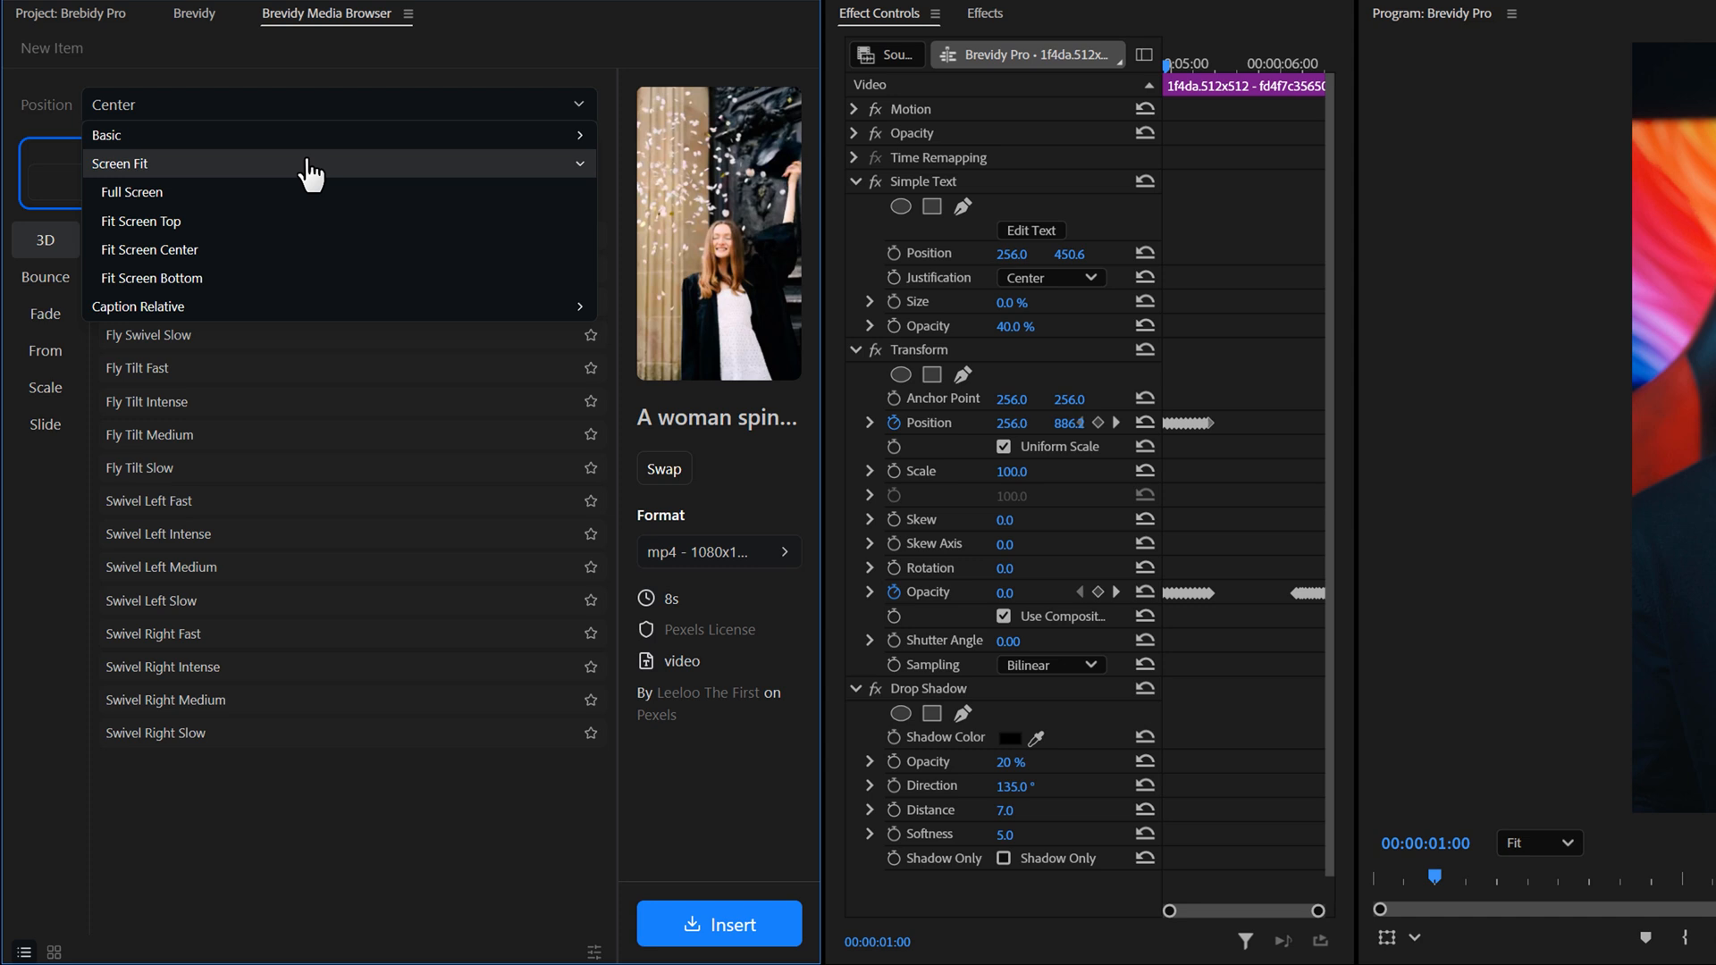
{"action": "left_click", "coordinate": [149, 249]}
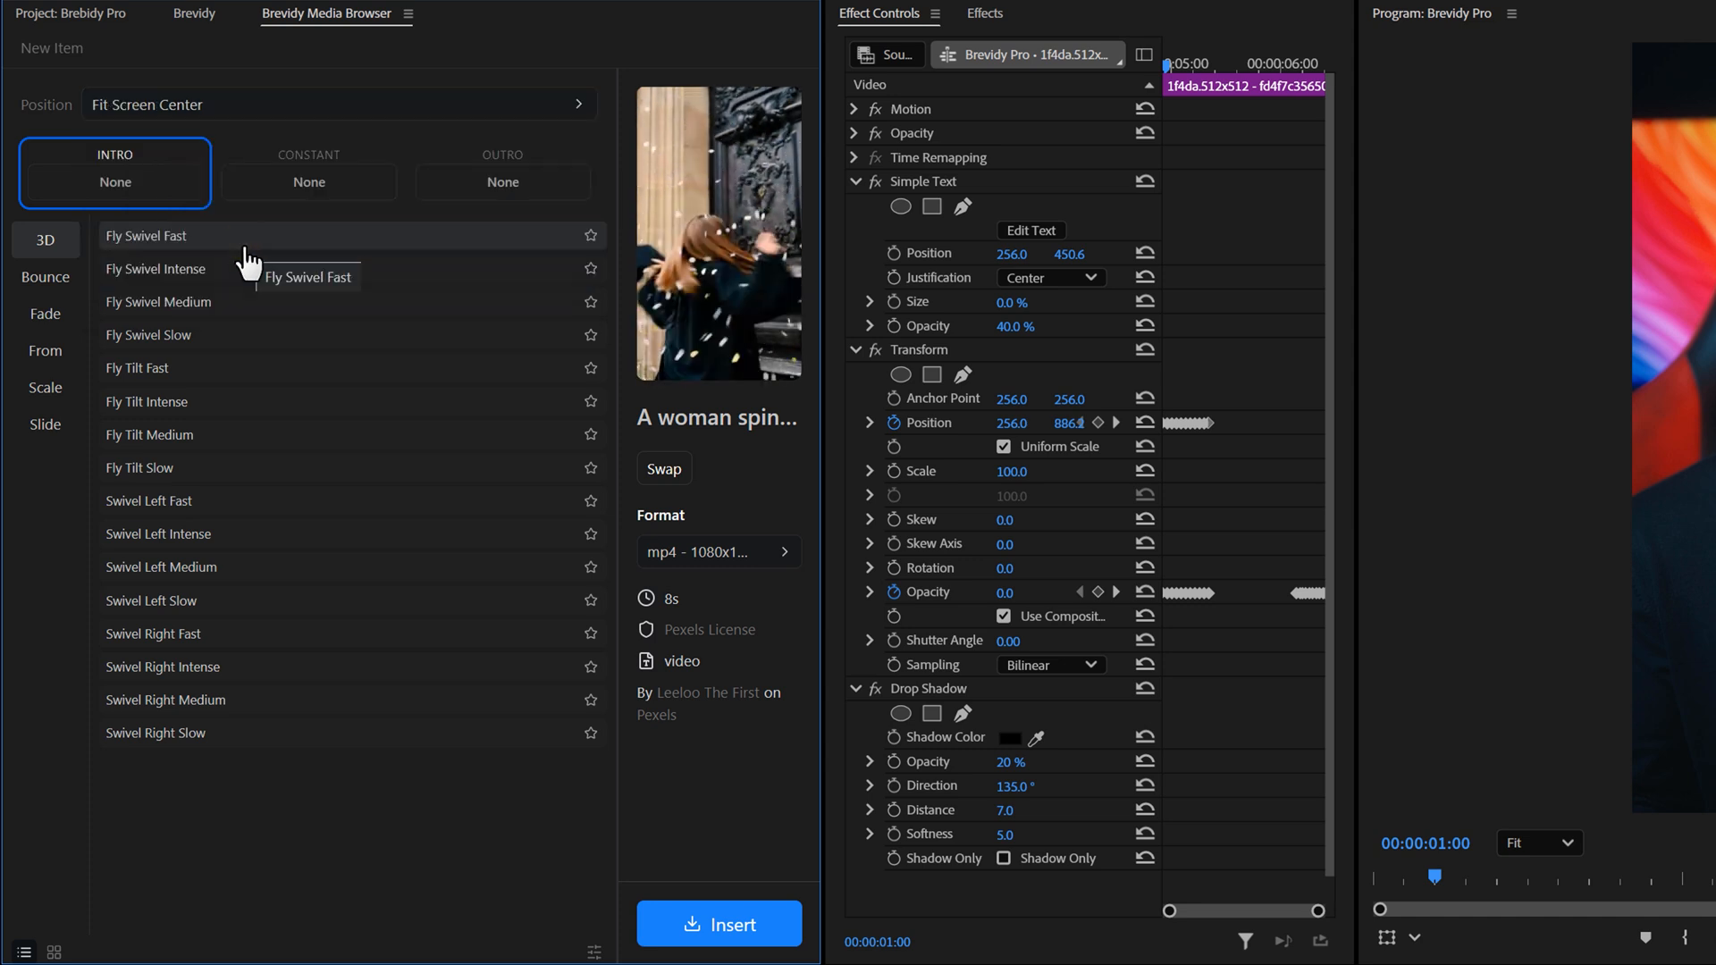
{"action": "left_click", "coordinate": [44, 424]}
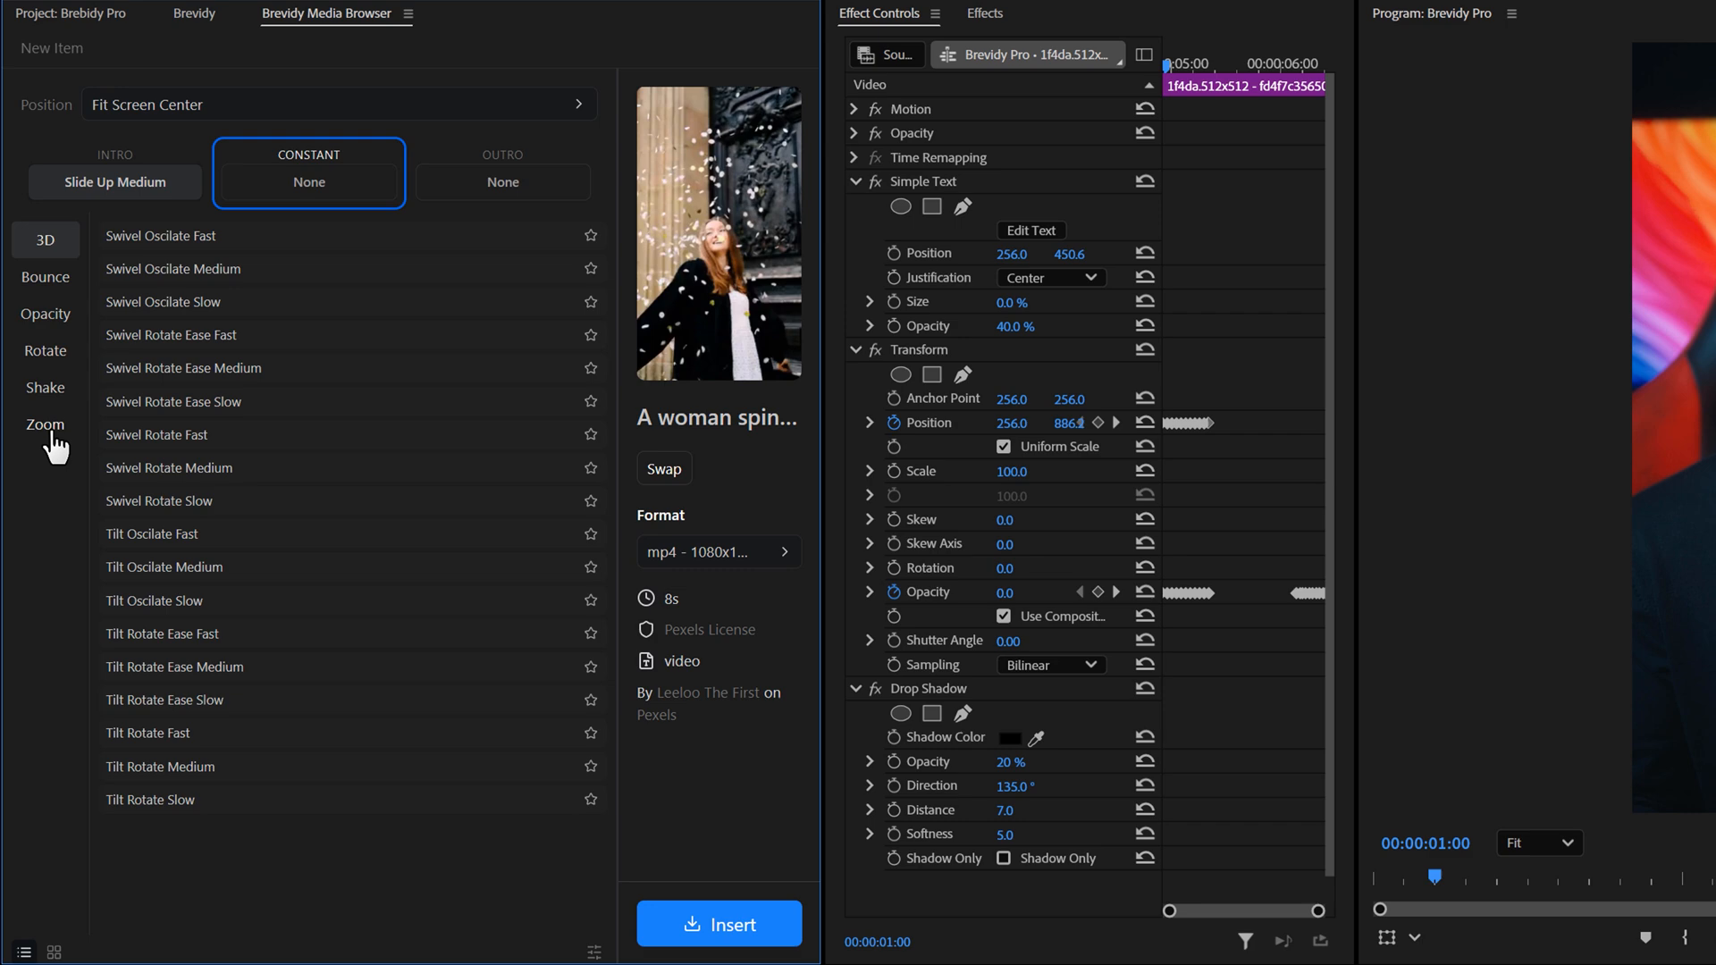
{"action": "left_click", "coordinate": [45, 278]}
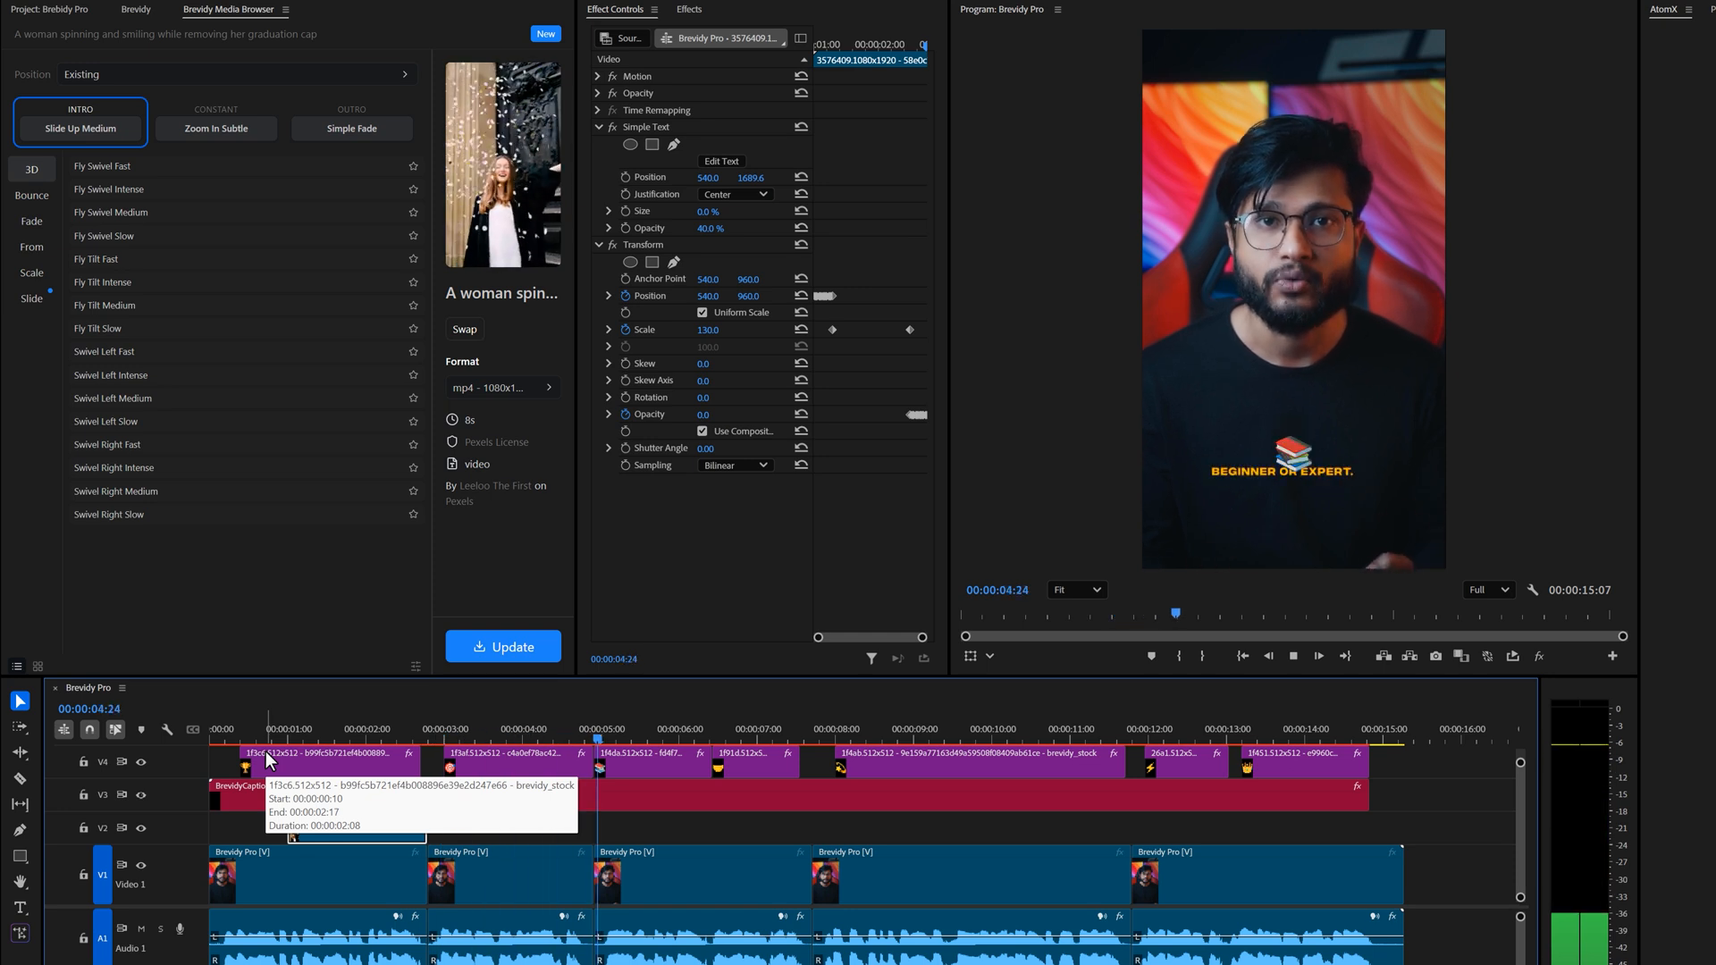
Search stock videos for 'Learn Vertical' and list formats for the Man reading a book clip.
{"action": "left_click", "coordinate": [576, 730]}
{"action": "type", "text": "Leat"}
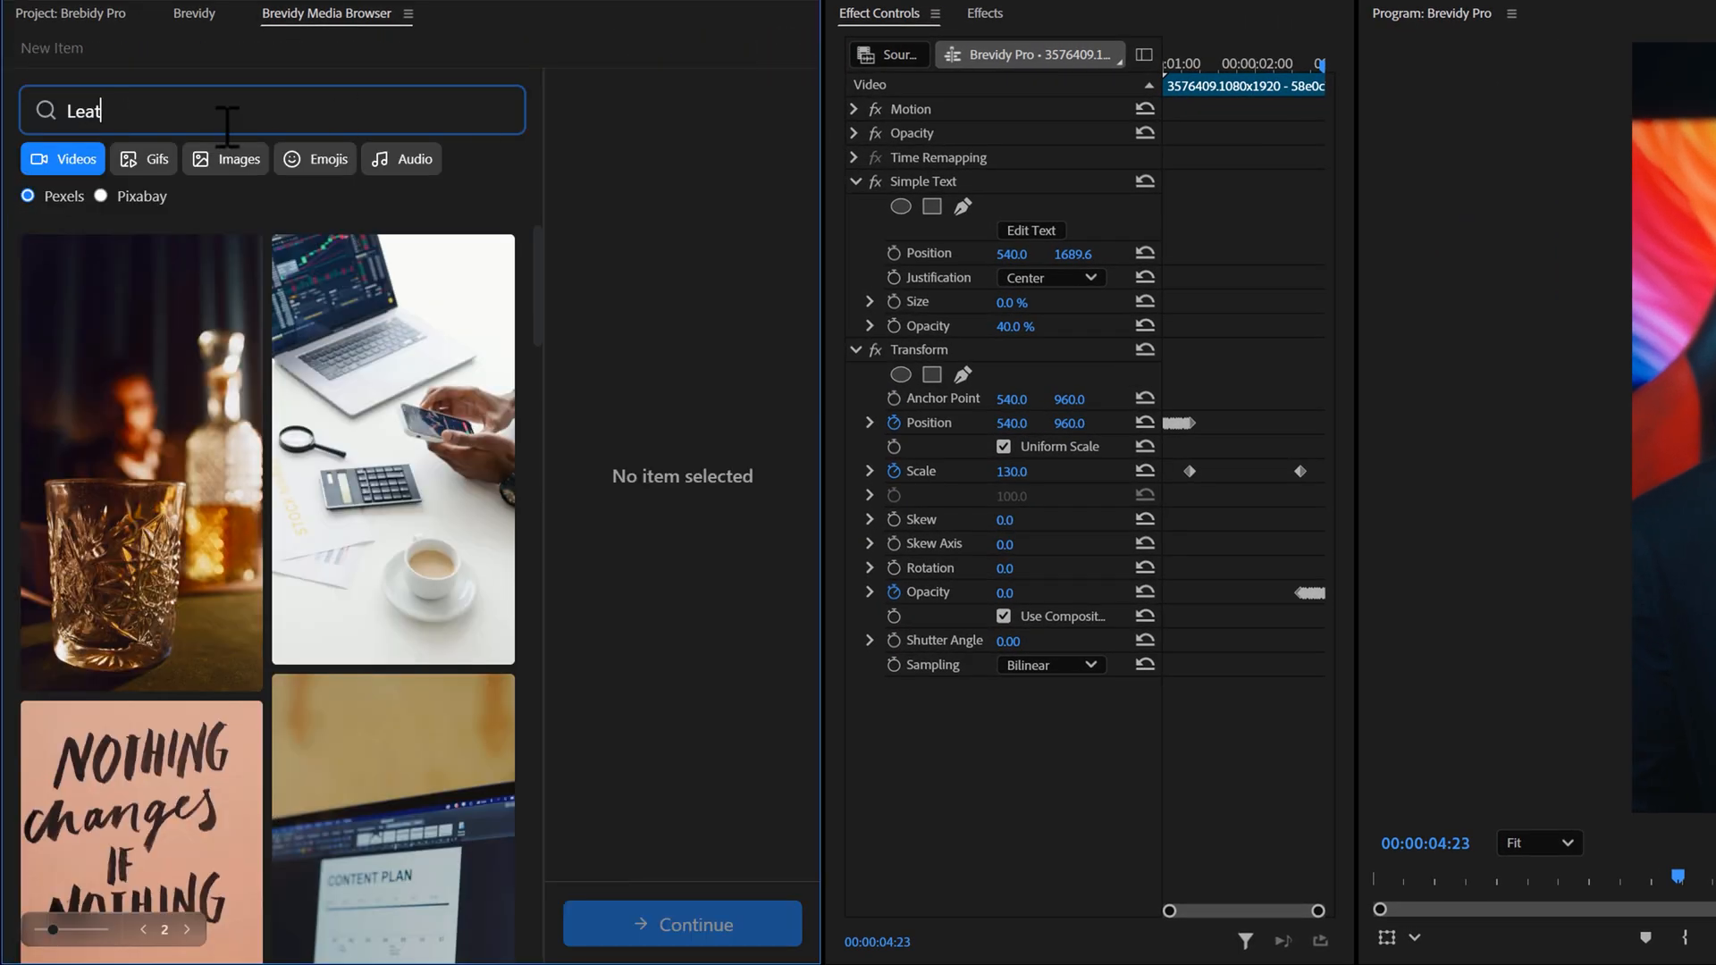
{"action": "type", "text": "Learn Vertical"}
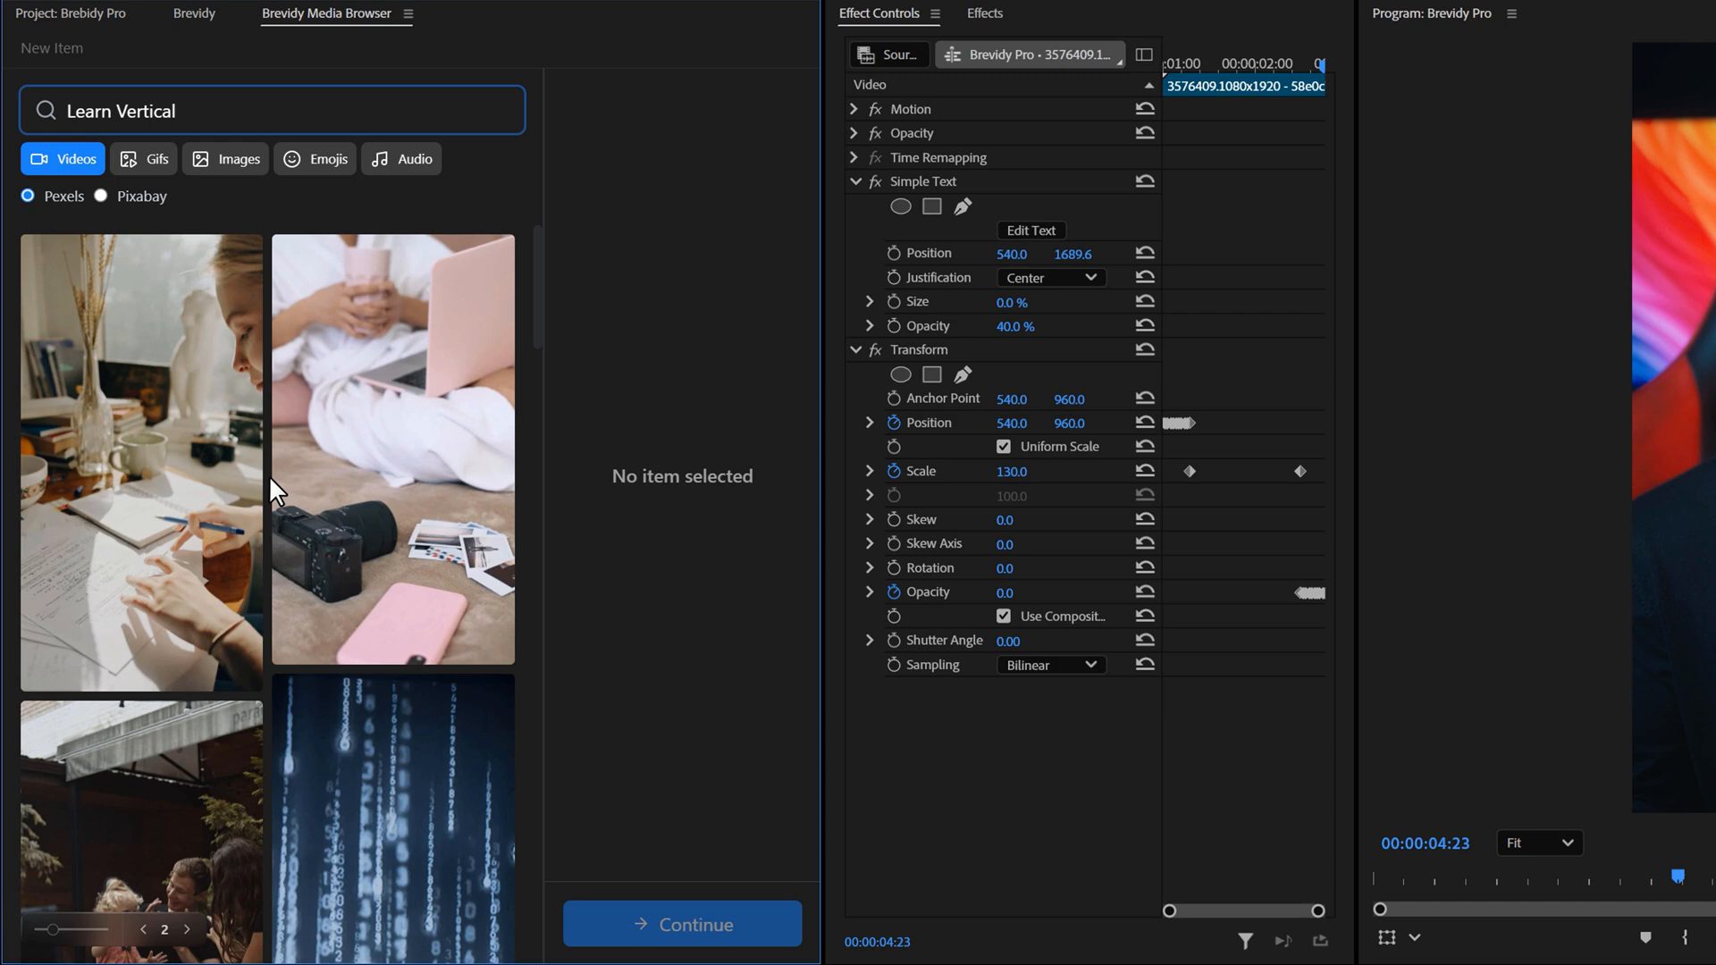
{"action": "scroll", "scroll_direction": "down", "scroll_amount": 3}
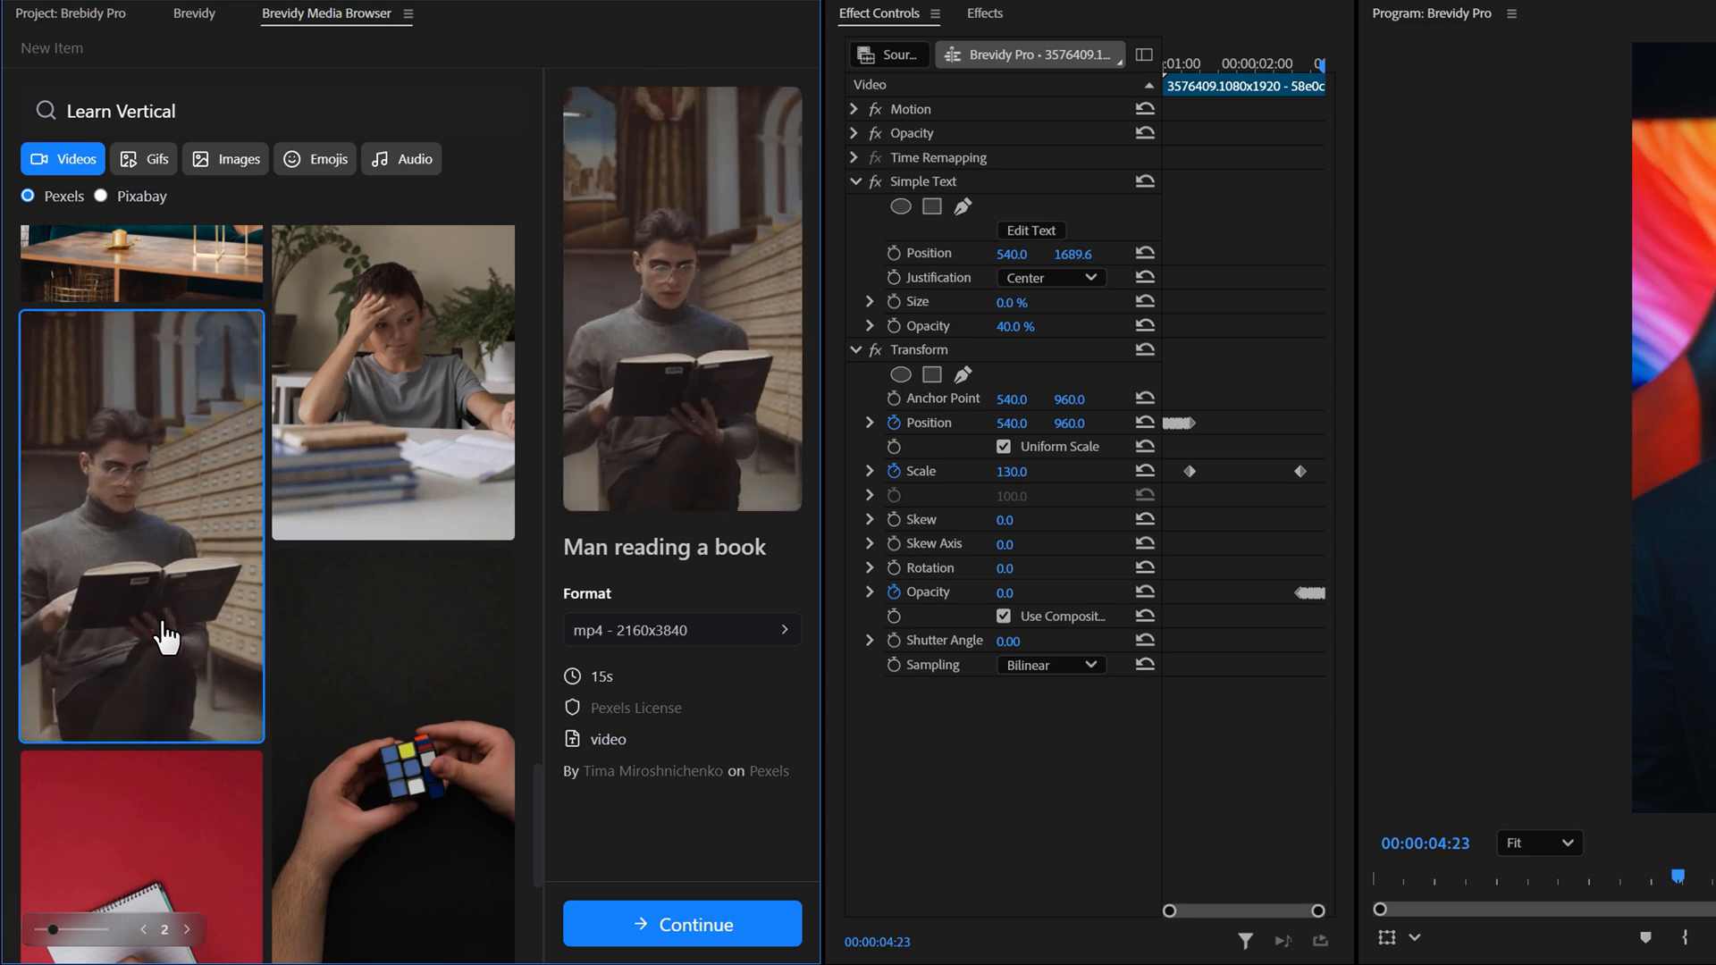
{"action": "left_click", "coordinate": [681, 629]}
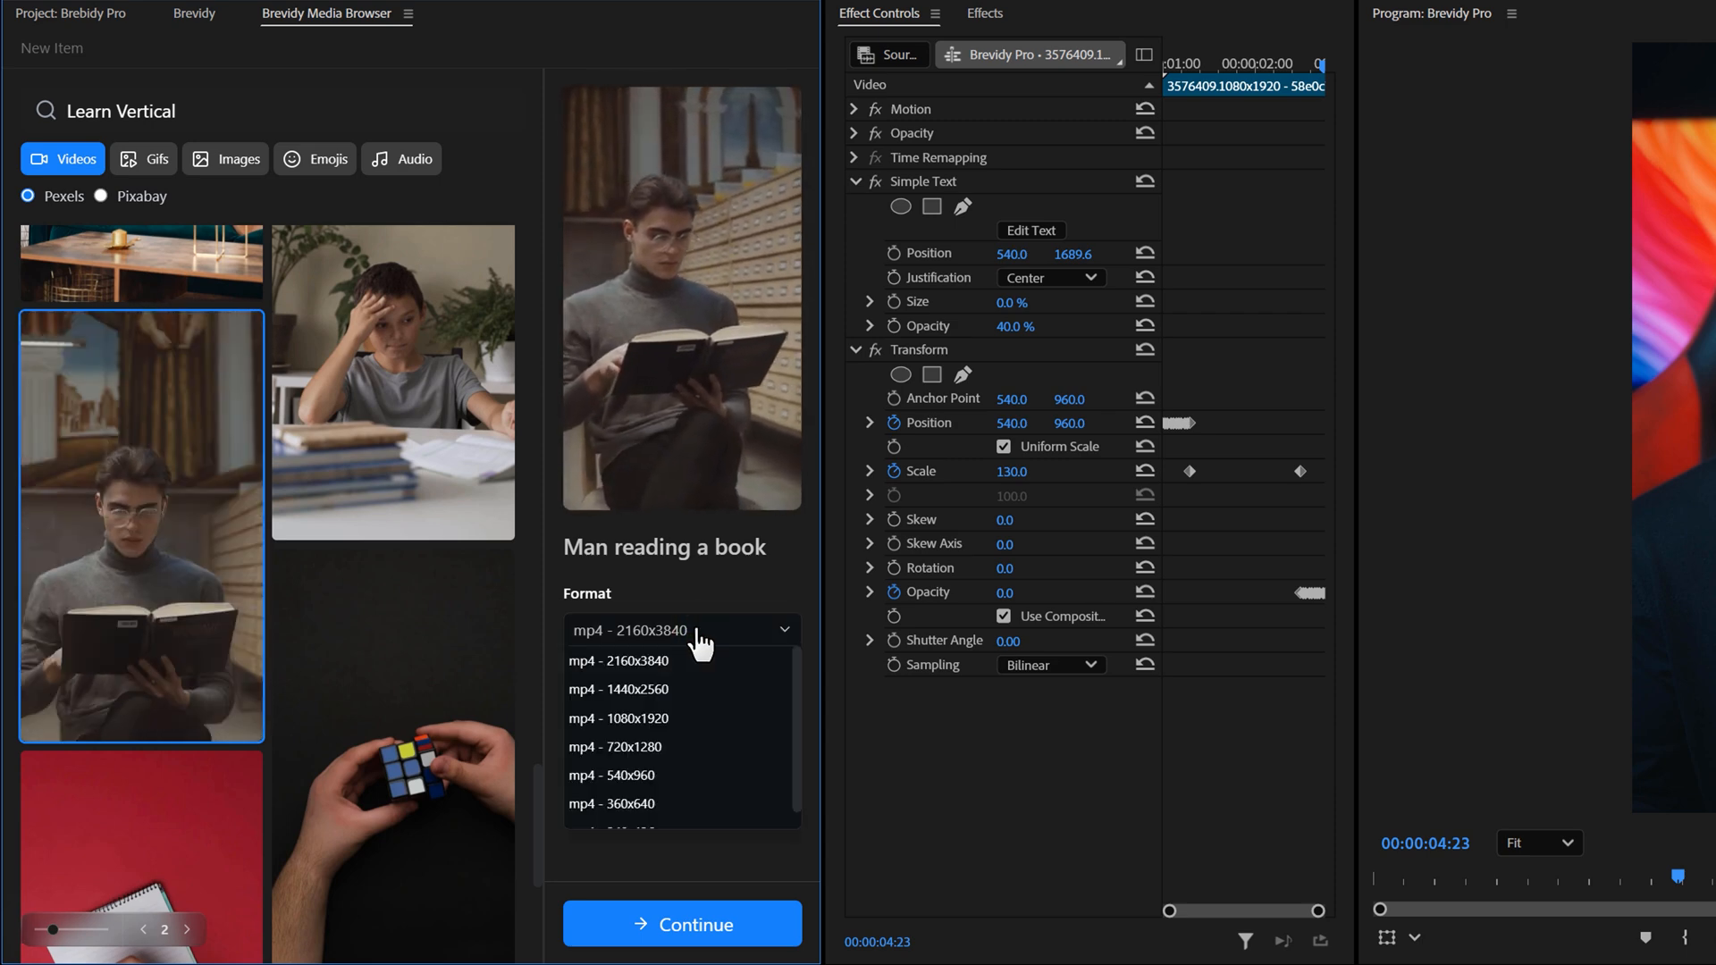
Insert the reading clip as mp4 1080x1920, Fit Screen Center, with a Slide Up Medium intro.
{"action": "left_click", "coordinate": [617, 718]}
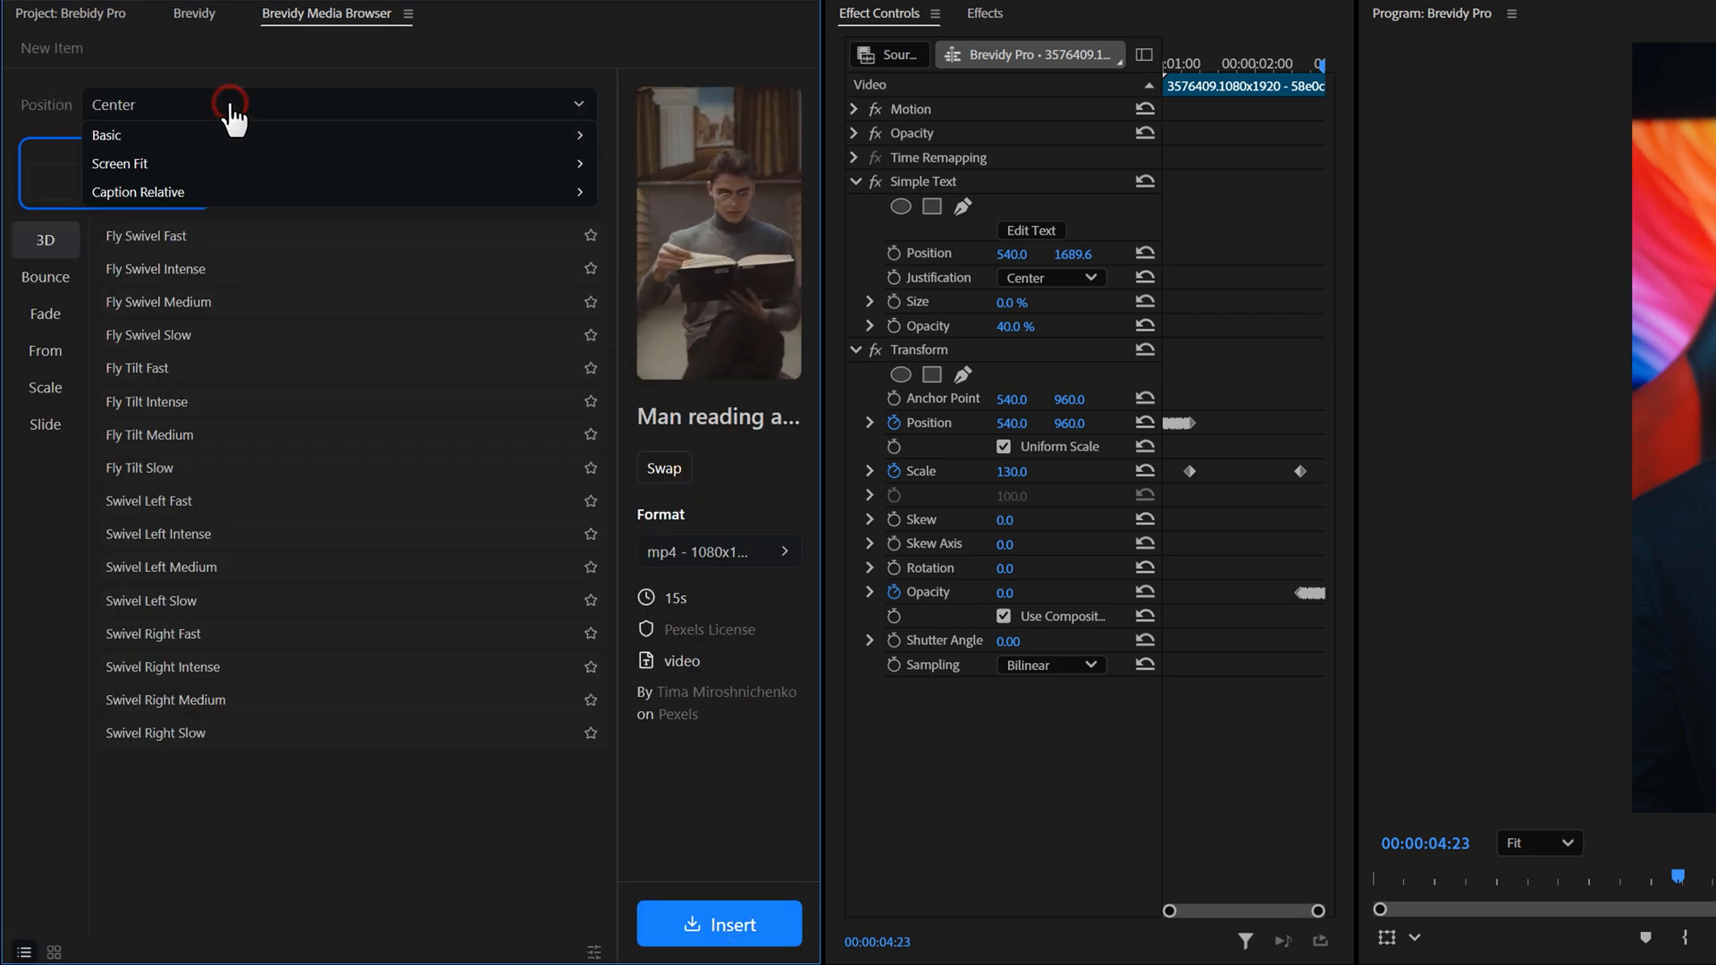
{"action": "left_click", "coordinate": [45, 425]}
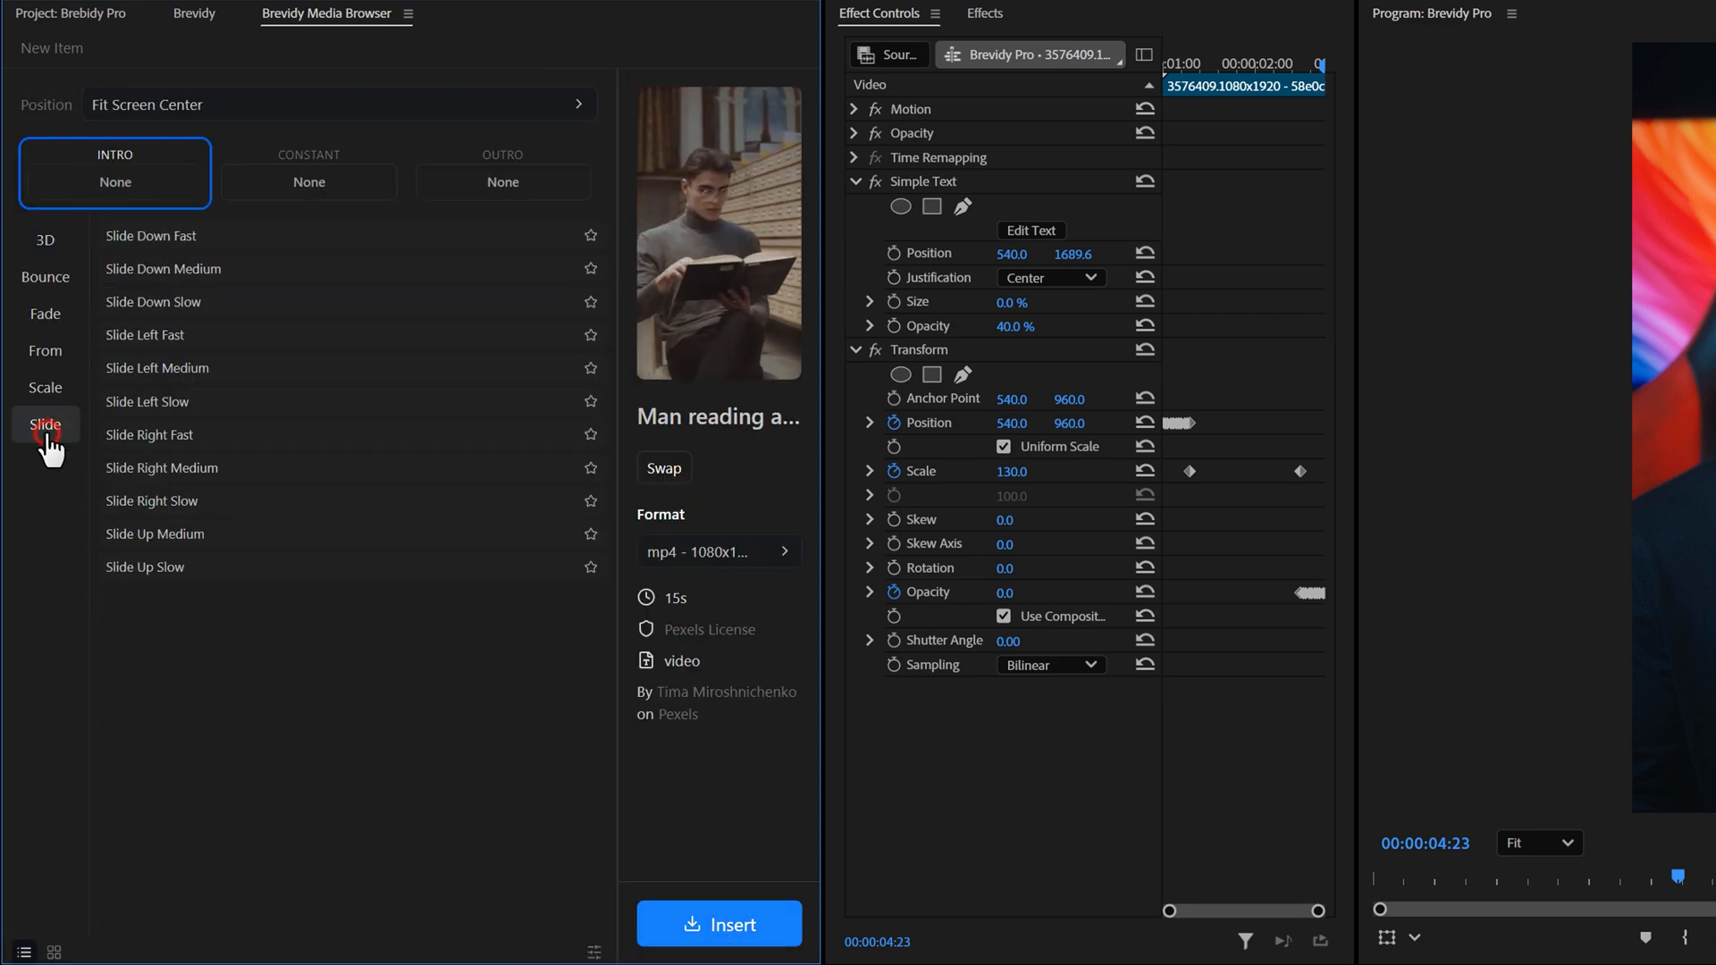
{"action": "left_click", "coordinate": [45, 283]}
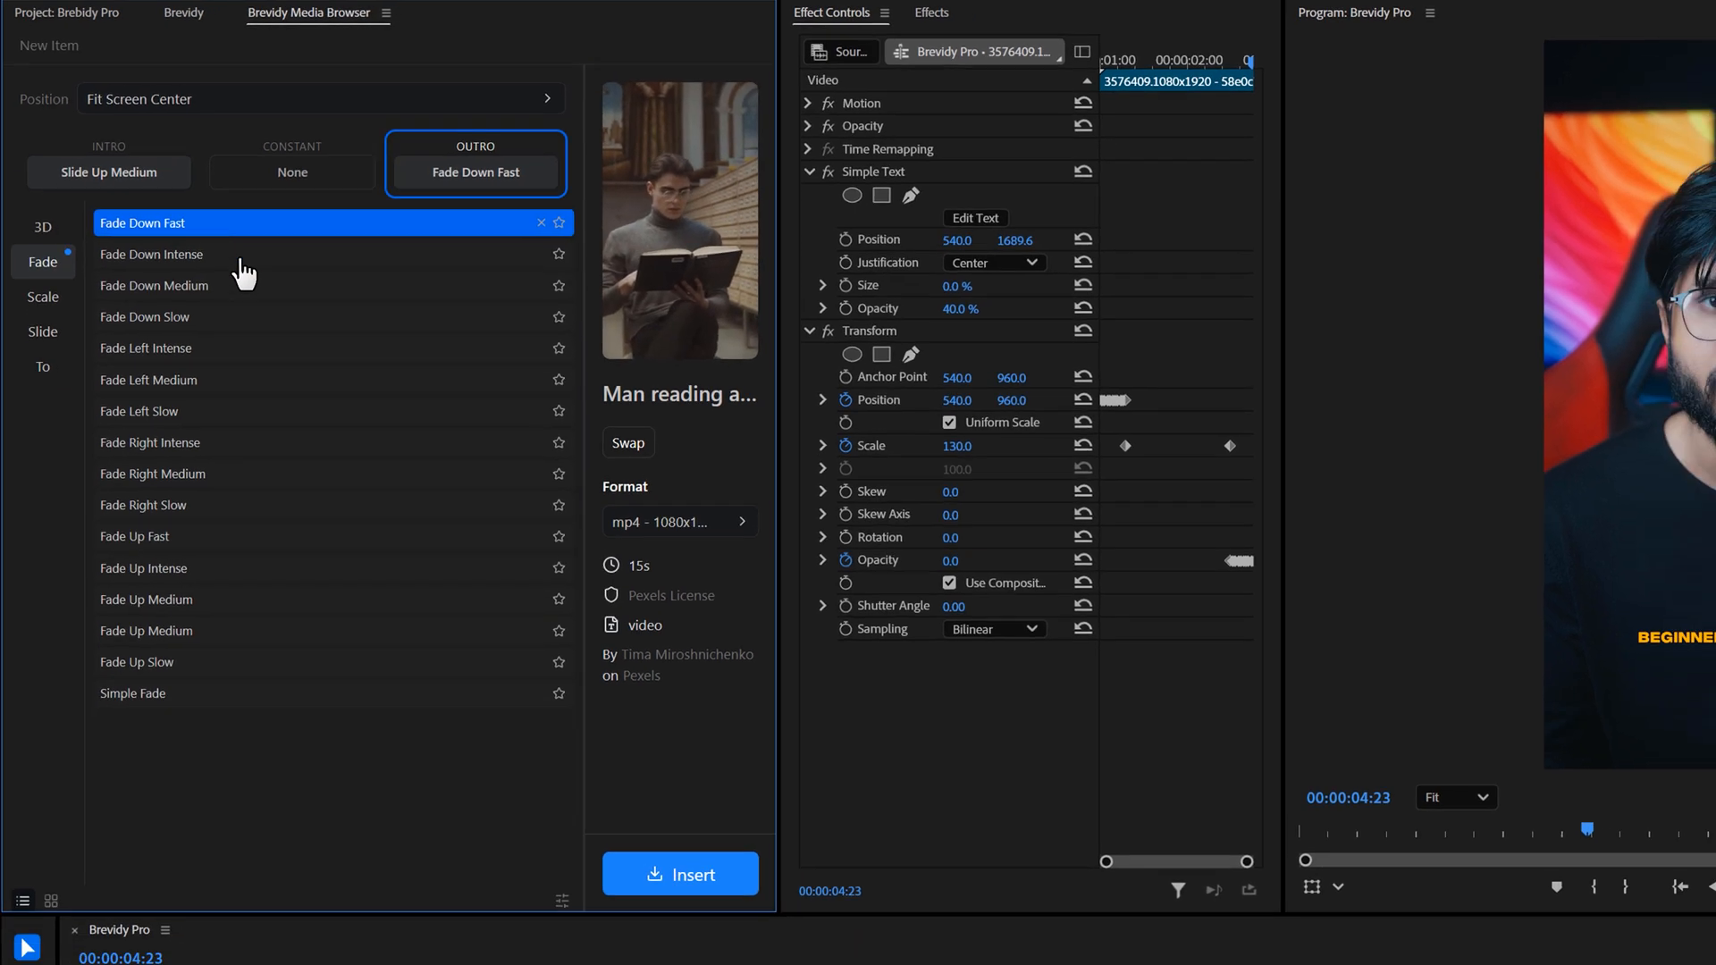
{"action": "left_click", "coordinate": [678, 873]}
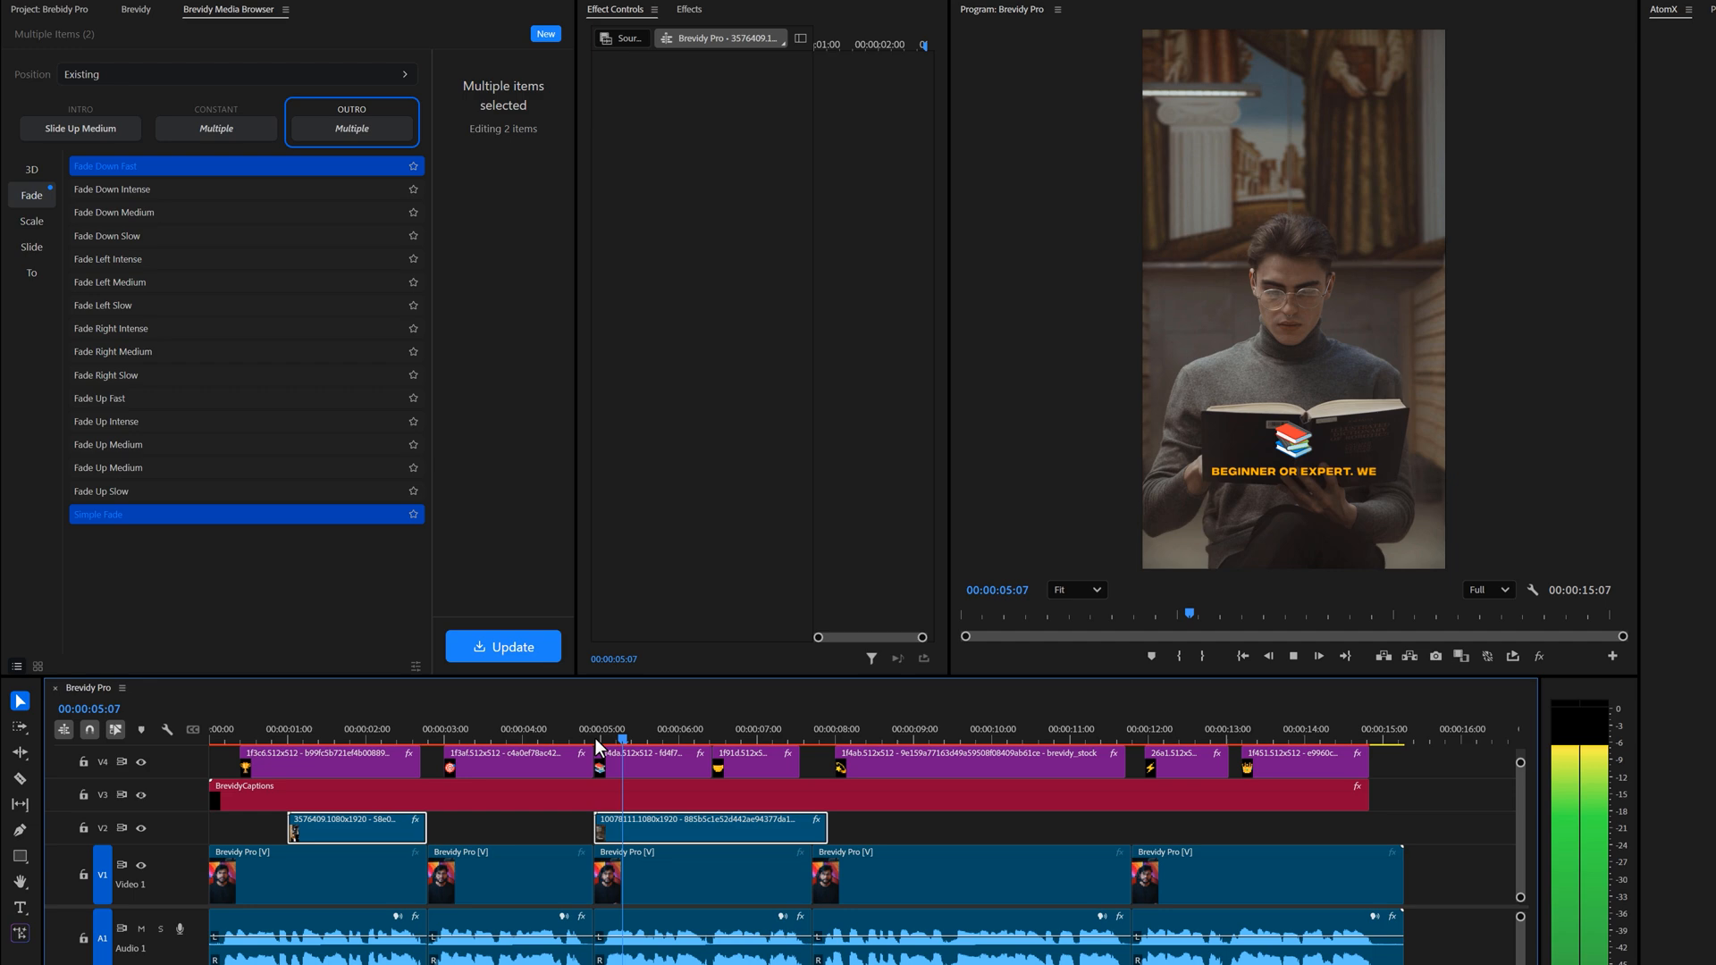
{"action": "left_click", "coordinate": [652, 826]}
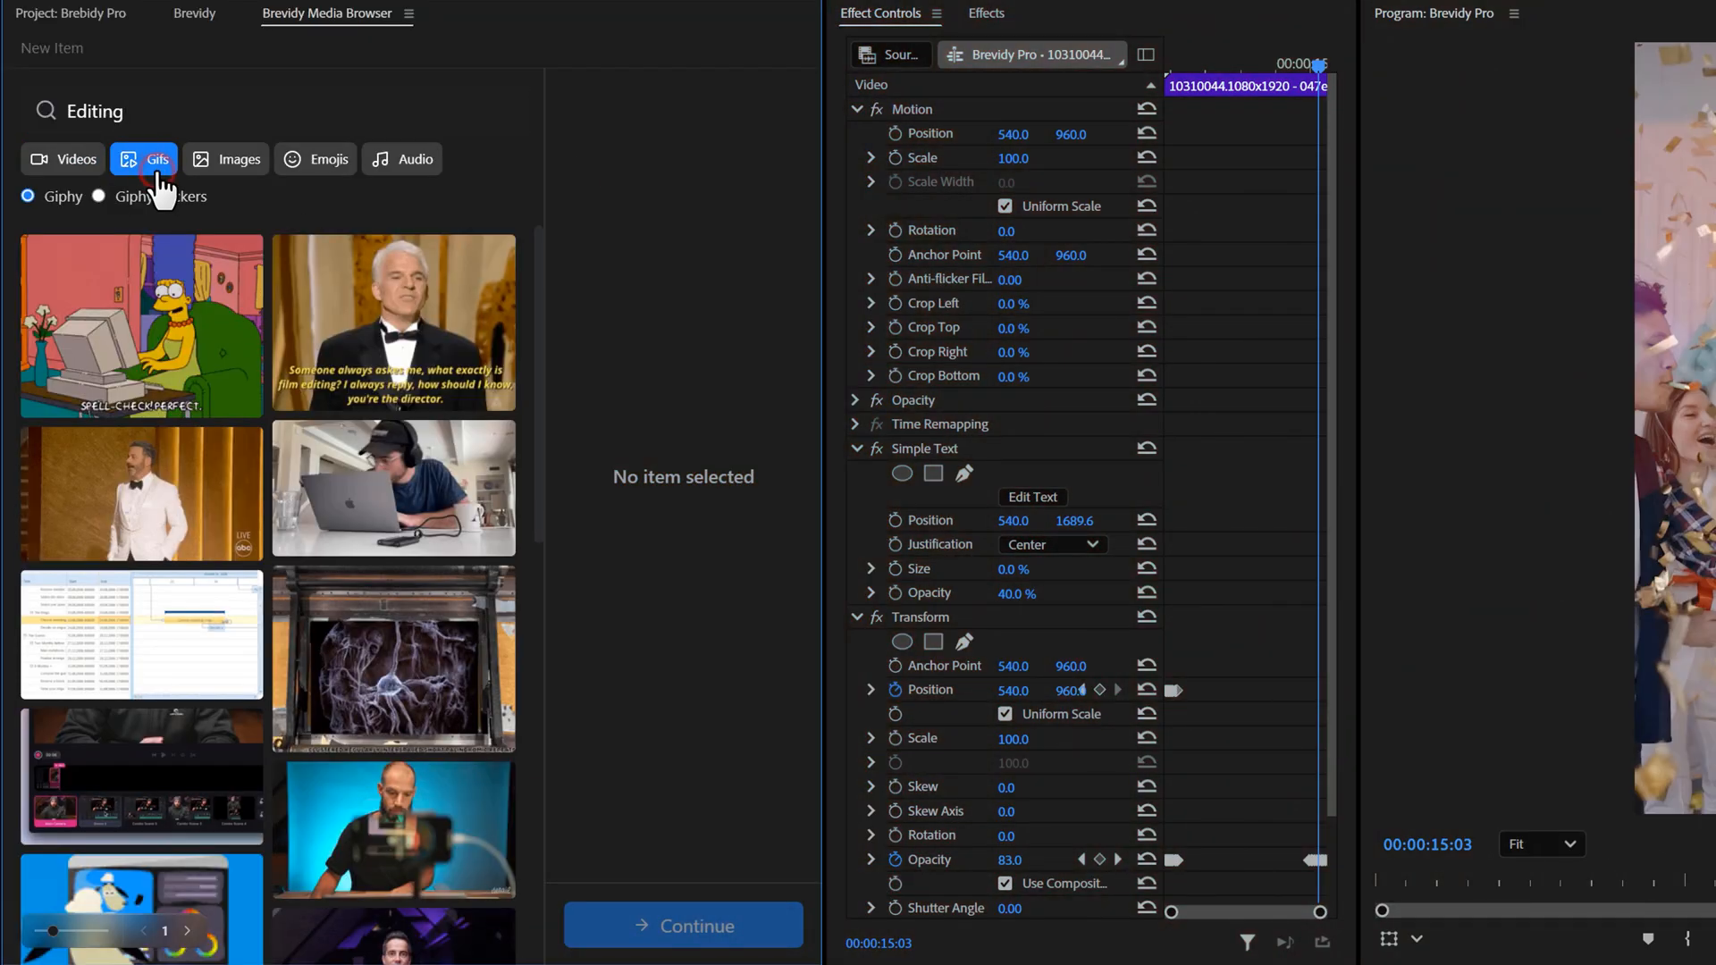
Open the Google Animated emoji library and move the playhead to 00:00:12:09.
{"action": "left_click", "coordinate": [238, 159]}
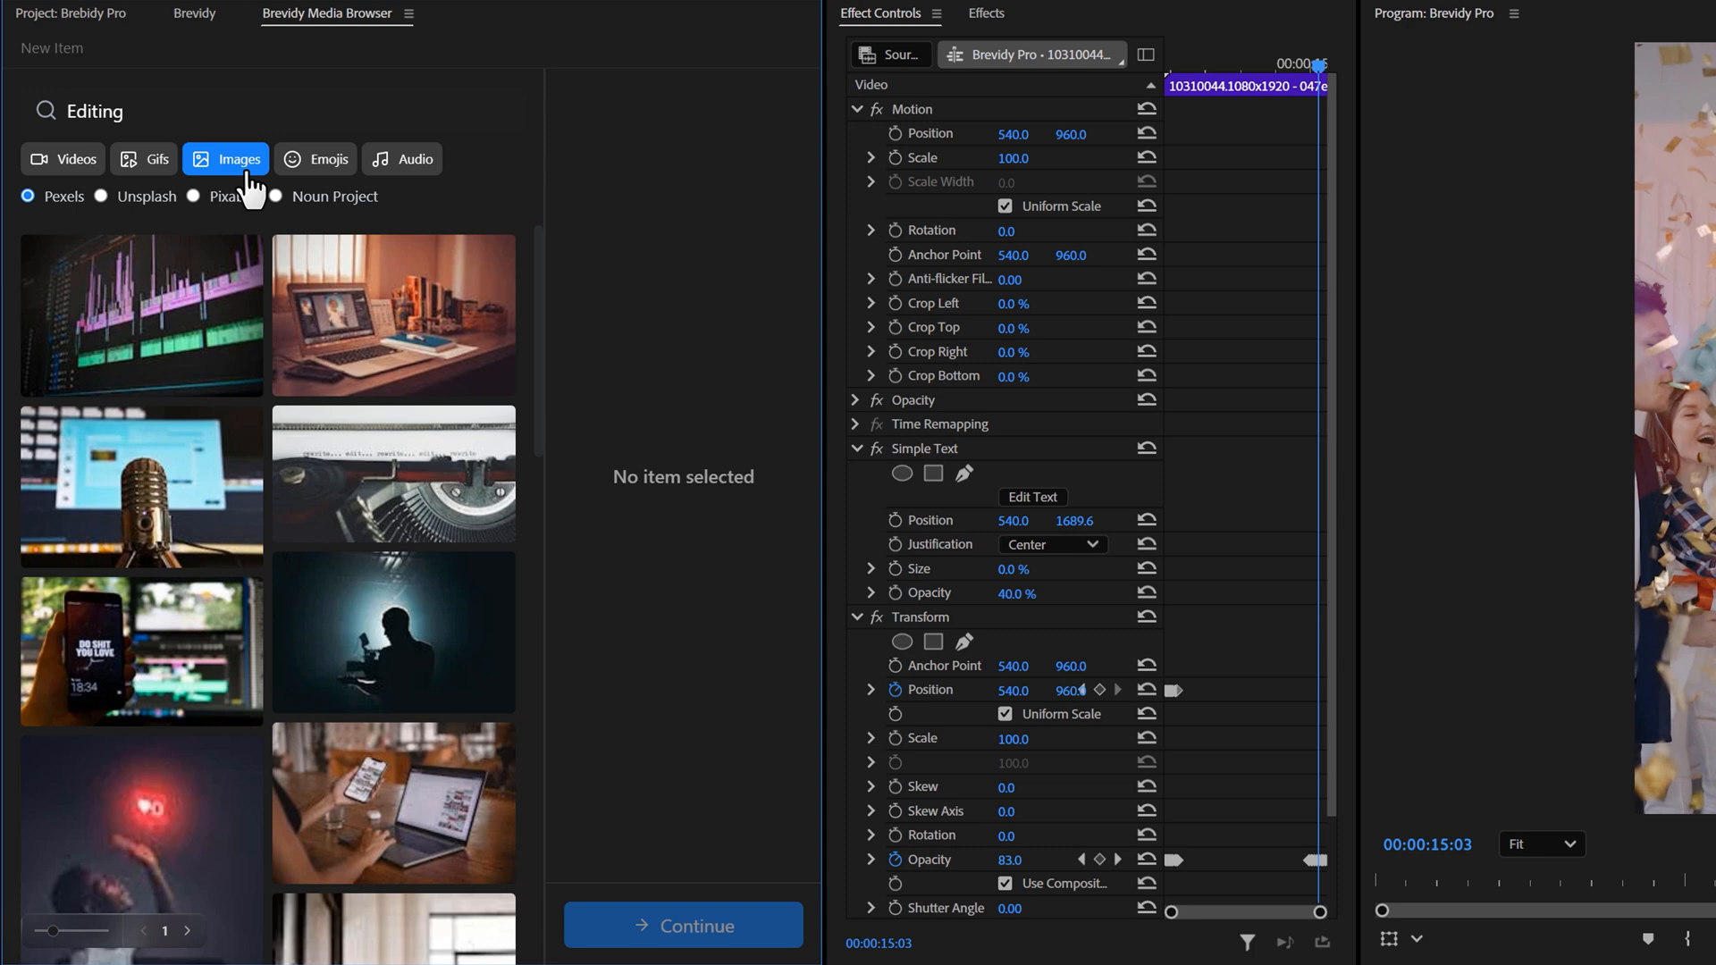
{"action": "left_click", "coordinate": [327, 159]}
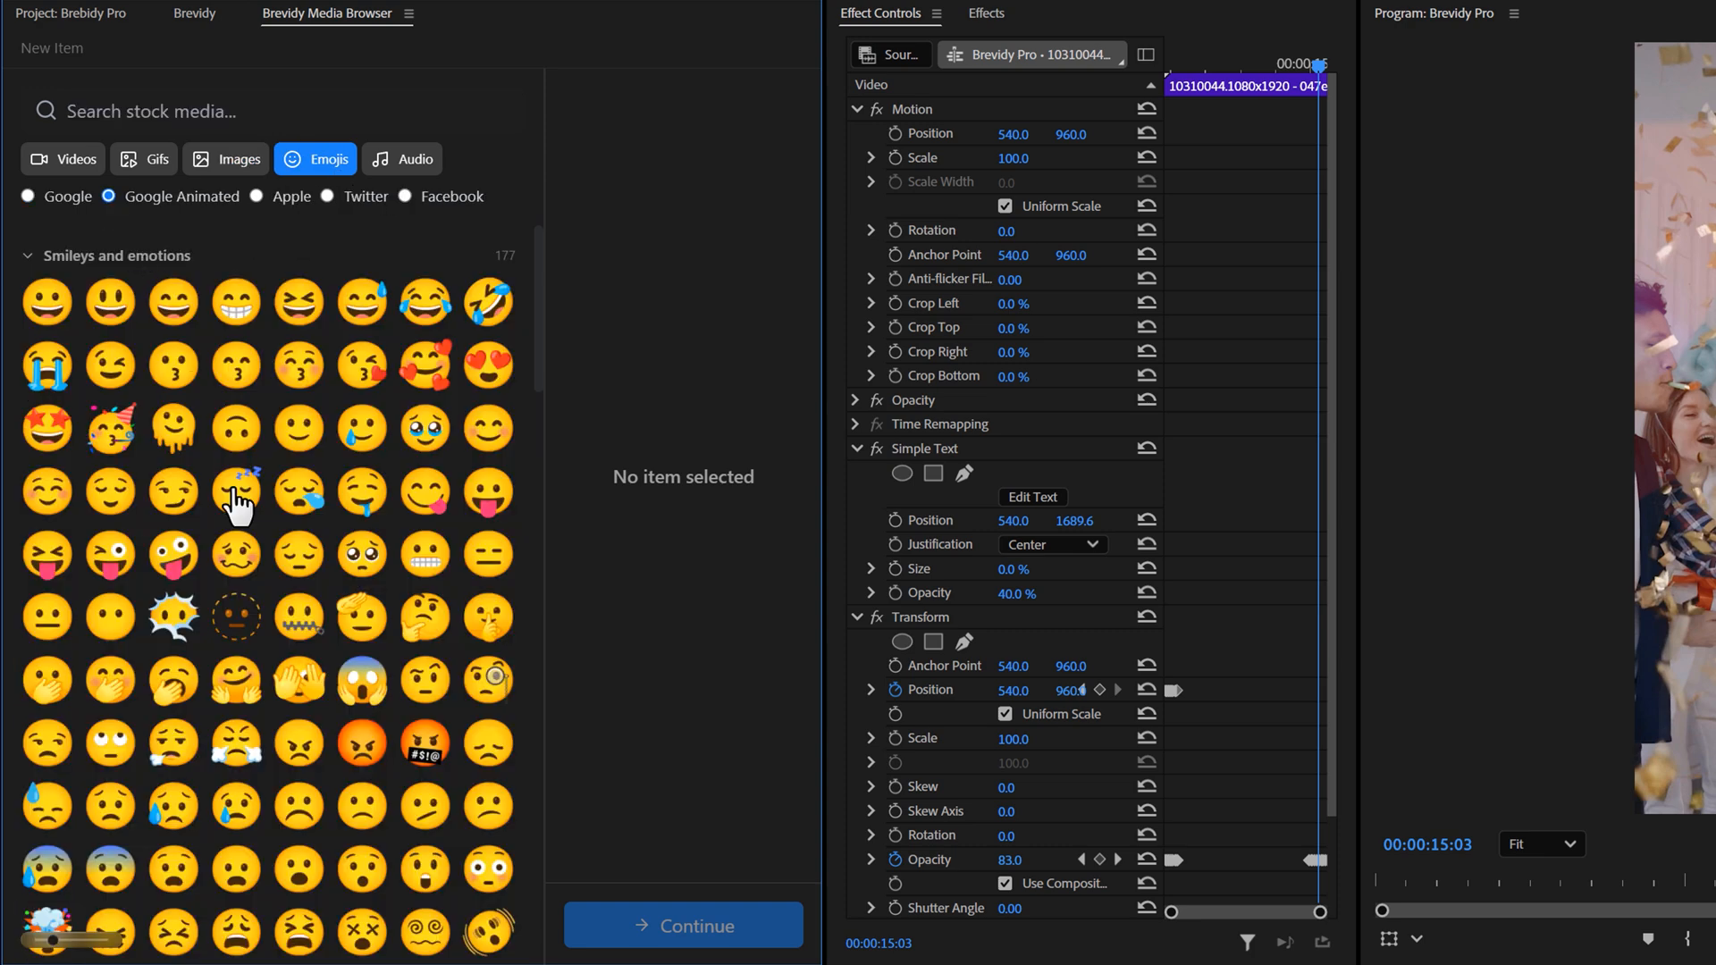
{"action": "left_click", "coordinate": [172, 561]}
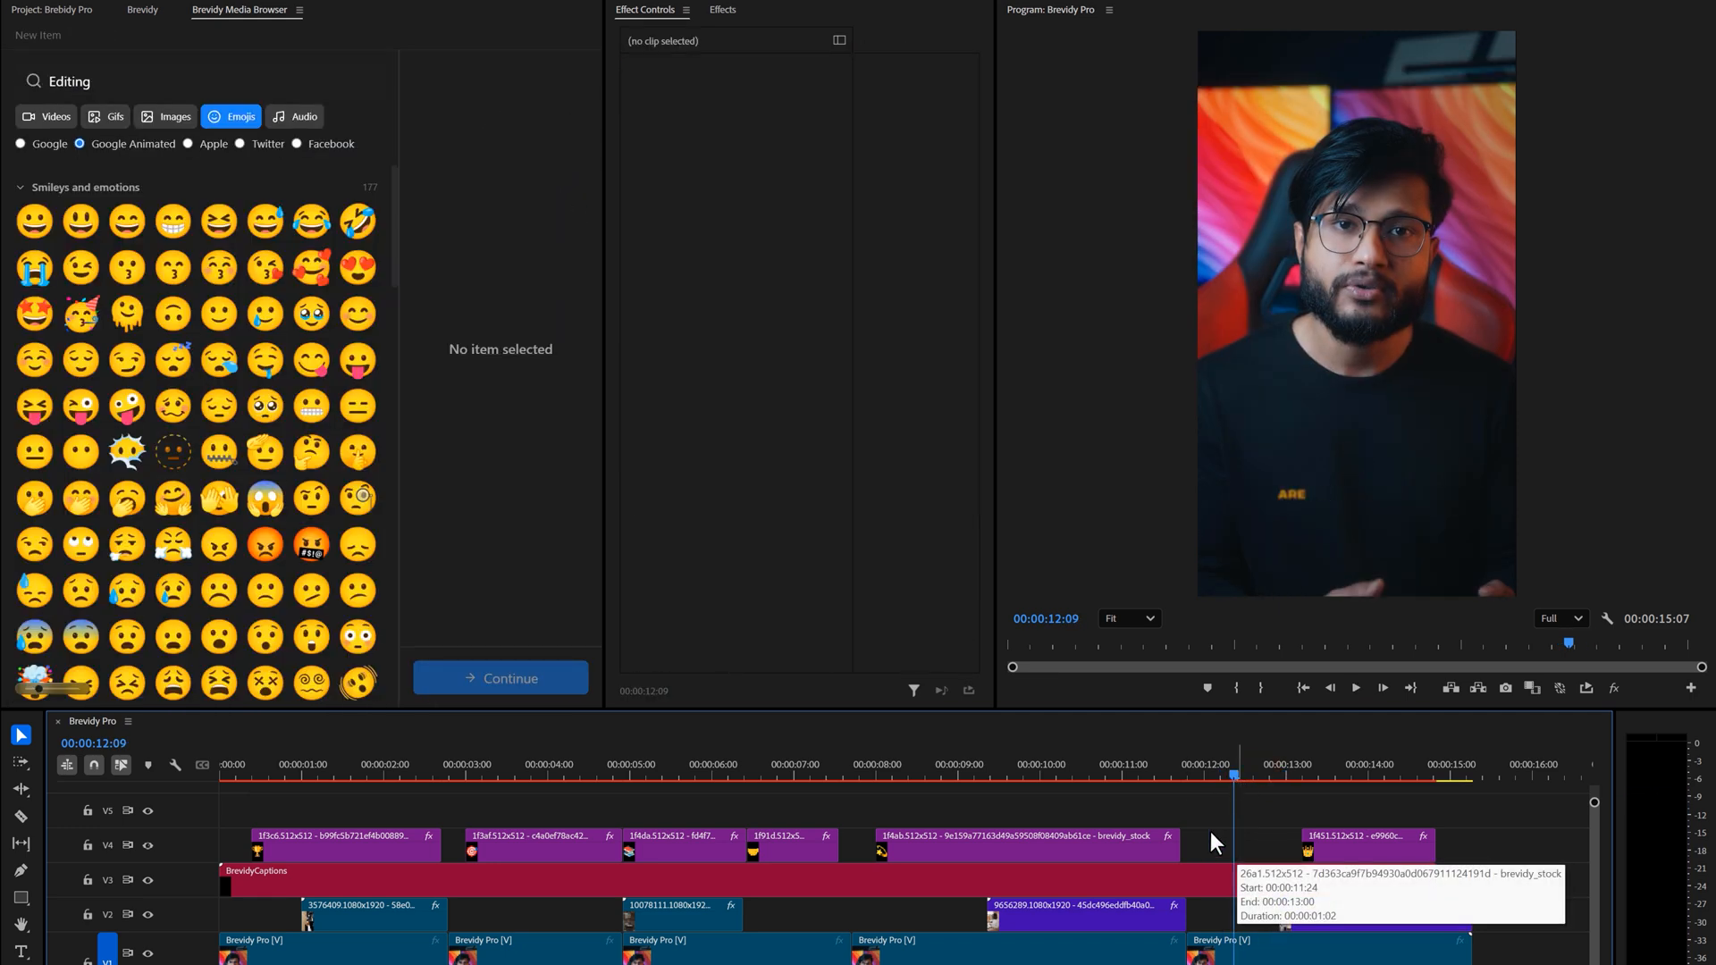
{"action": "scroll", "scroll_direction": "down", "scroll_amount": 3}
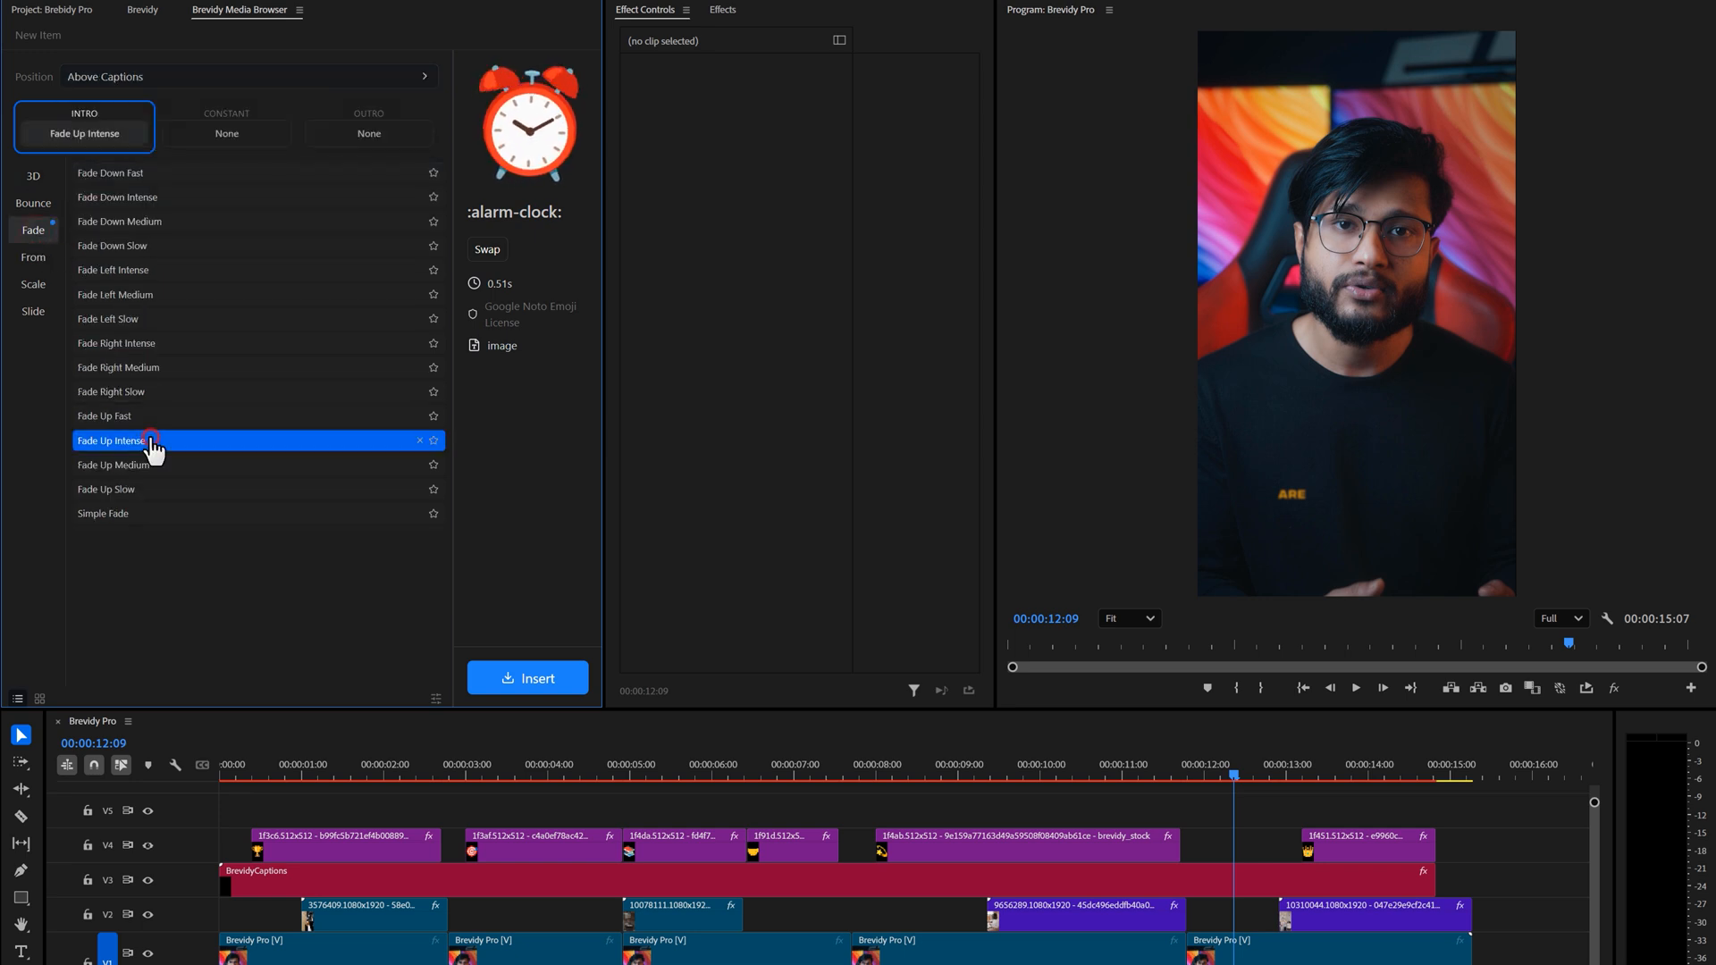
Insert the alarm-clock emoji above captions with a Fade Up Intense intro and Simple Fade outro.
{"action": "left_click", "coordinate": [527, 678]}
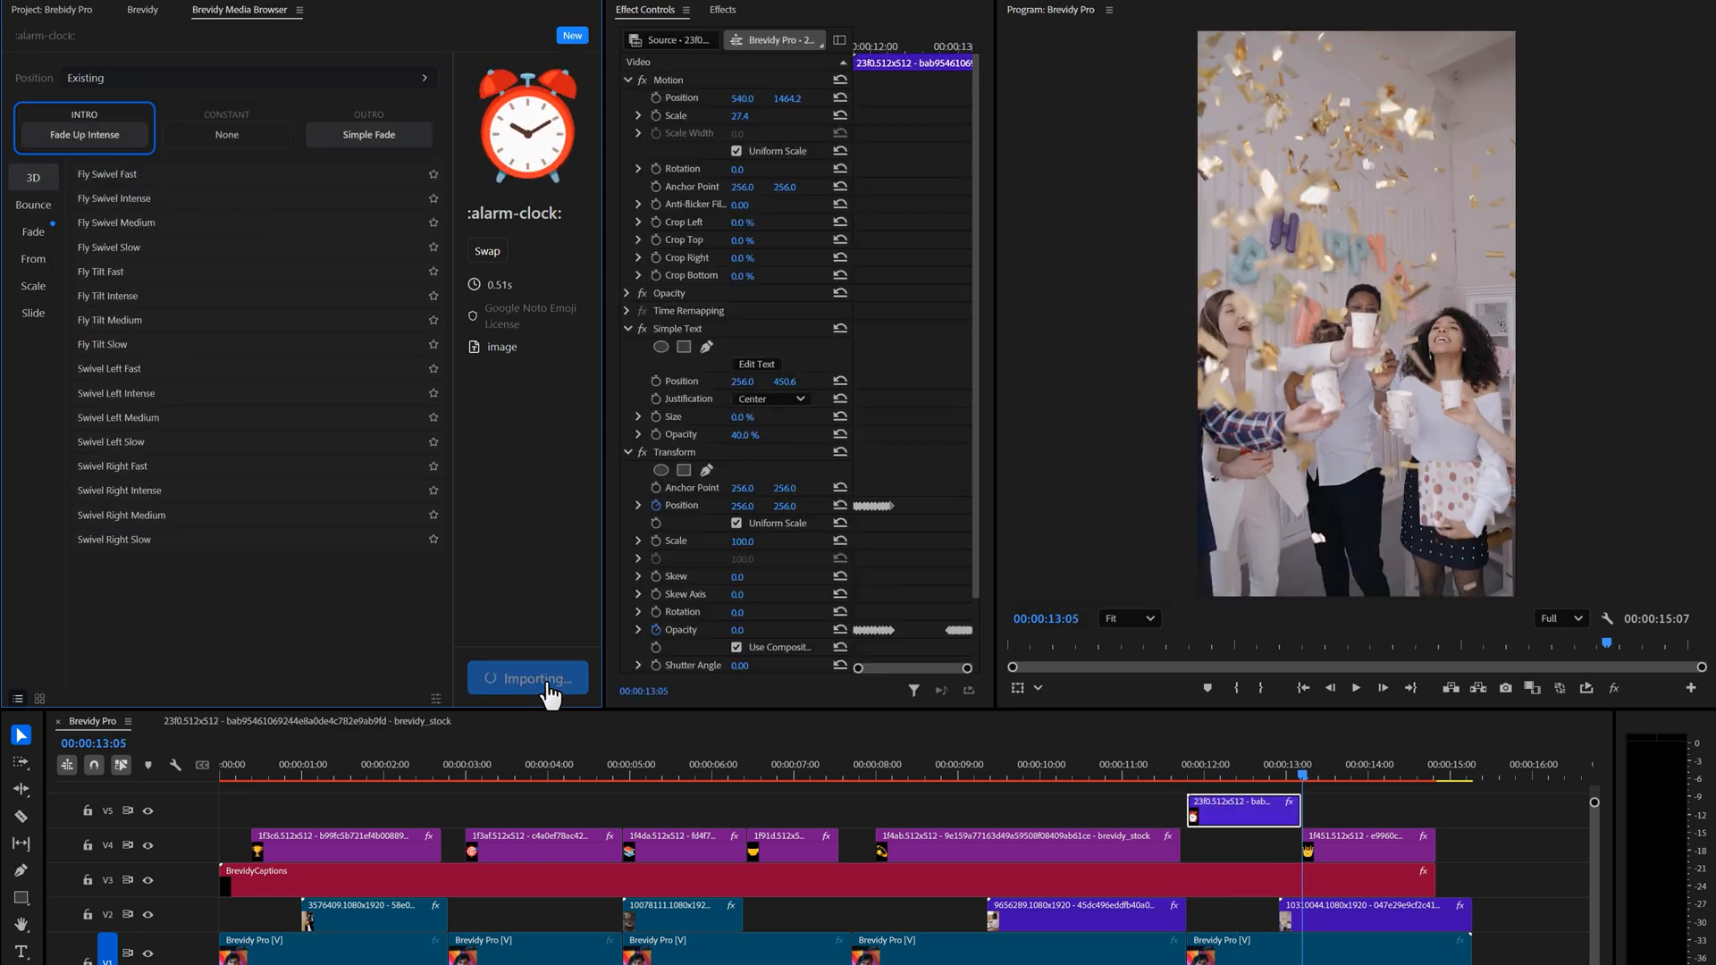
{"action": "left_click", "coordinate": [1133, 775]}
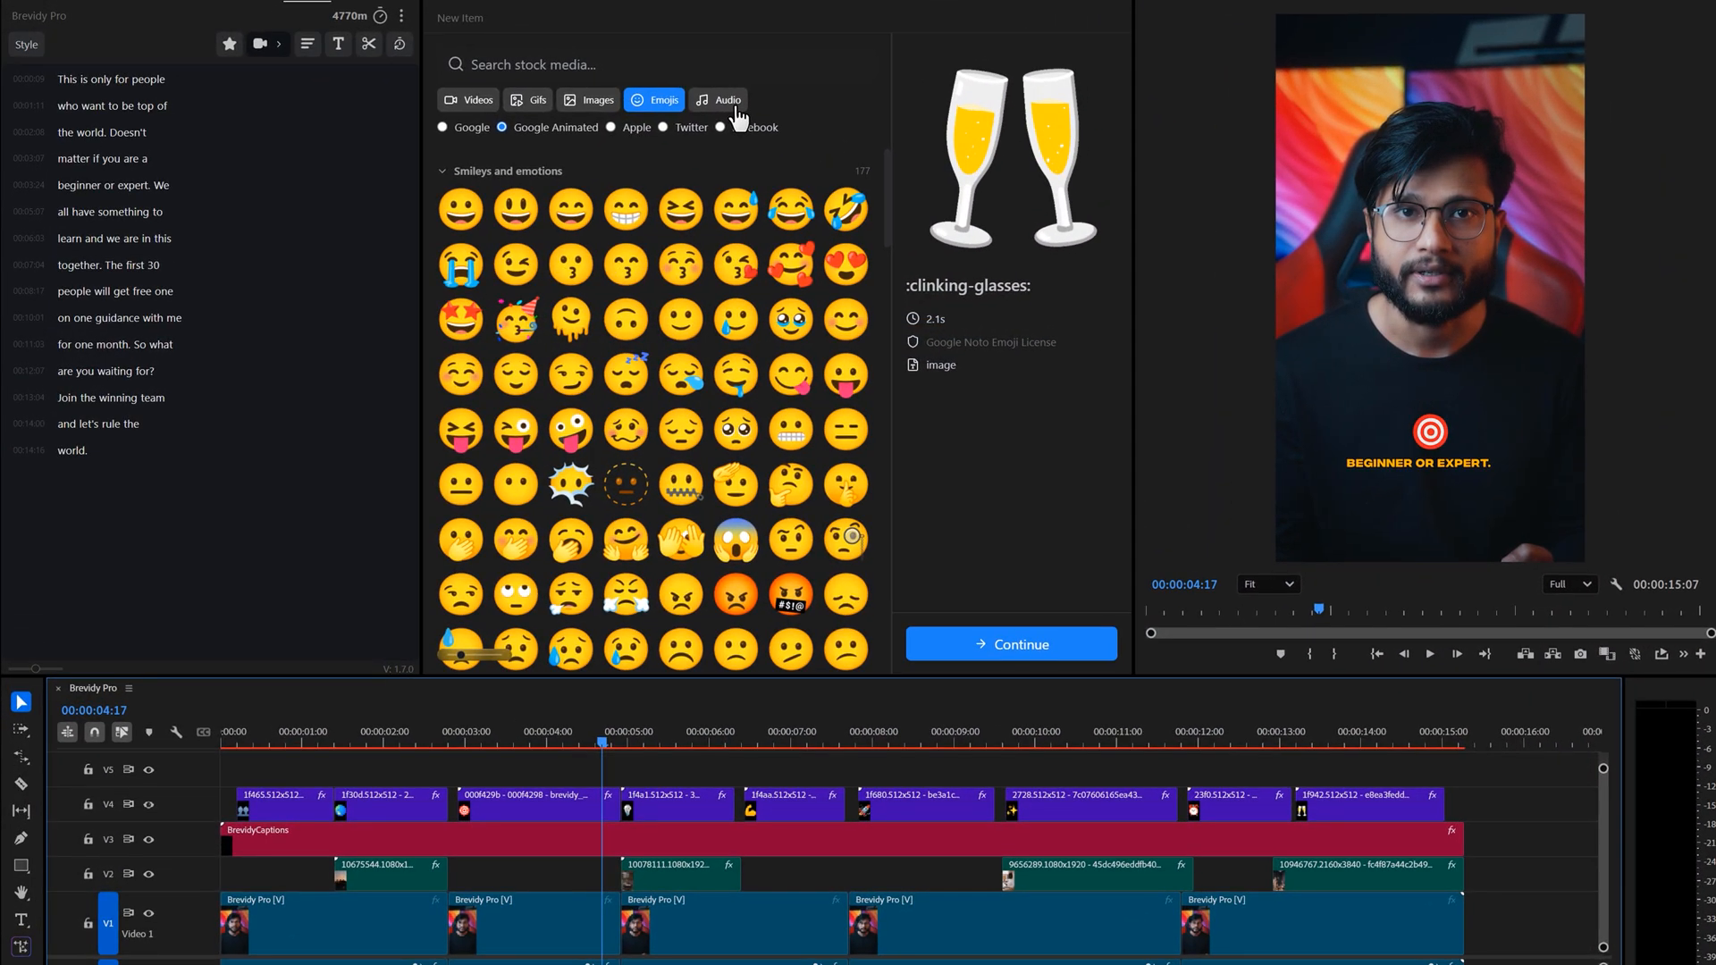
Search the Audio library for 'Whoosh' and browse the sound results.
{"action": "left_click", "coordinate": [726, 99]}
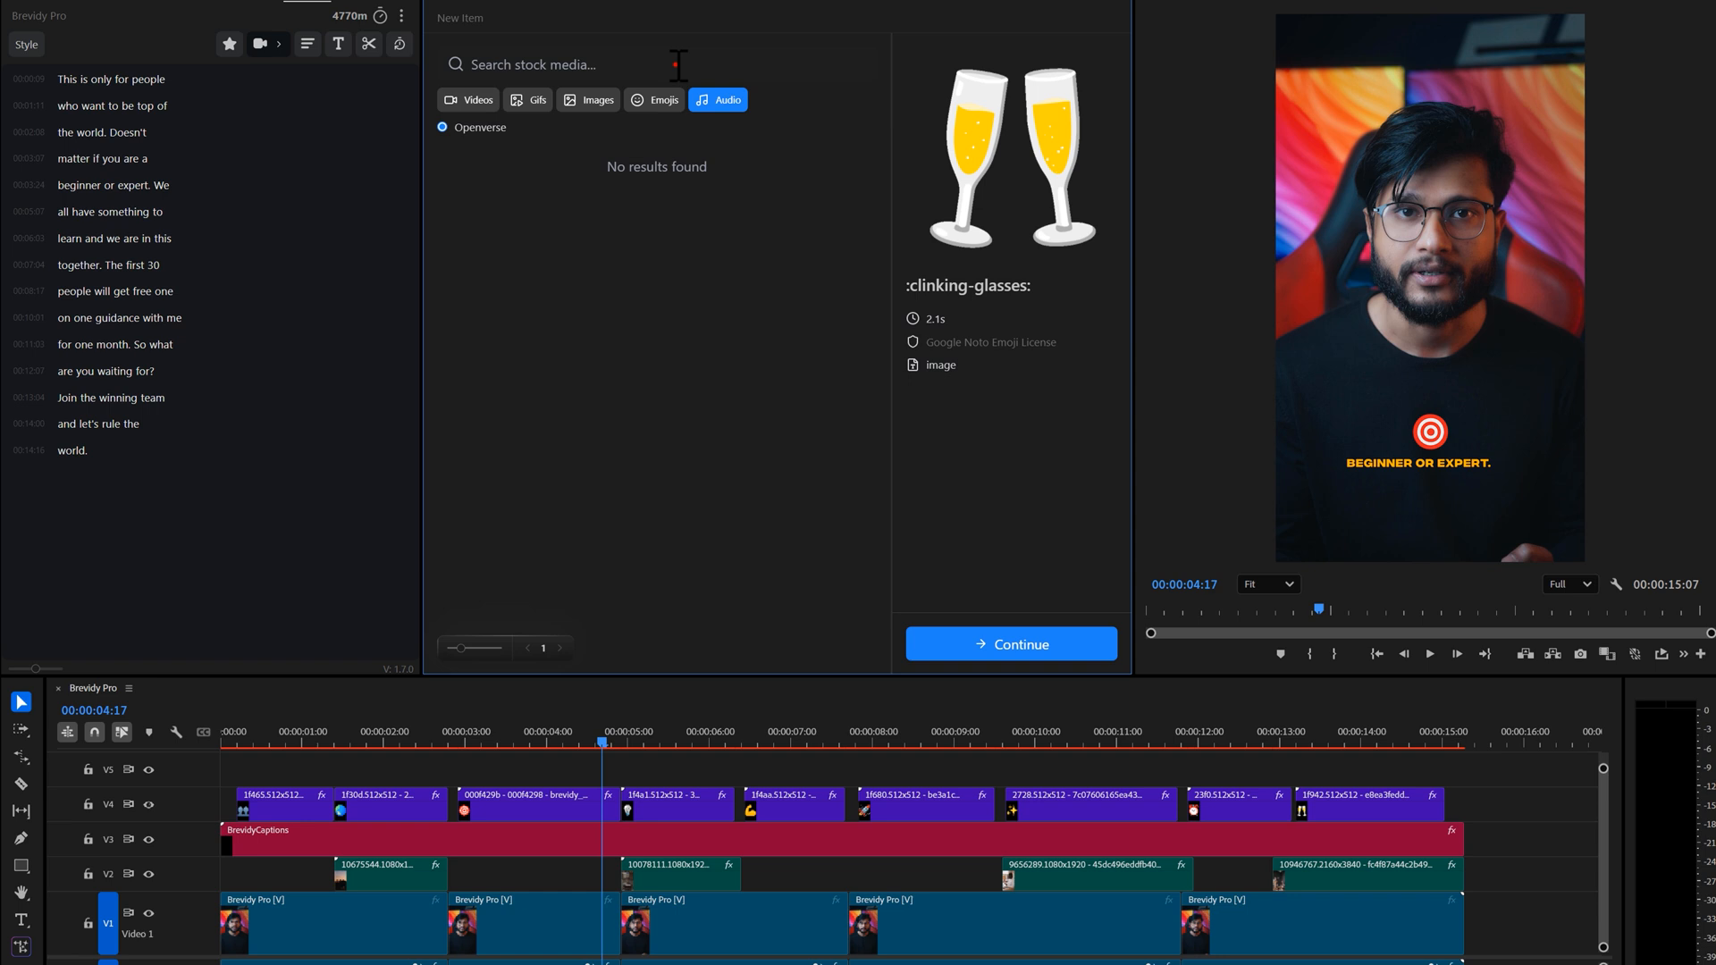
{"action": "type", "text": "Whoosh"}
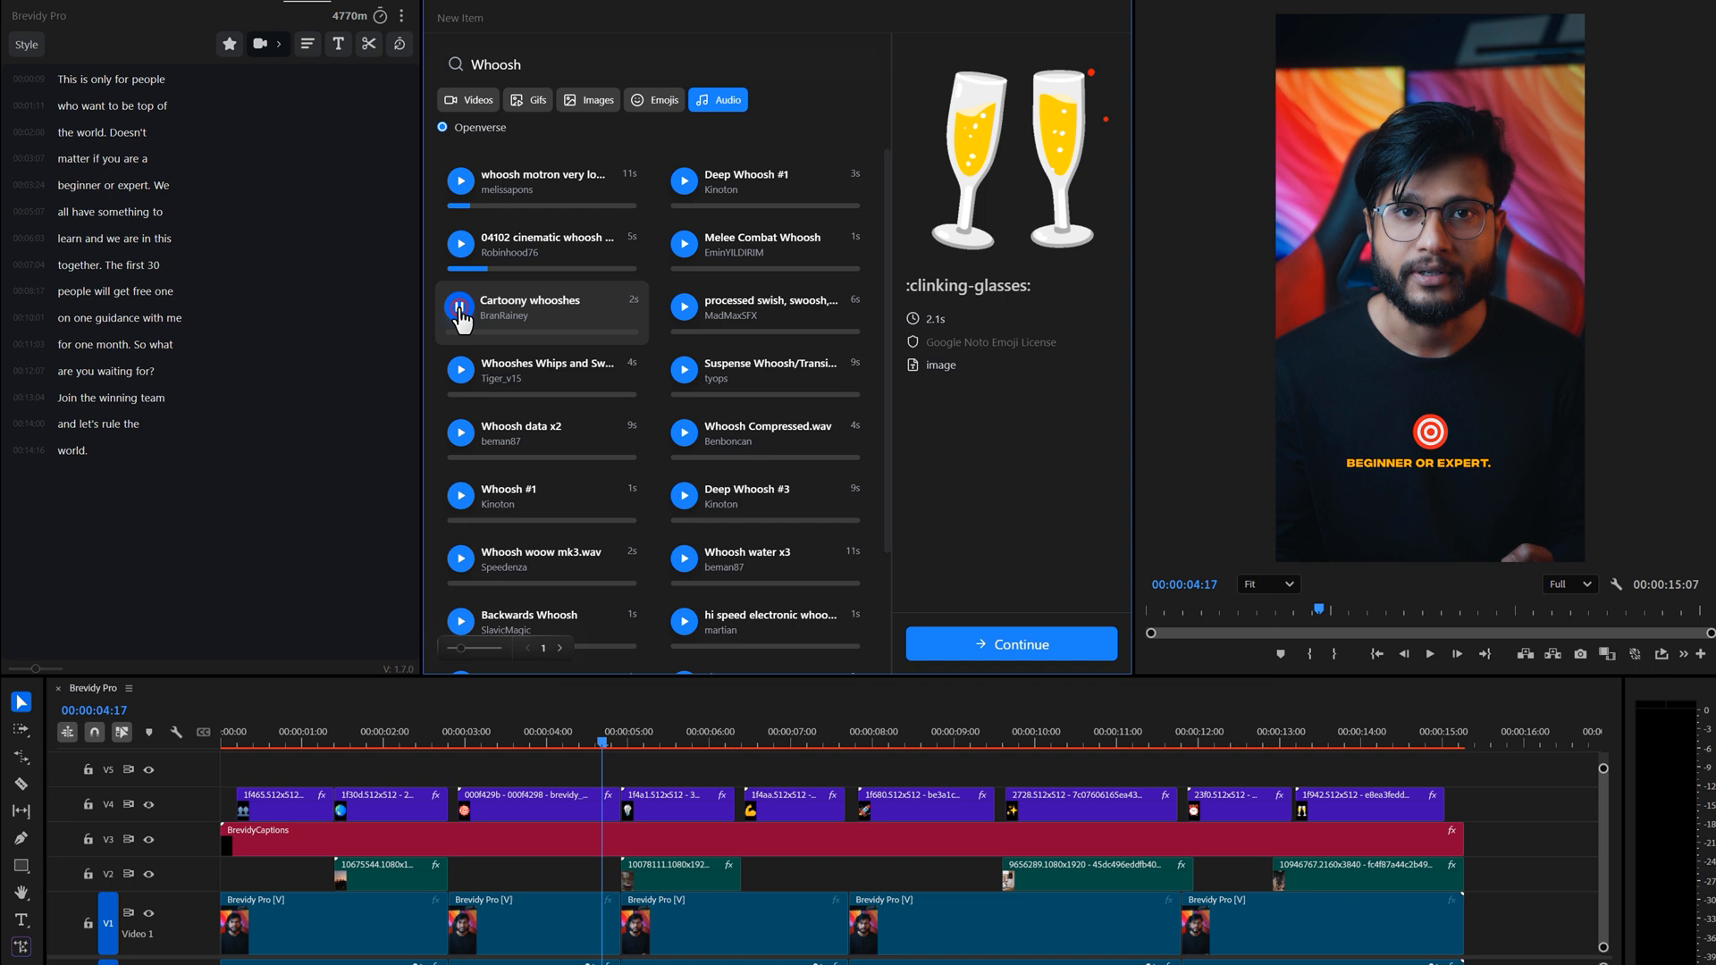
{"action": "scroll", "scroll_direction": "down", "scroll_amount": 3}
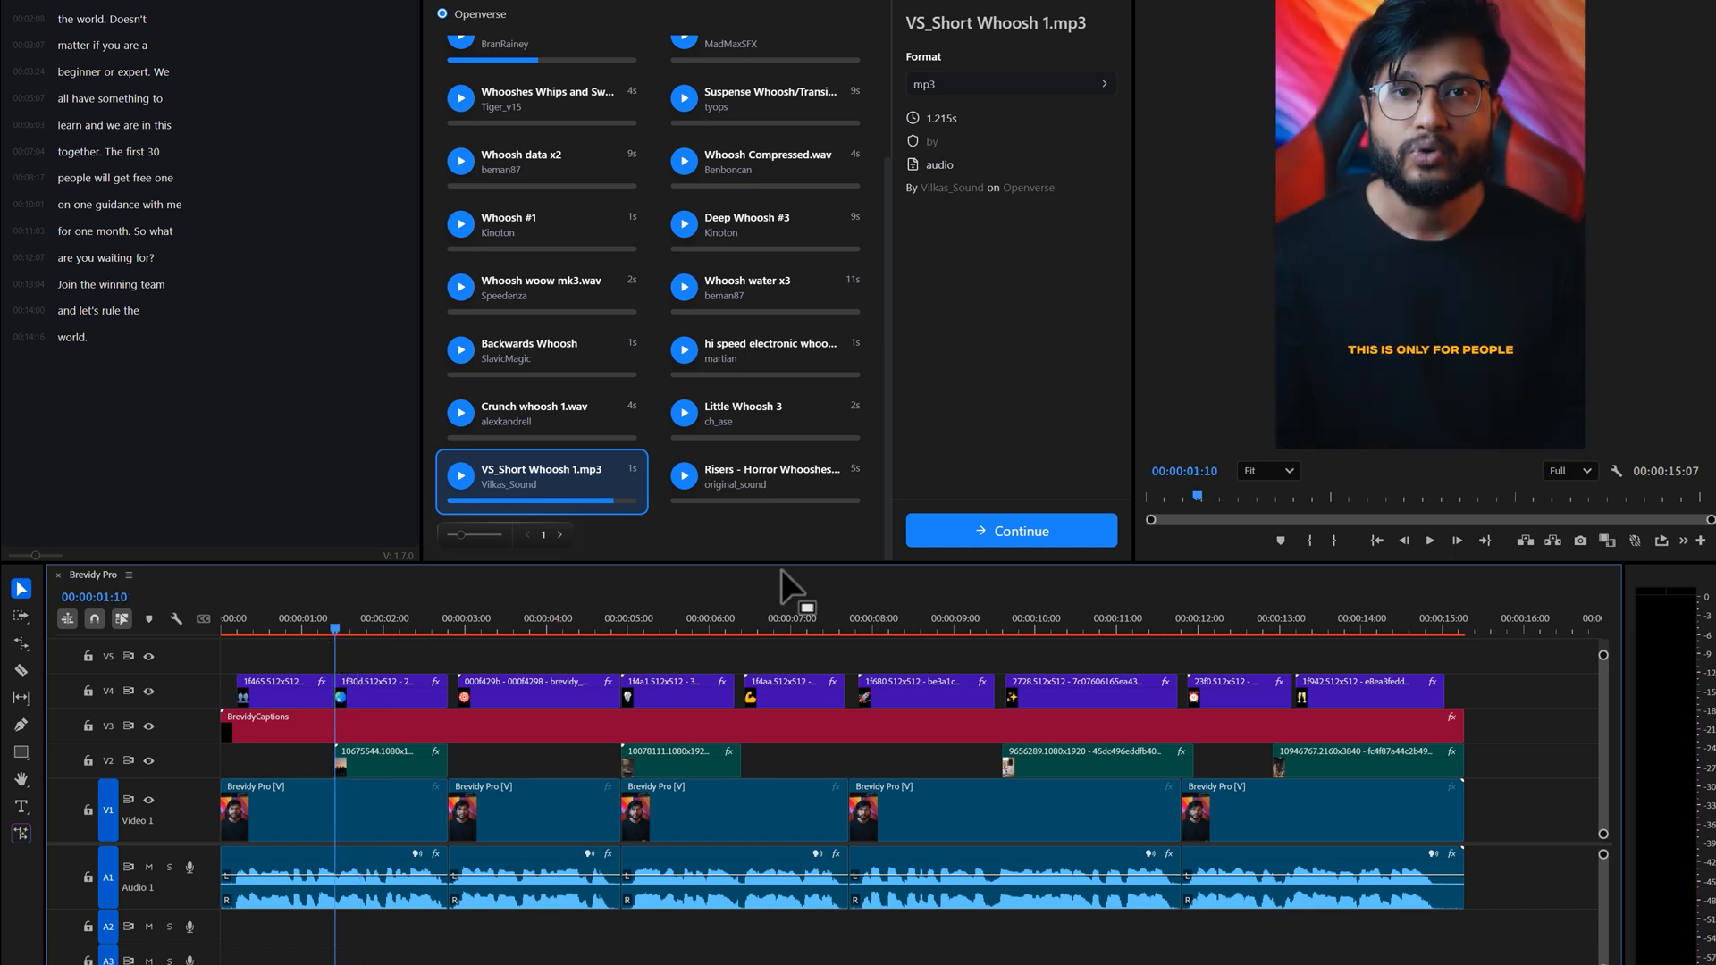
Insert VS_Short Whoosh 1.mp3 on the second audio track at 1:10.
{"action": "left_click", "coordinate": [1010, 530]}
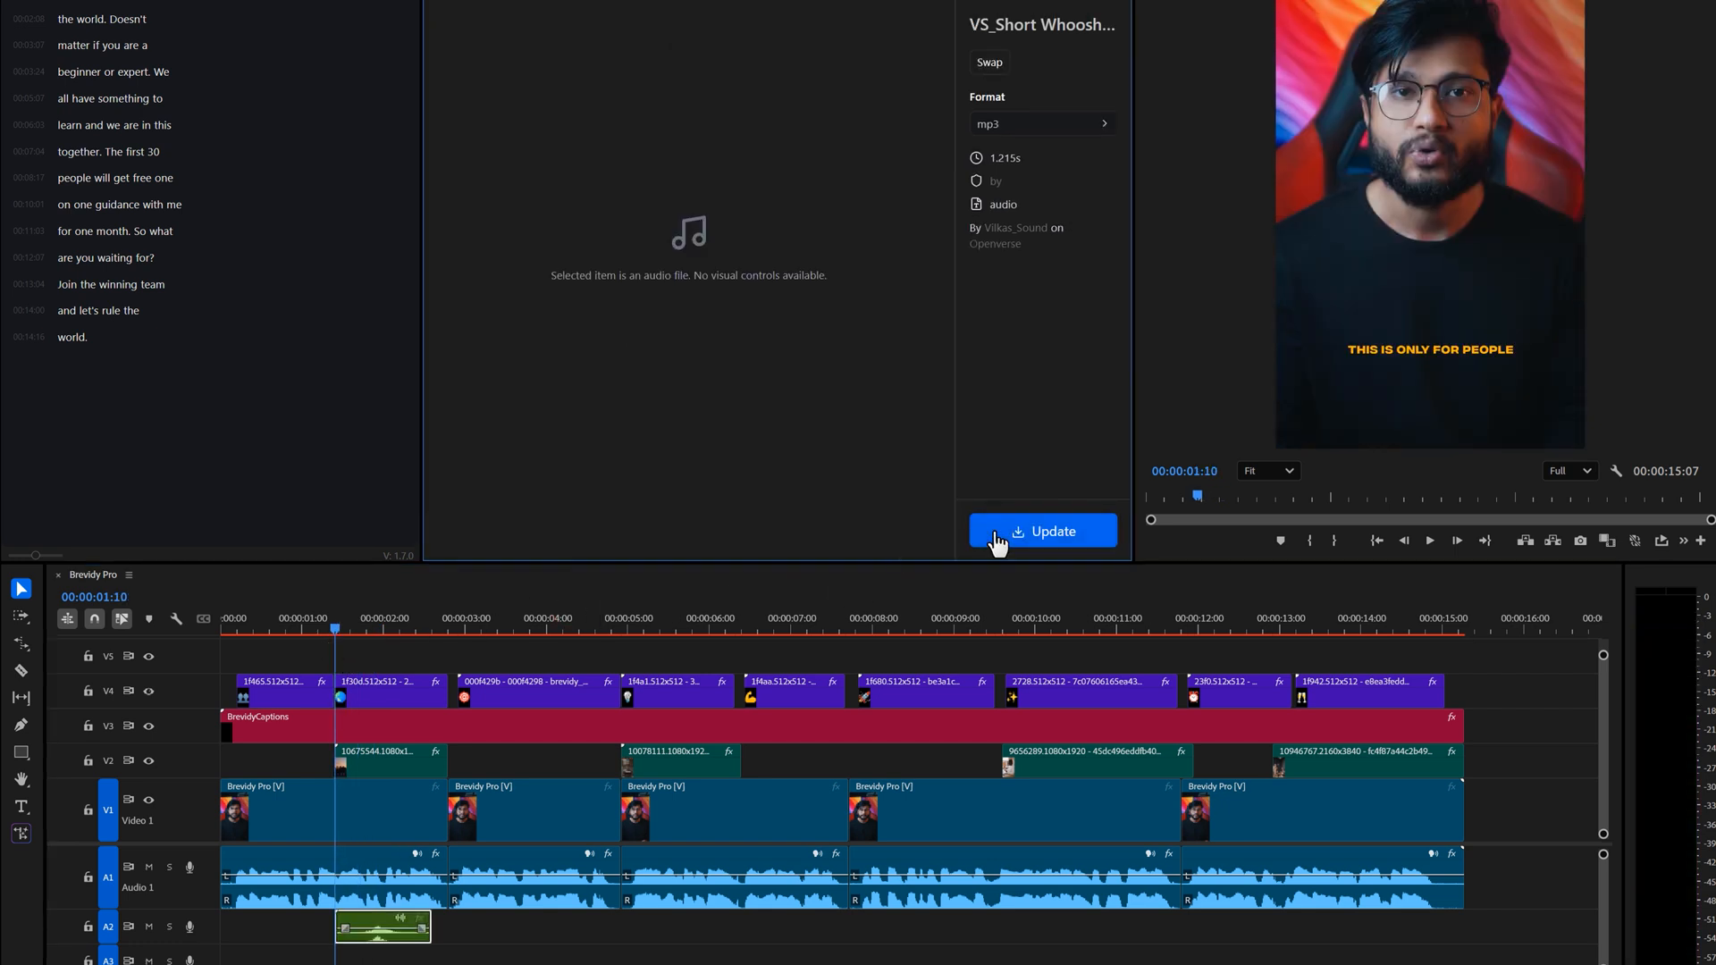
{"action": "left_click", "coordinate": [1041, 530]}
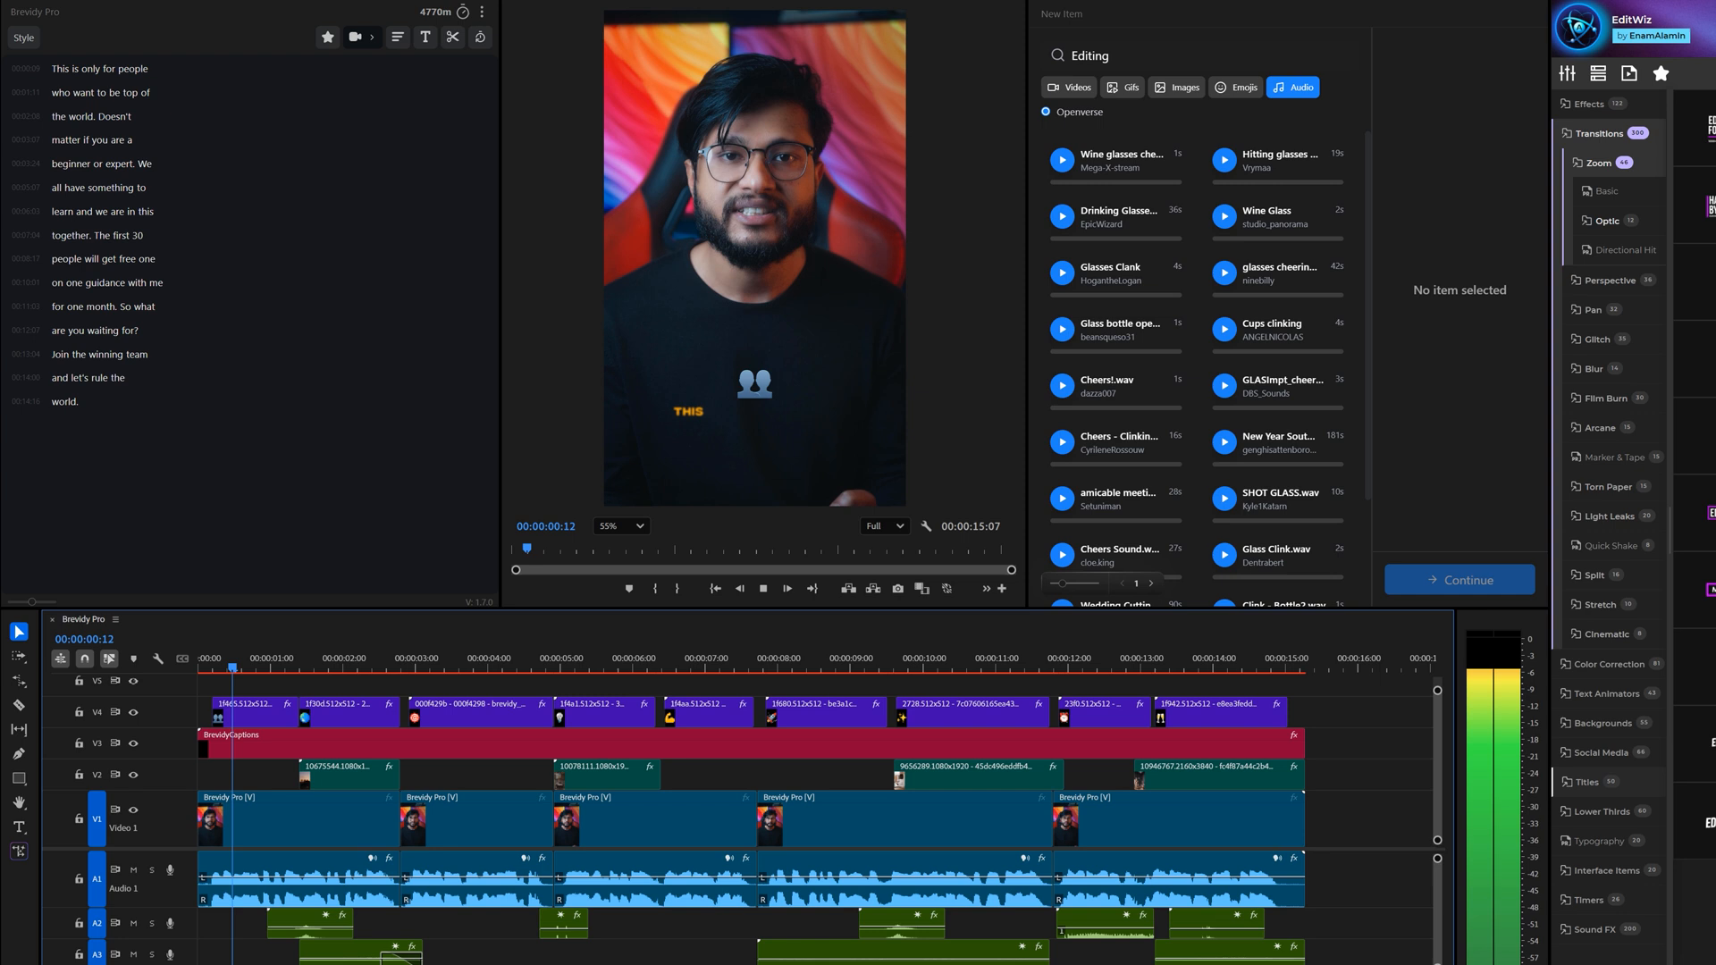
Move the playhead to about 2:12 to preview the graduation B-roll.
{"action": "left_click", "coordinate": [375, 668]}
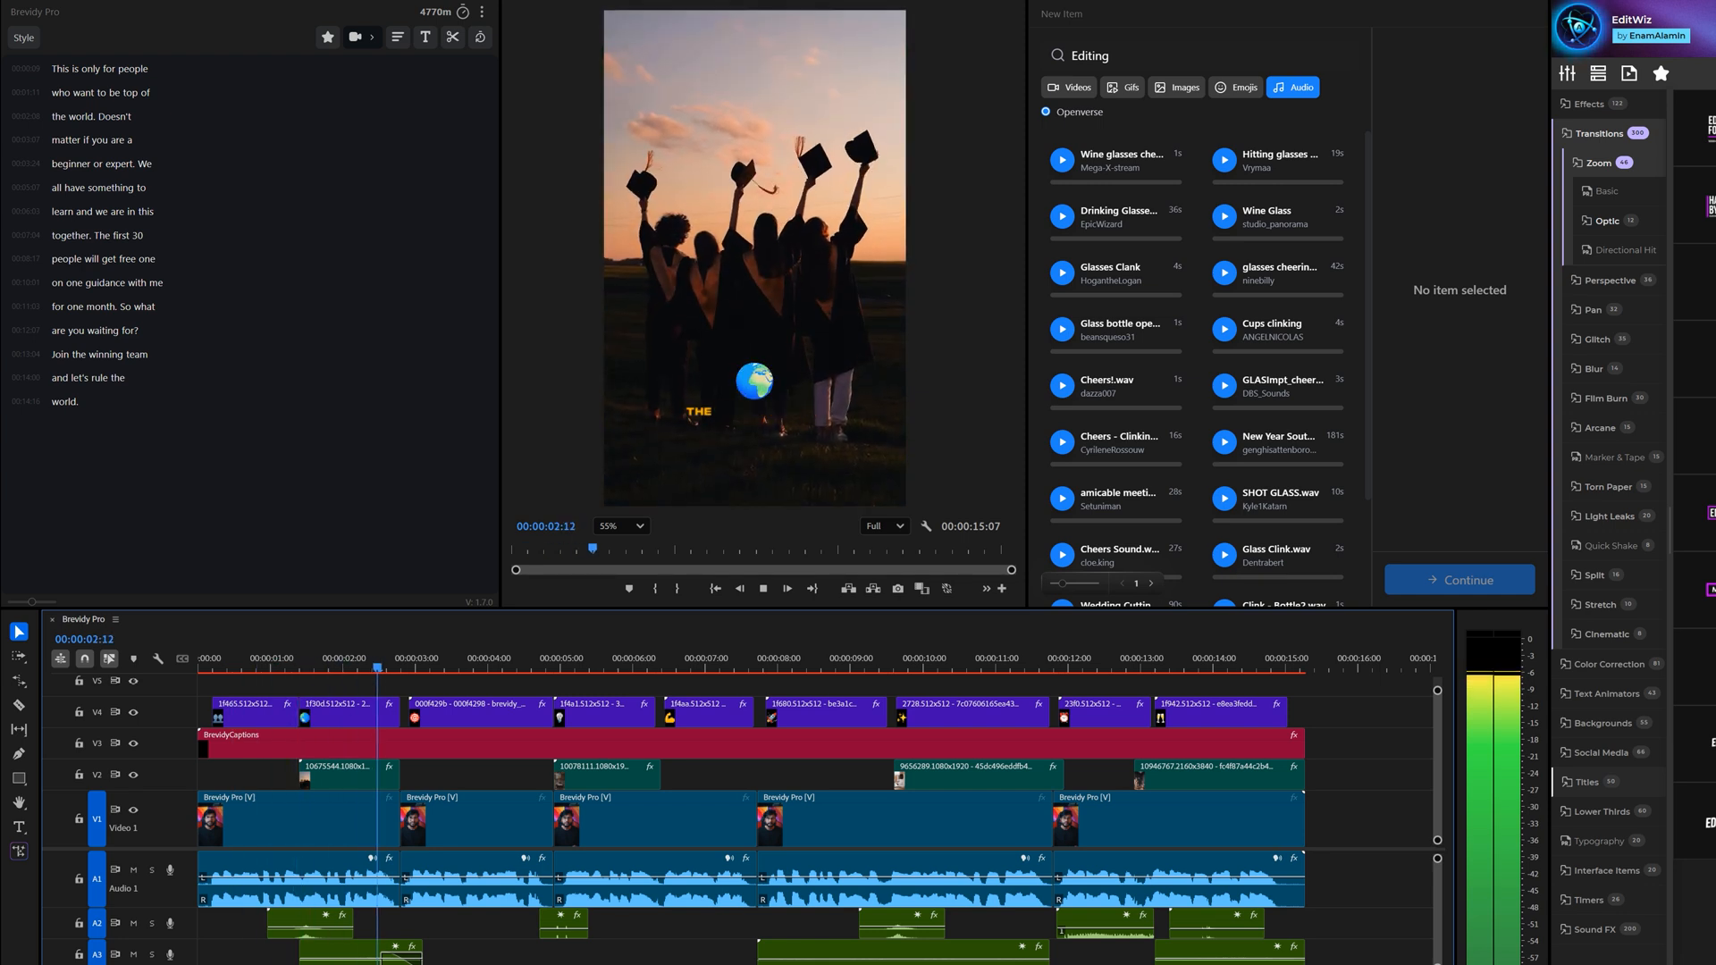